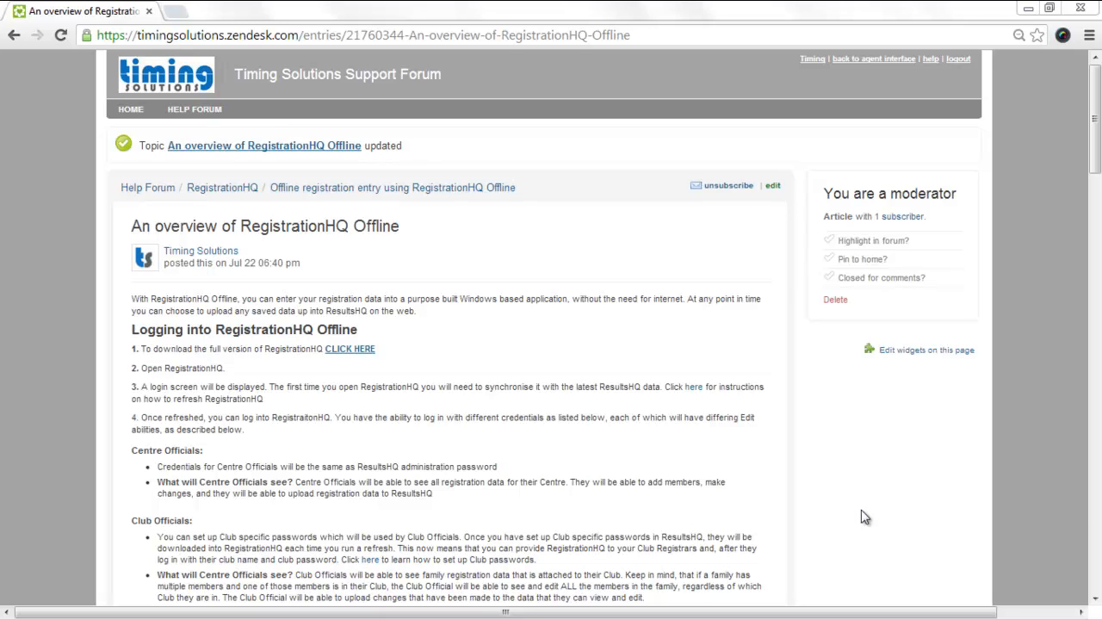
mouse_move(682, 423)
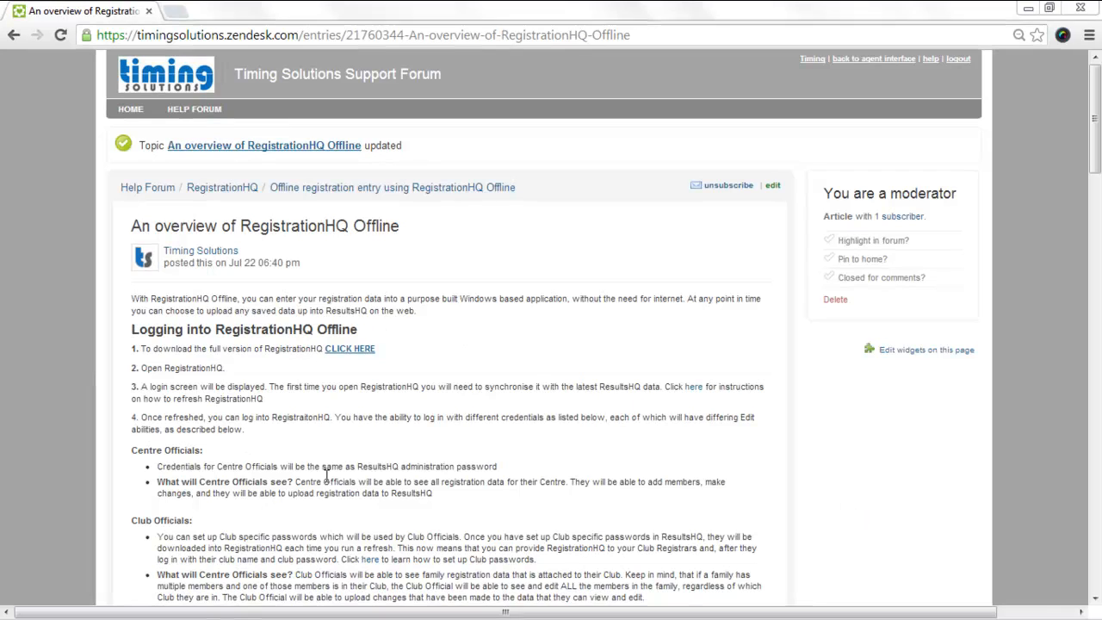
- Follow the article's CLICK HERE link and start the 17.51 MB RegistrationHQ - V1_0_0_2u.exe download from SugarSync
scroll(down, 3)
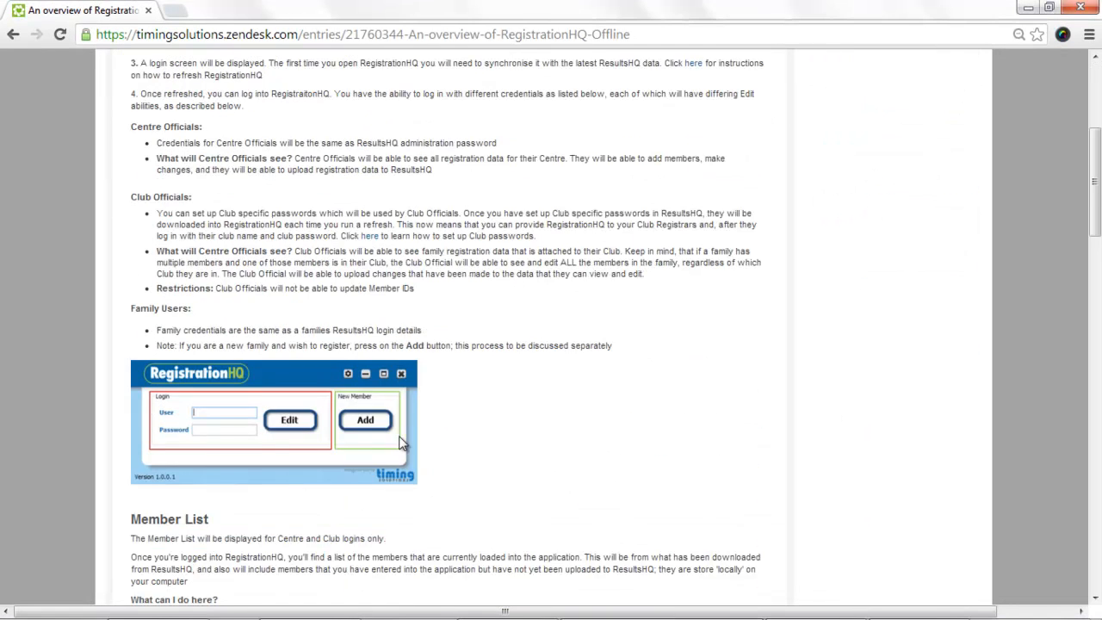
scroll(down, 3)
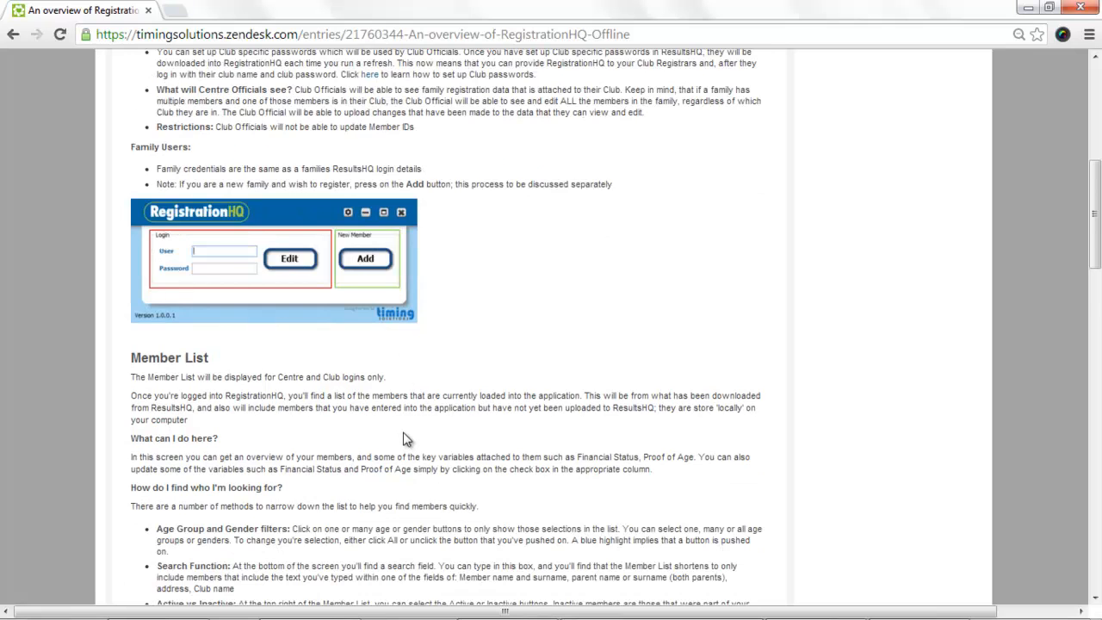
scroll(down, 3)
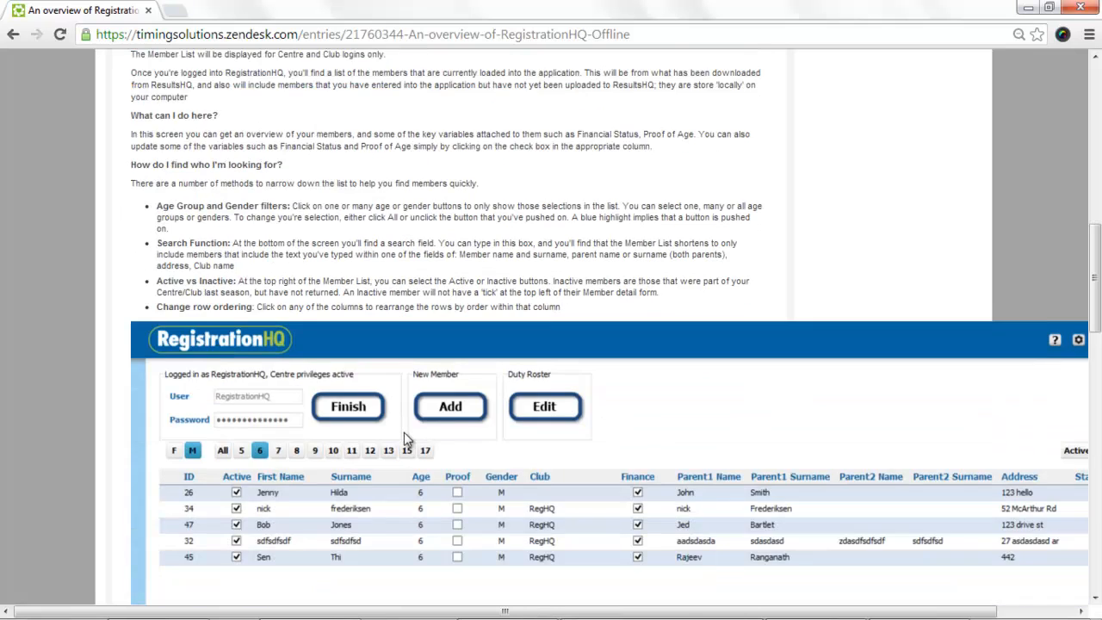
scroll(down, 3)
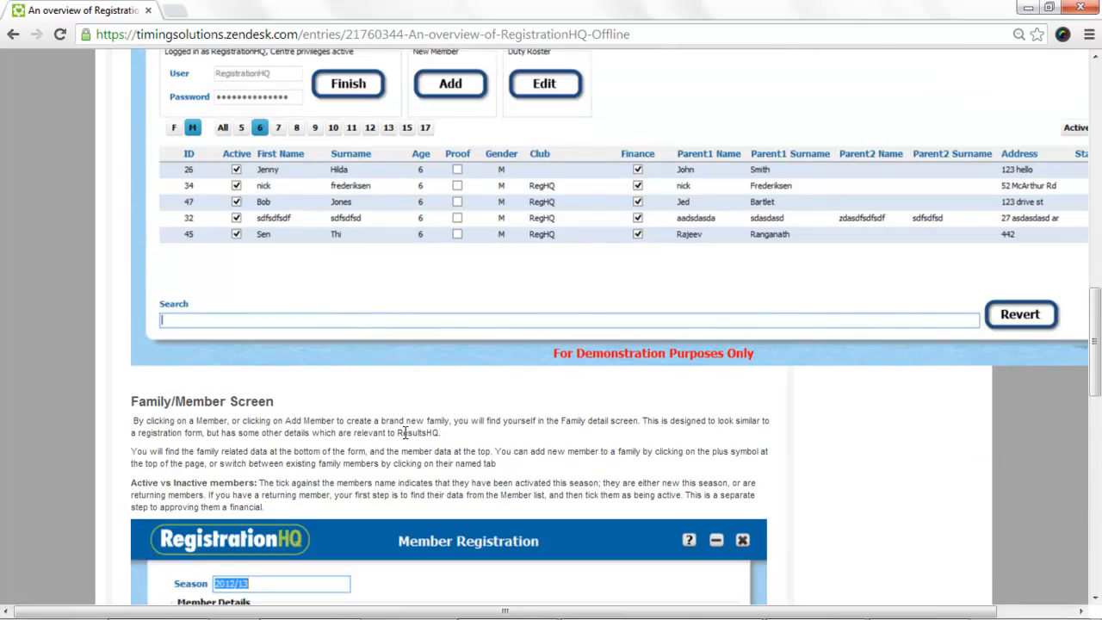
scroll(down, 3)
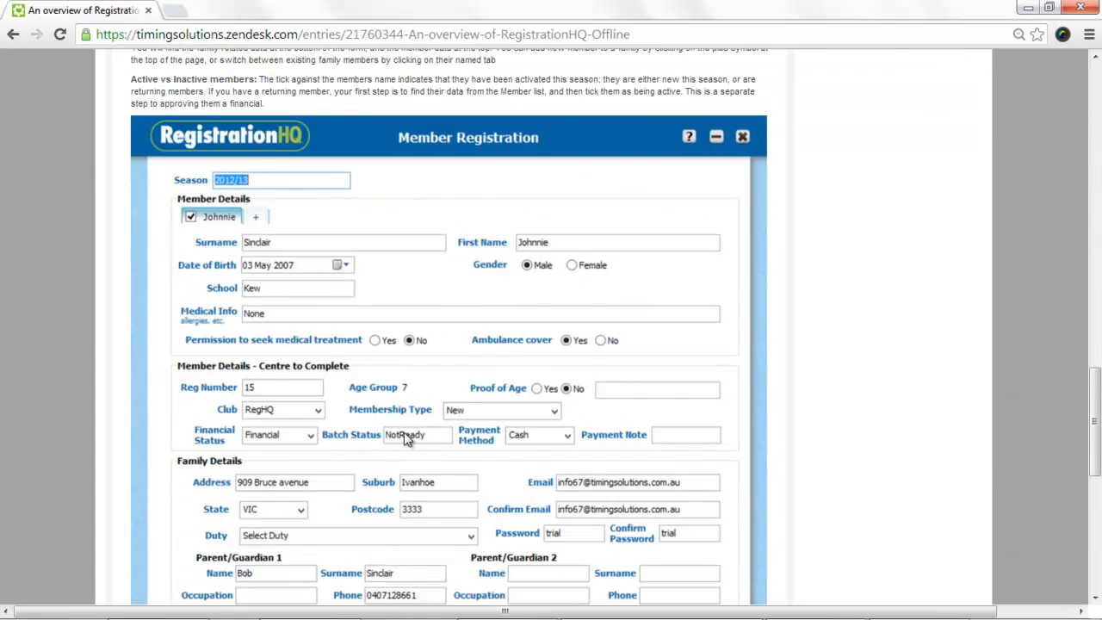
scroll(up, 3)
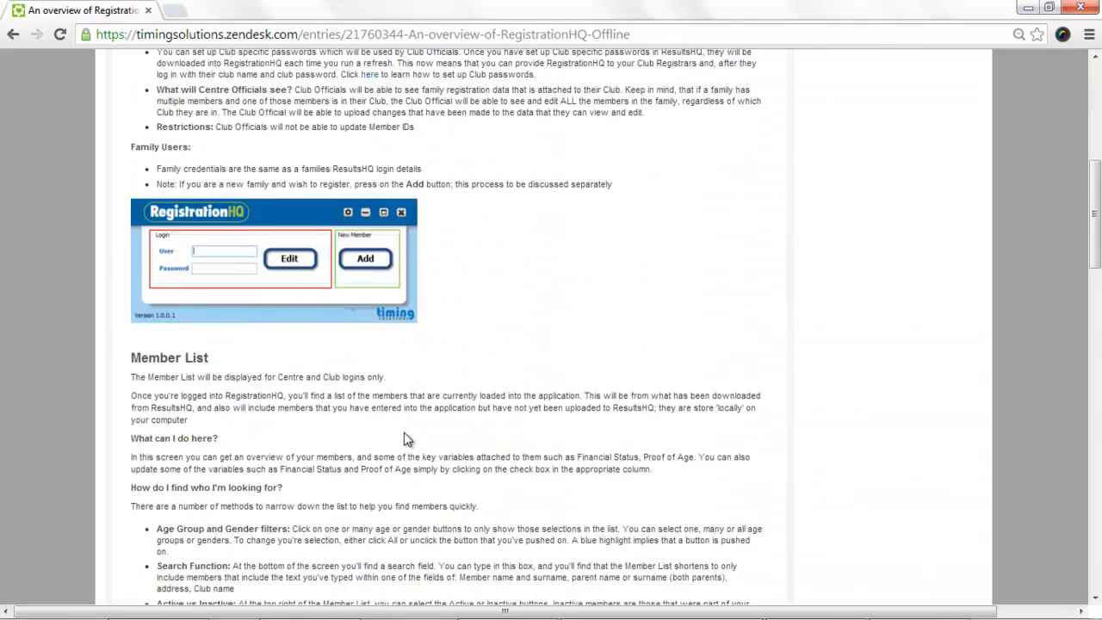
scroll(up, 3)
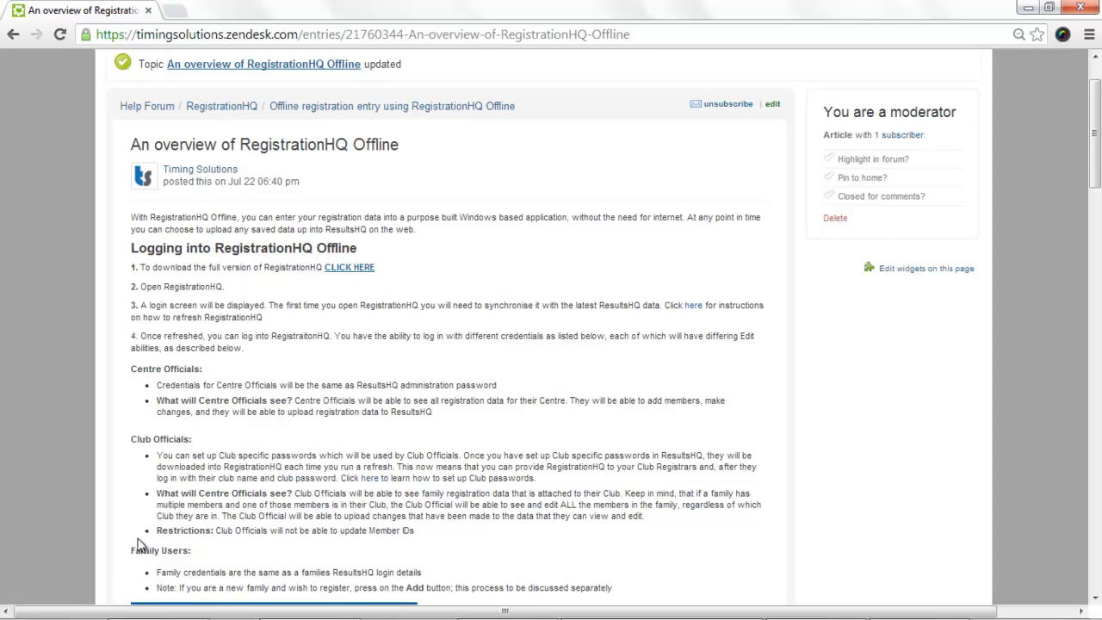
mouse_move(389, 327)
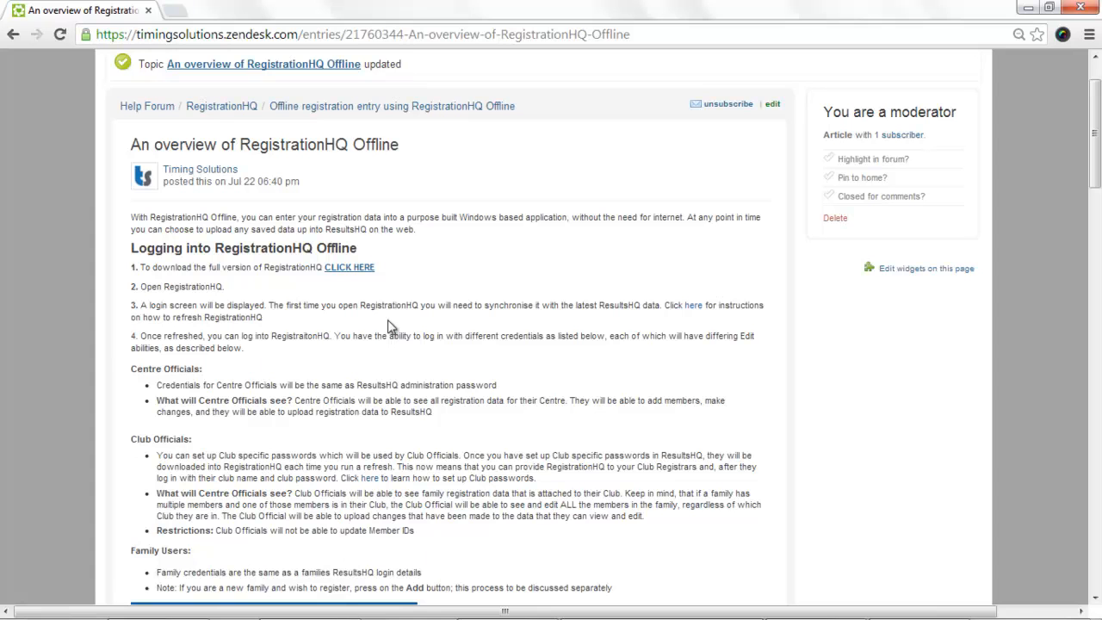
mouse_move(348, 267)
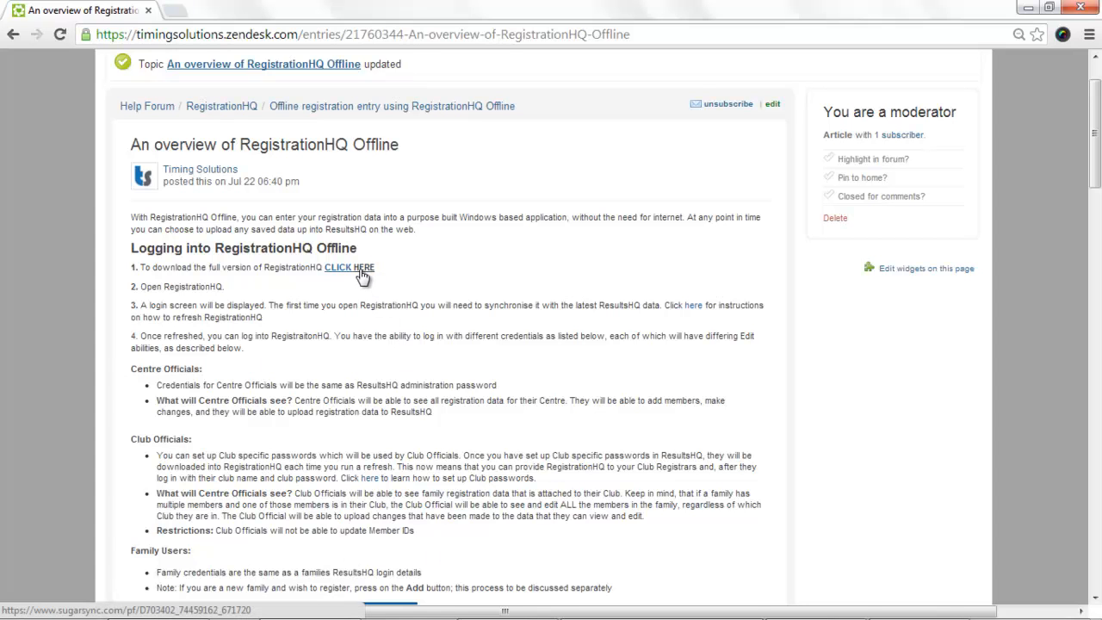
click(348, 267)
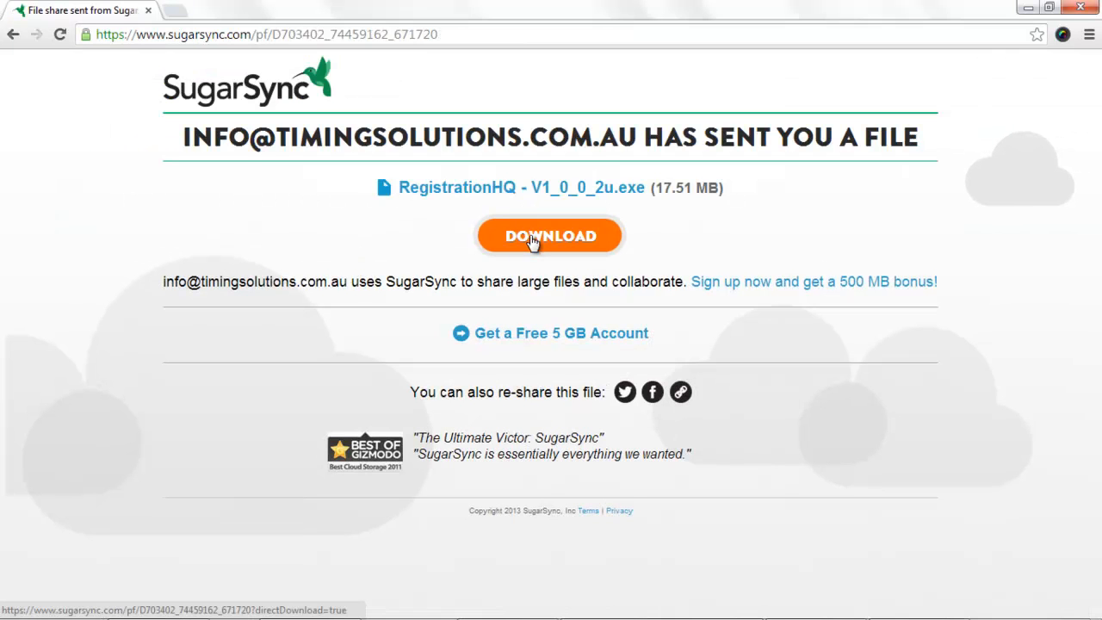
click(550, 234)
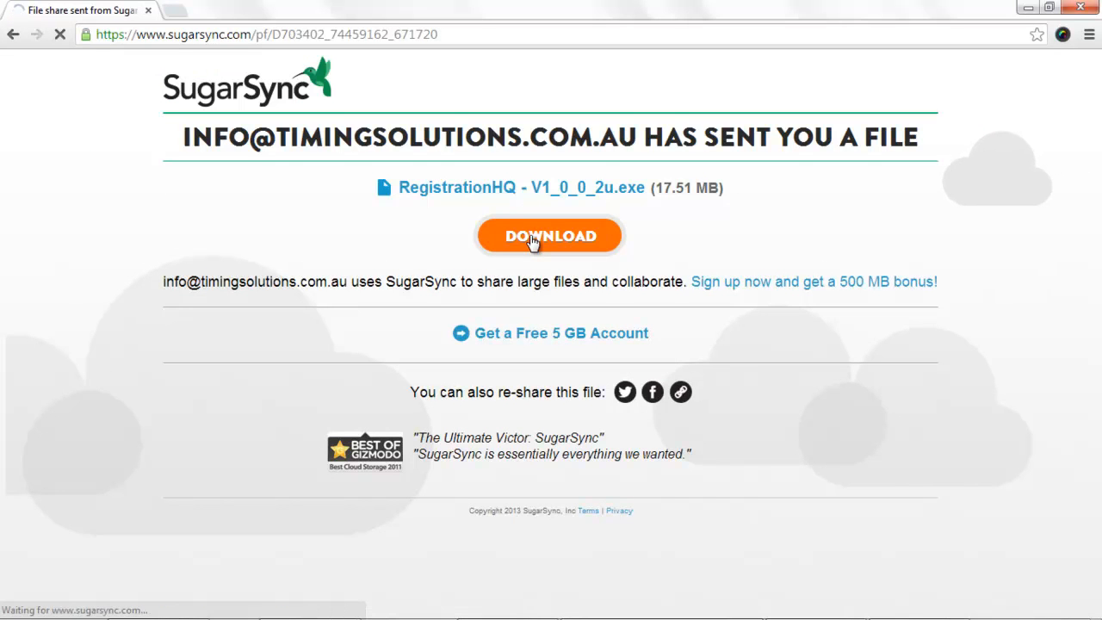
click(549, 235)
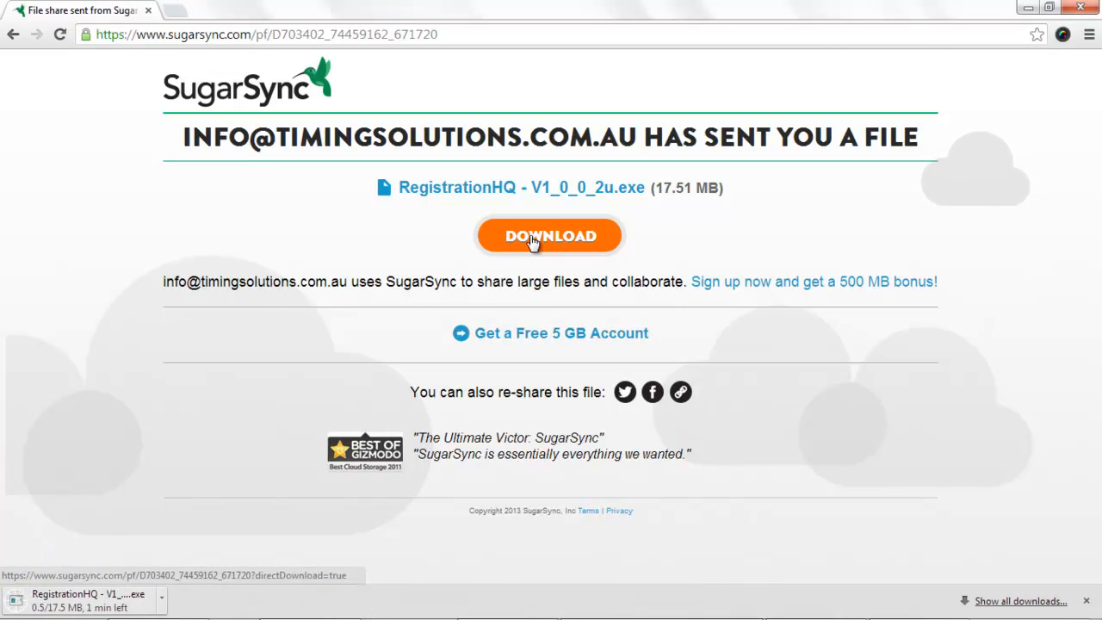
mouse_move(1009, 176)
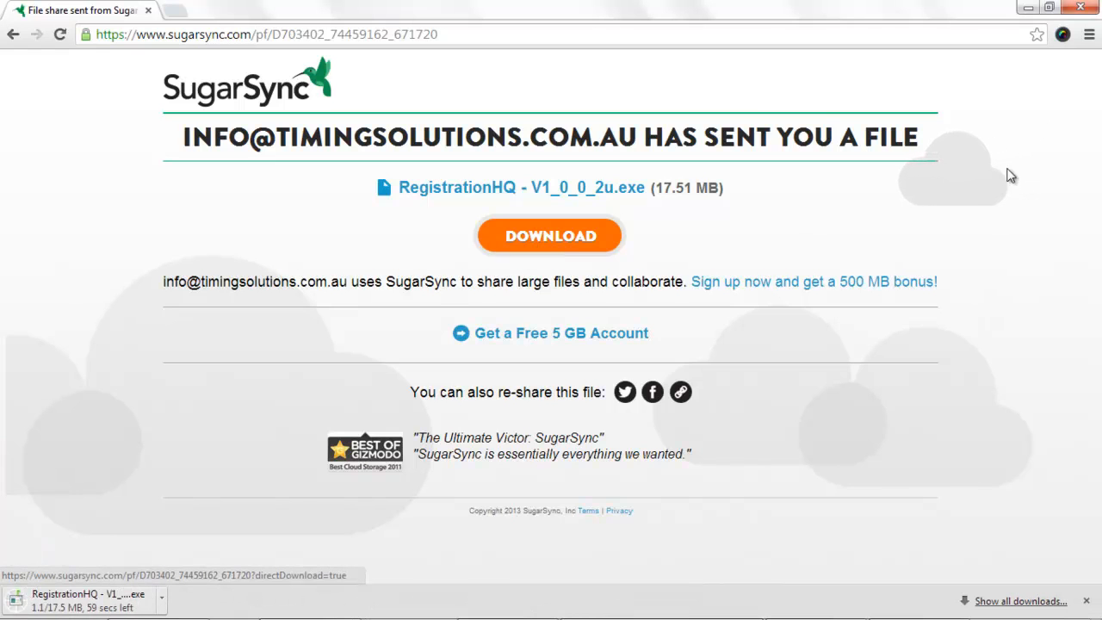
- Launch RegistrationHQ 1.0.0.2 from its desktop icon and let the splash screen load data
double_click(513, 169)
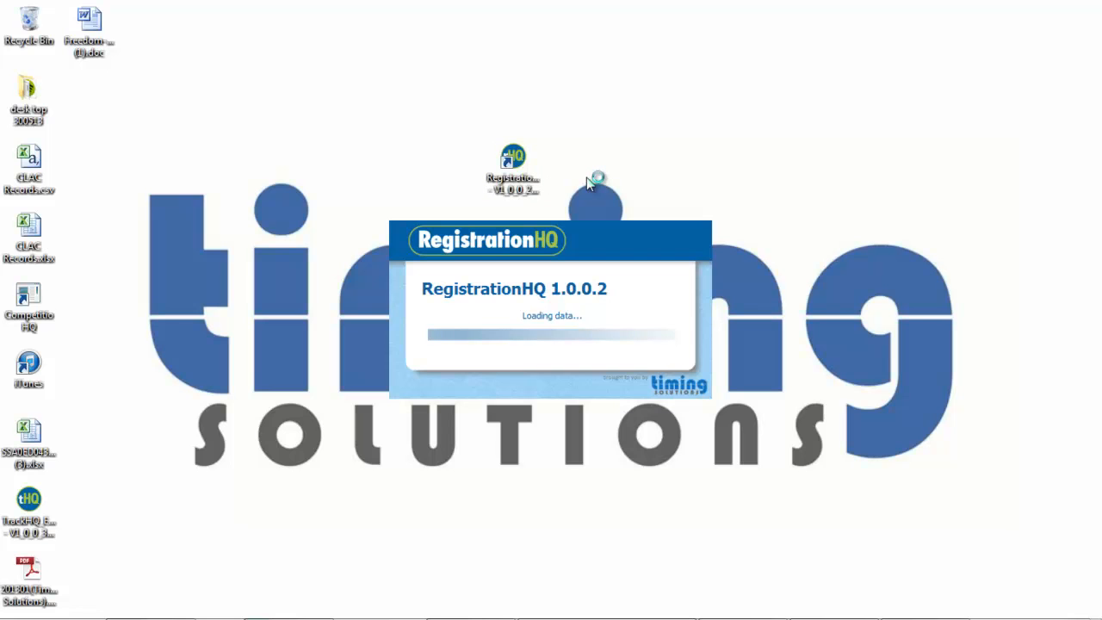
mouse_move(589, 183)
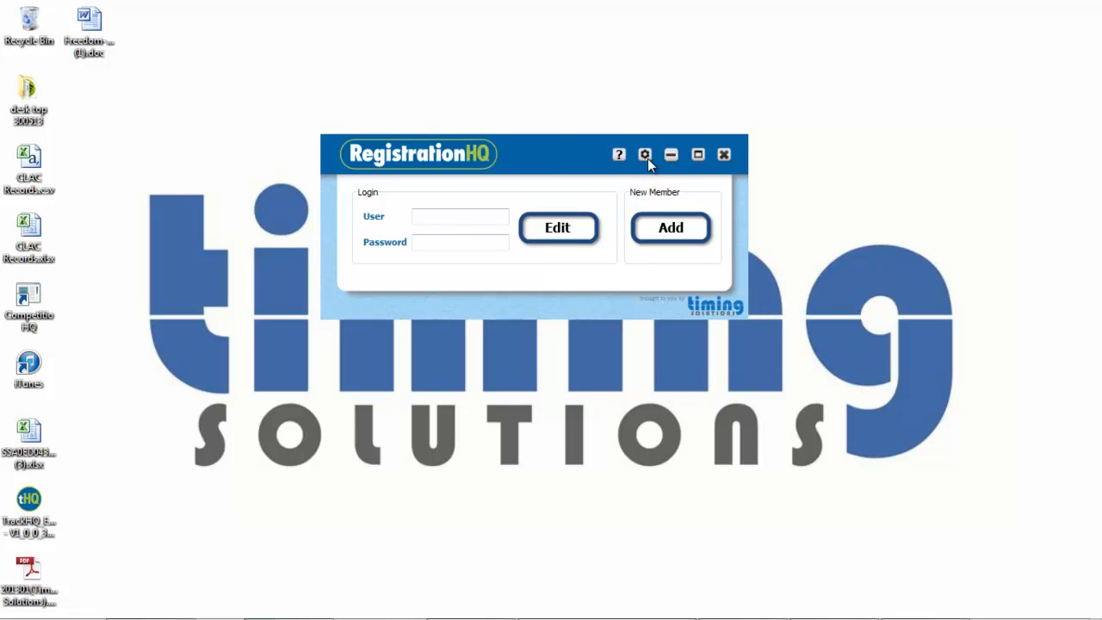
- Review the Web sync settings: MattsCentre, season 2013/14, 7 members, 9 families, 1 club loaded
click(644, 154)
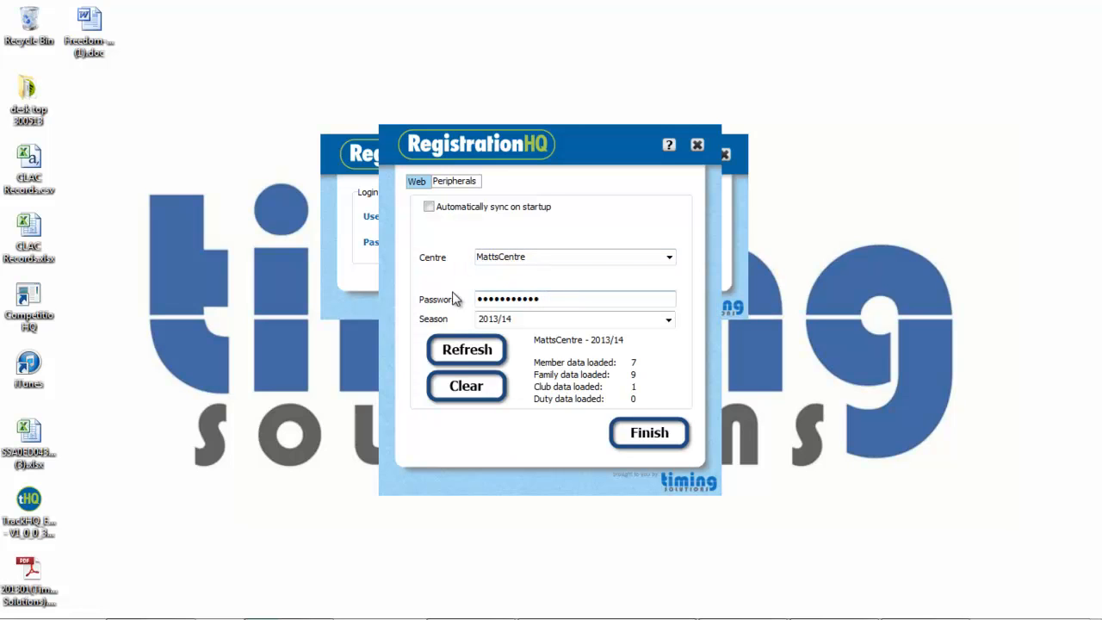
mouse_move(468, 351)
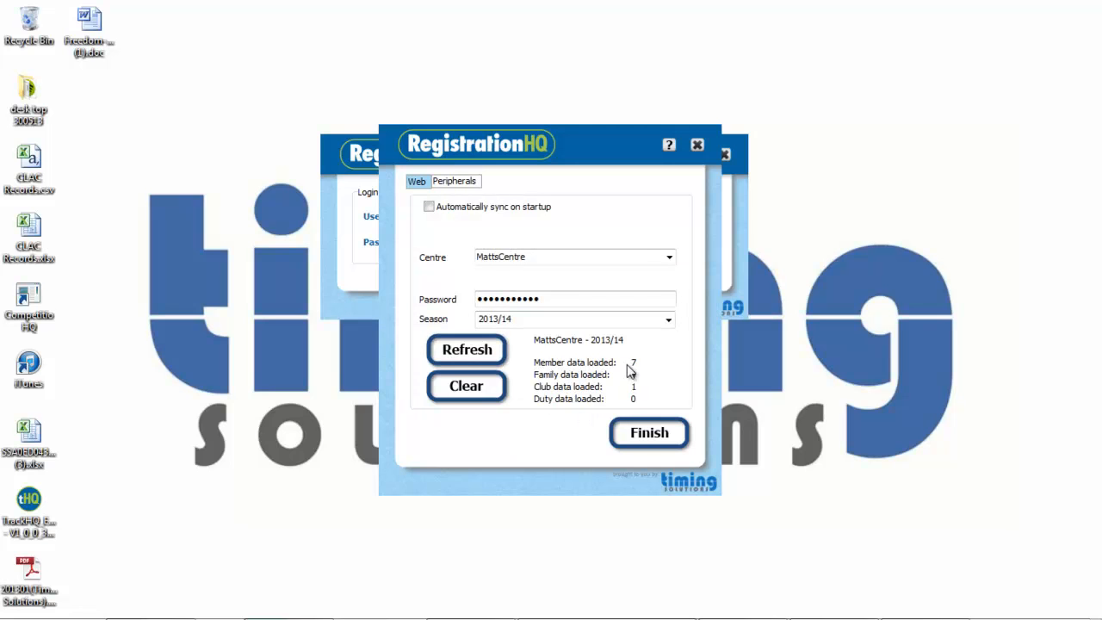
click(466, 350)
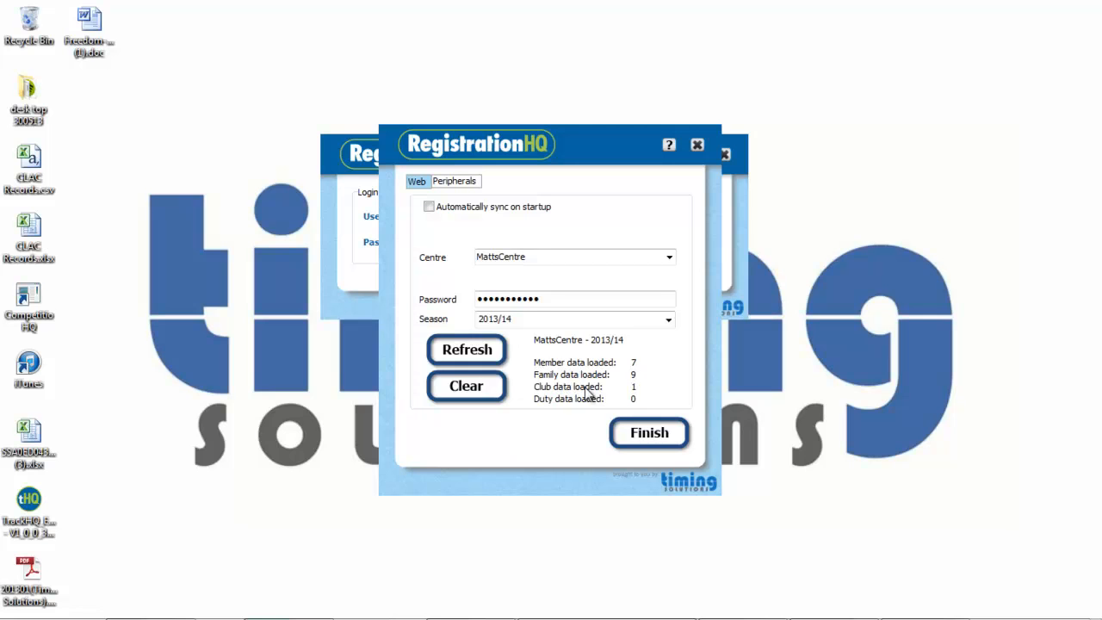
mouse_move(637, 404)
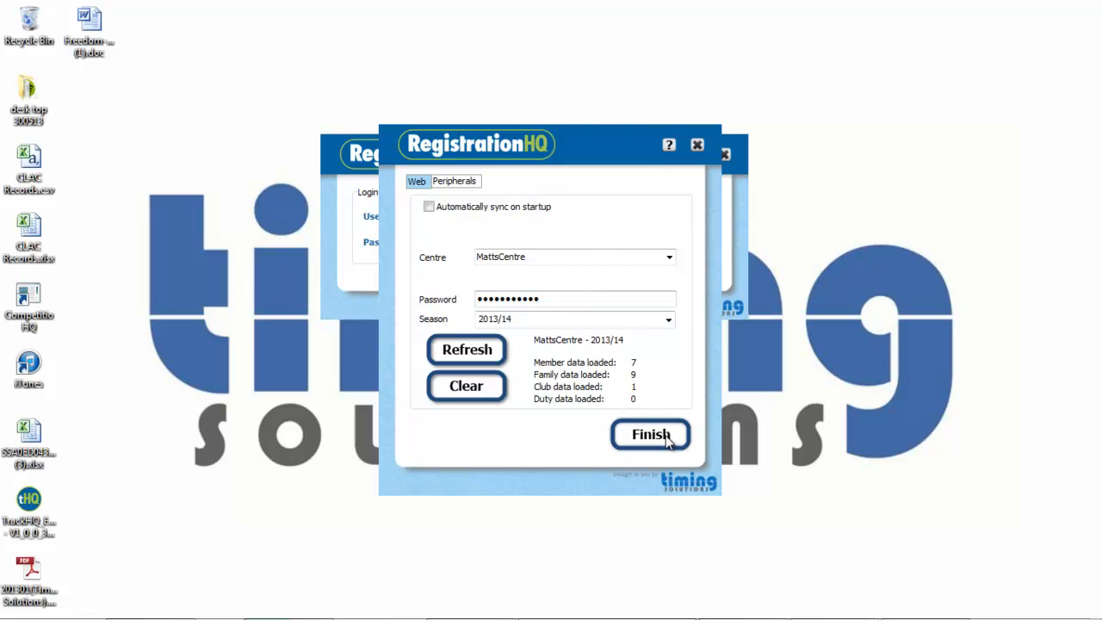
- Finish the settings and log in as MattsCentre with its password, showing the seven-member list
click(651, 434)
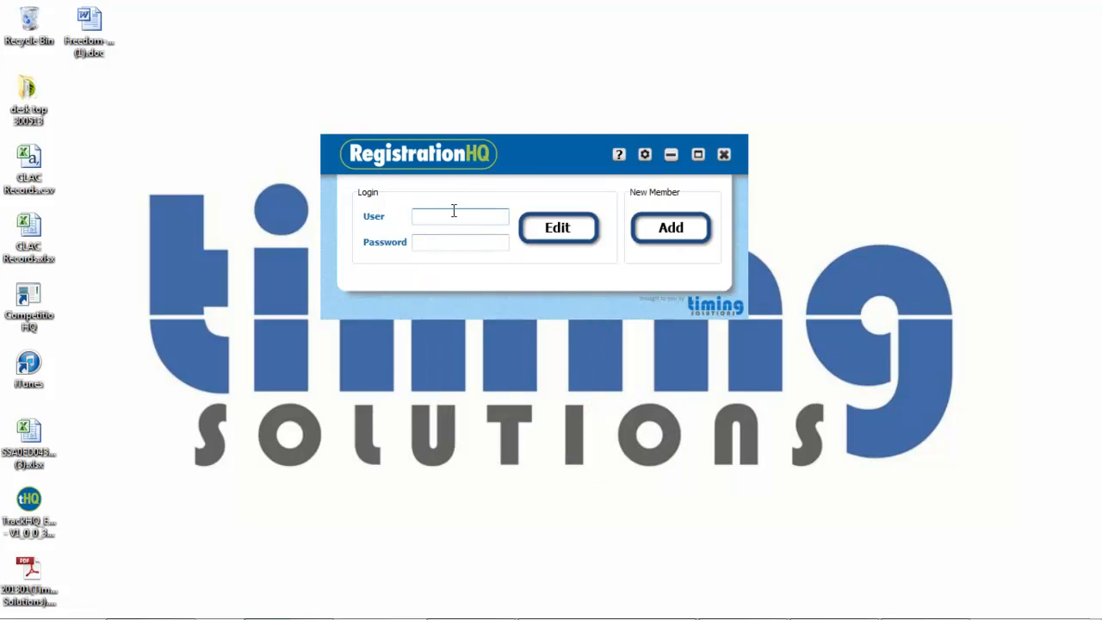
text(Matt)
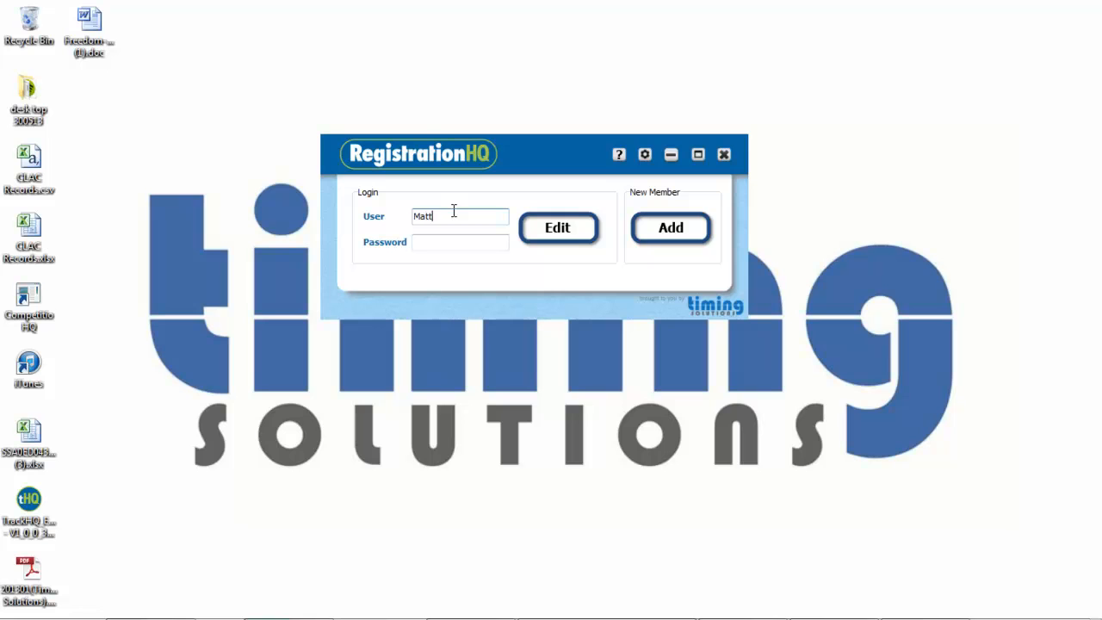
text(sCentre)
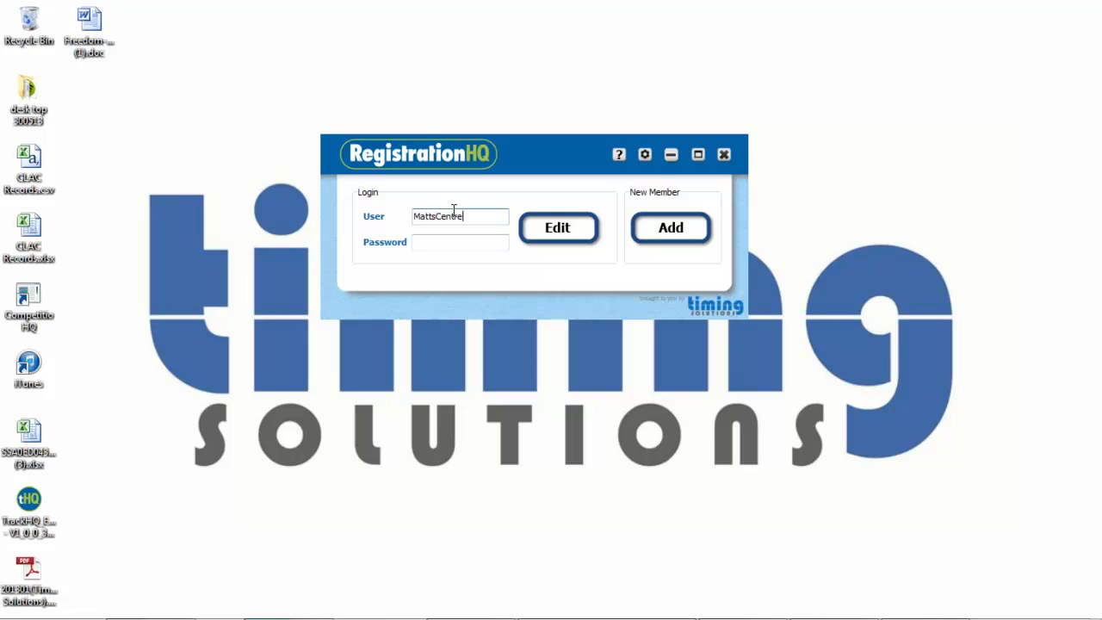
text(••)
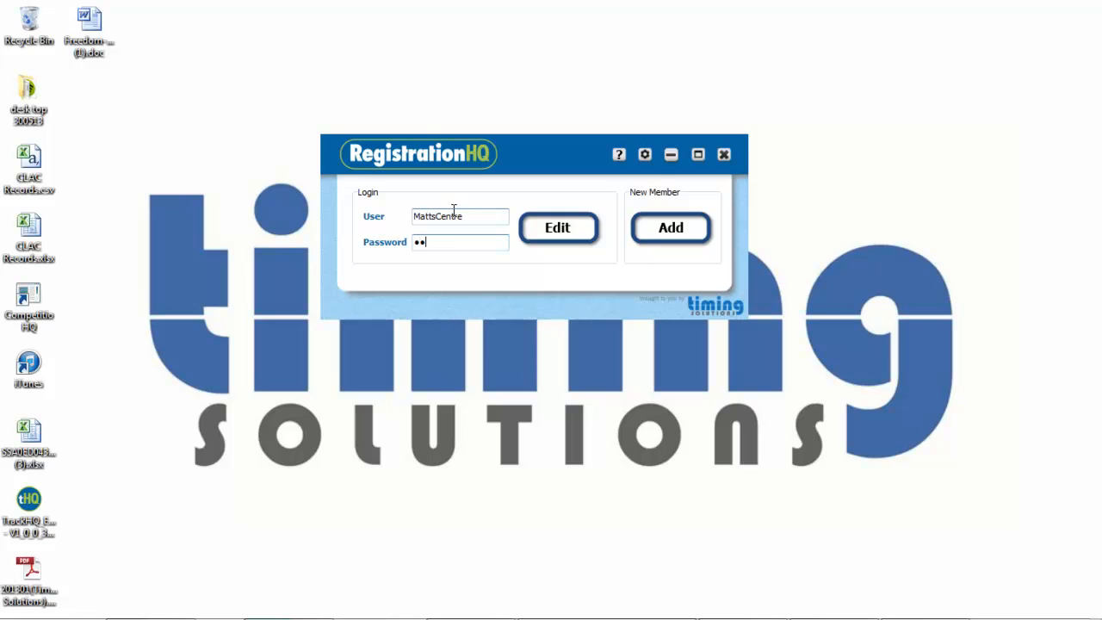
text(password)
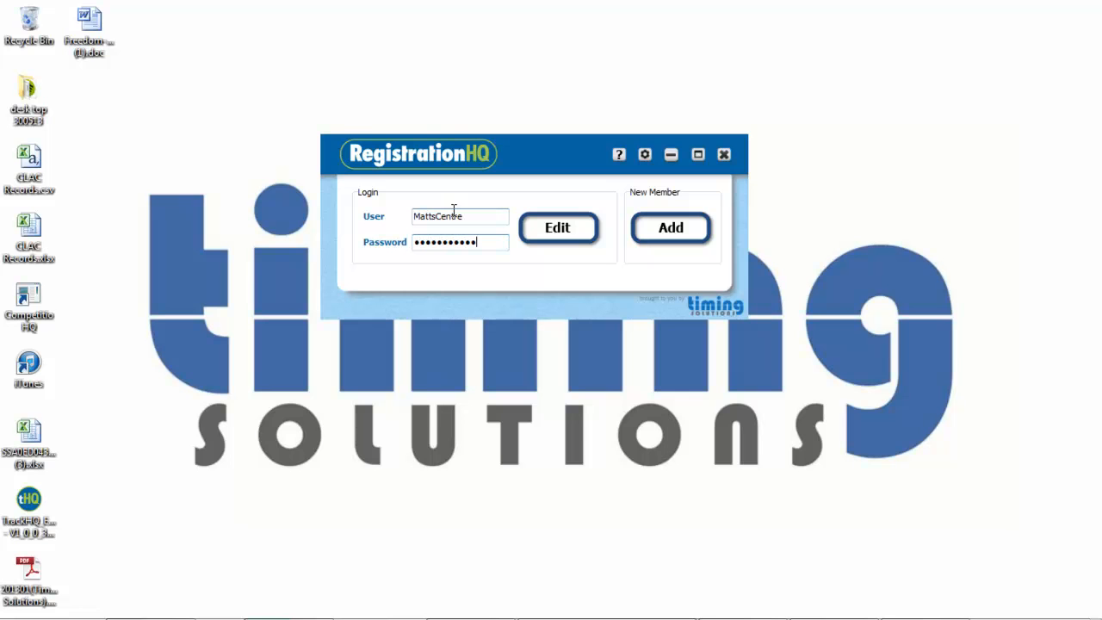
click(558, 227)
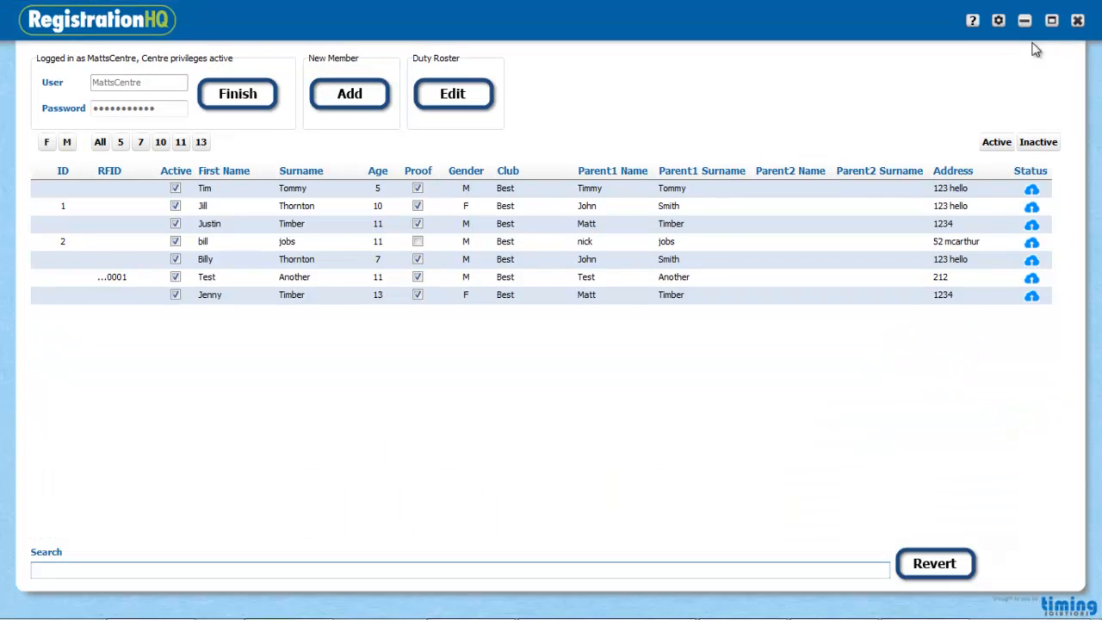
mouse_move(310, 262)
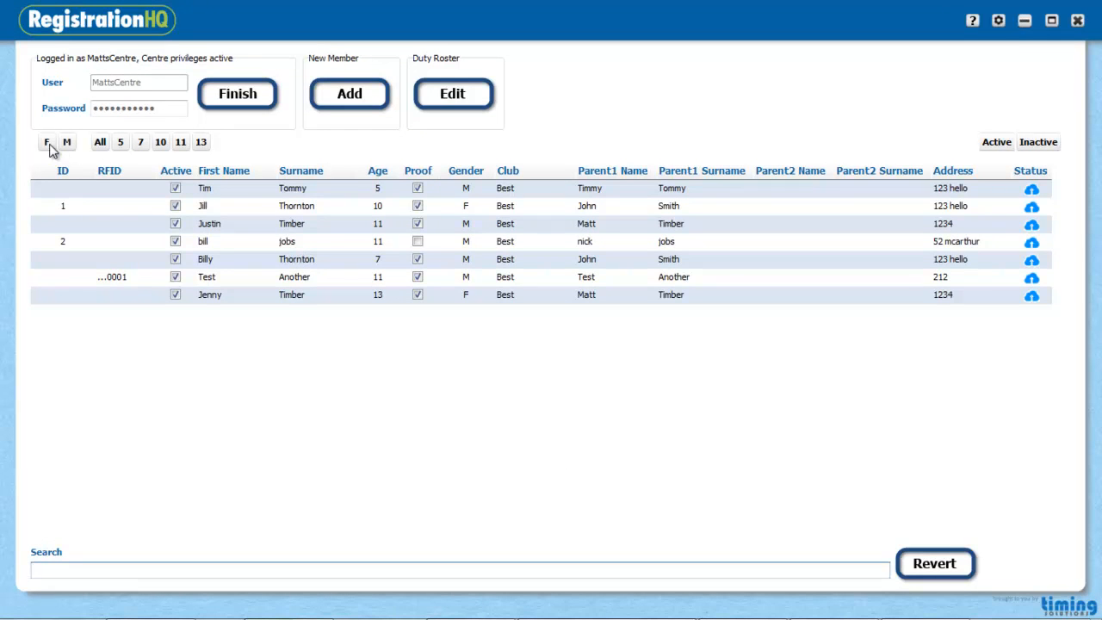
click(46, 141)
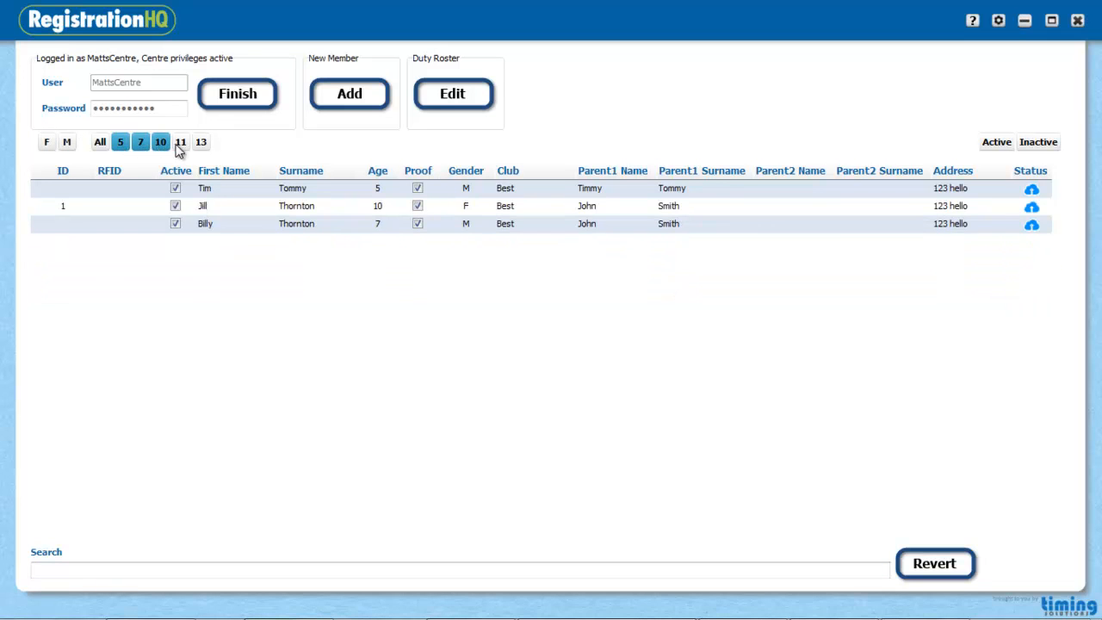
click(100, 141)
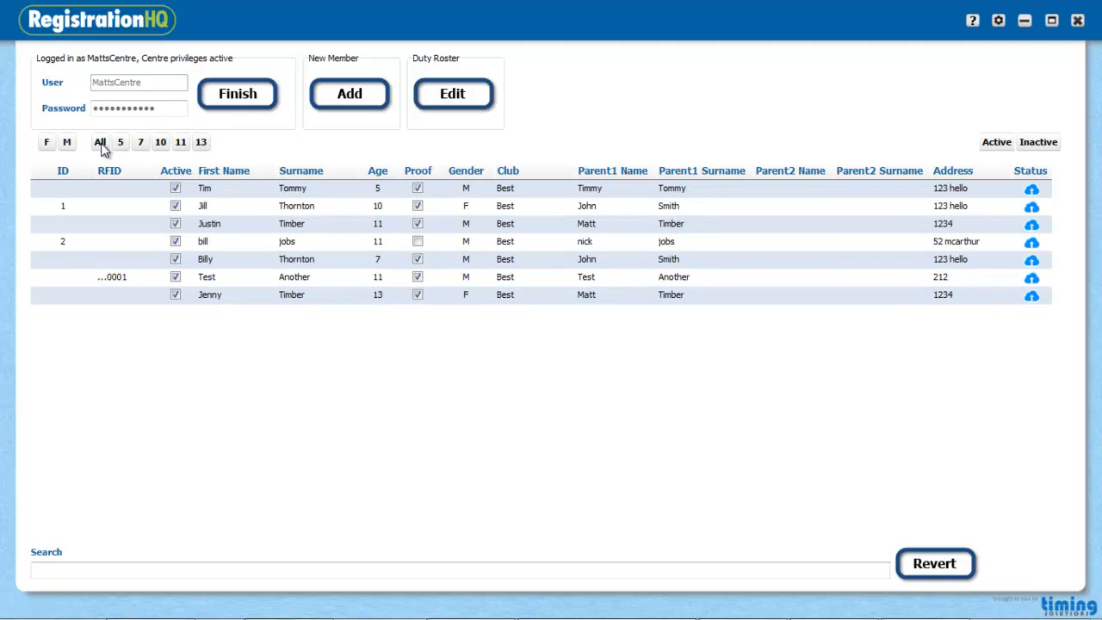
mouse_move(995, 141)
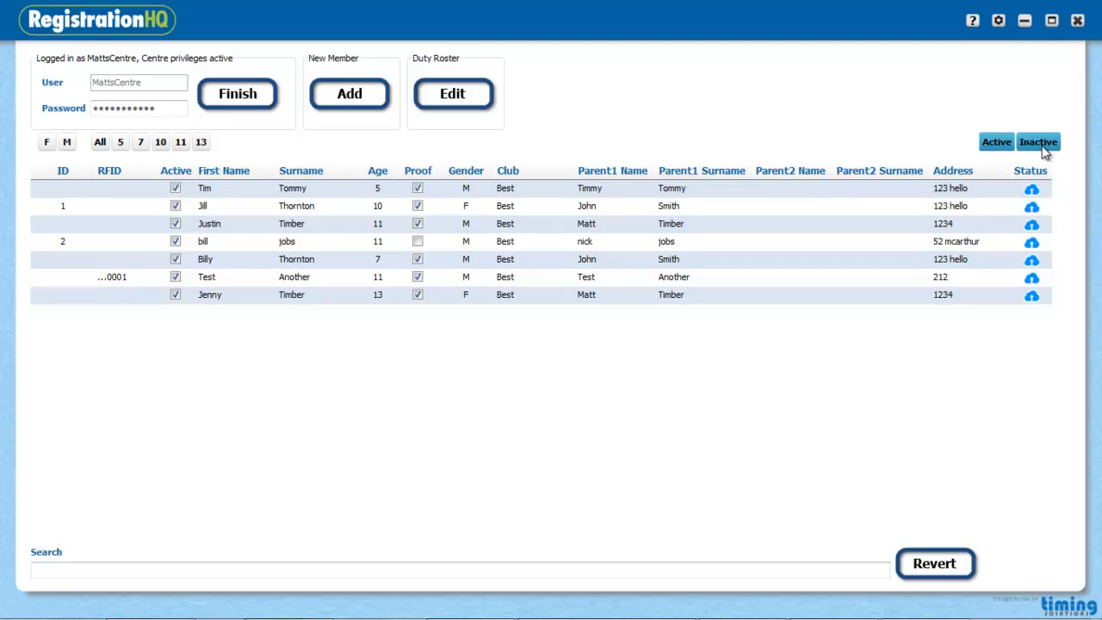
click(1038, 141)
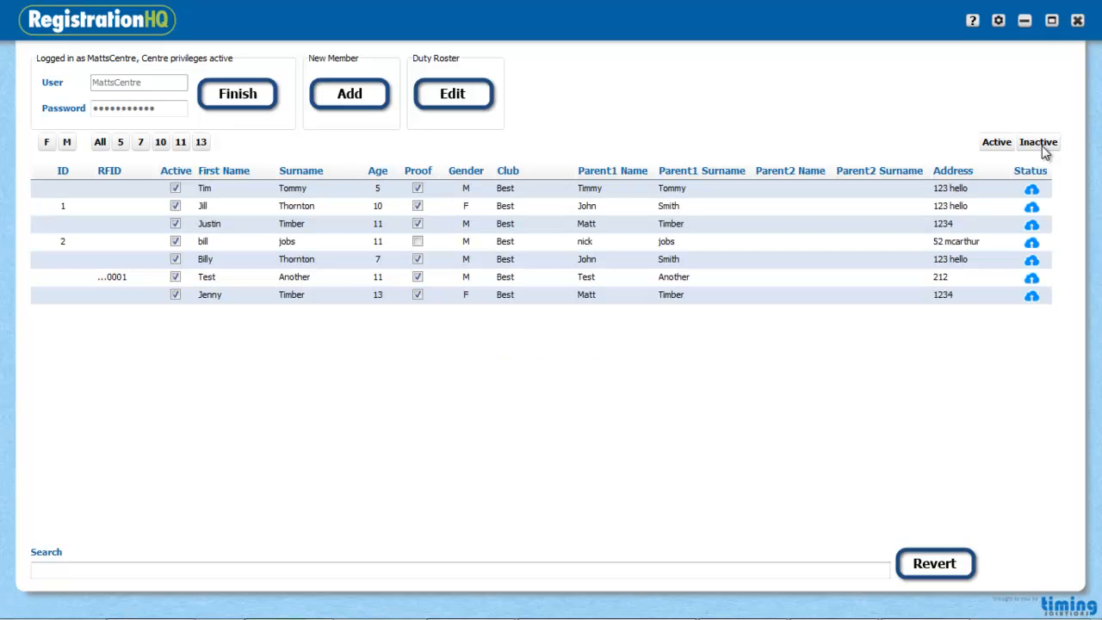
click(1037, 141)
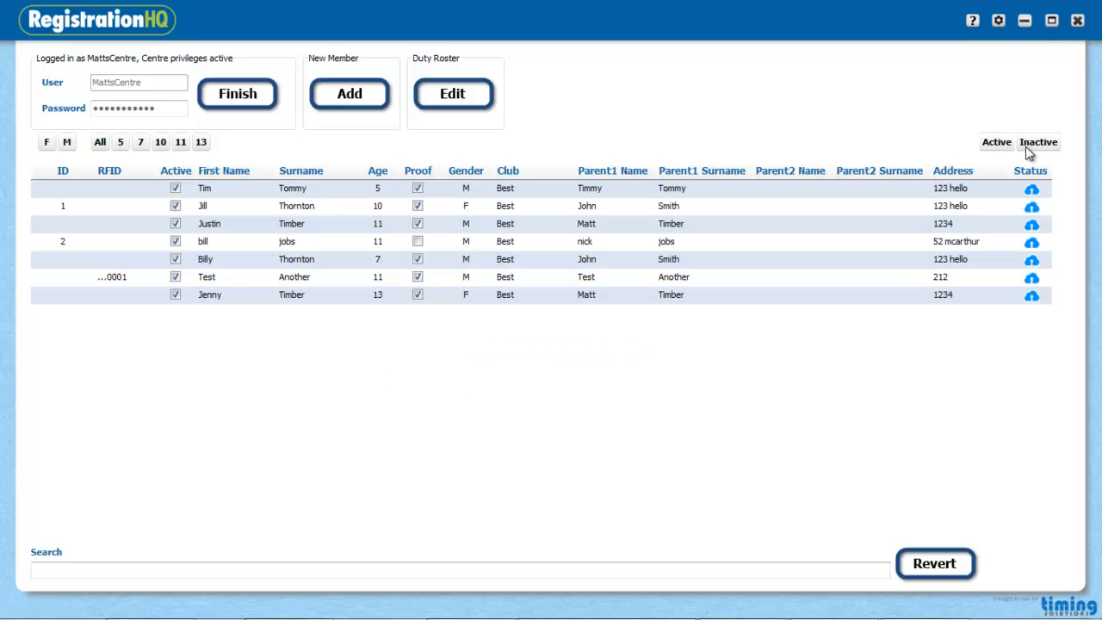
mouse_move(549, 303)
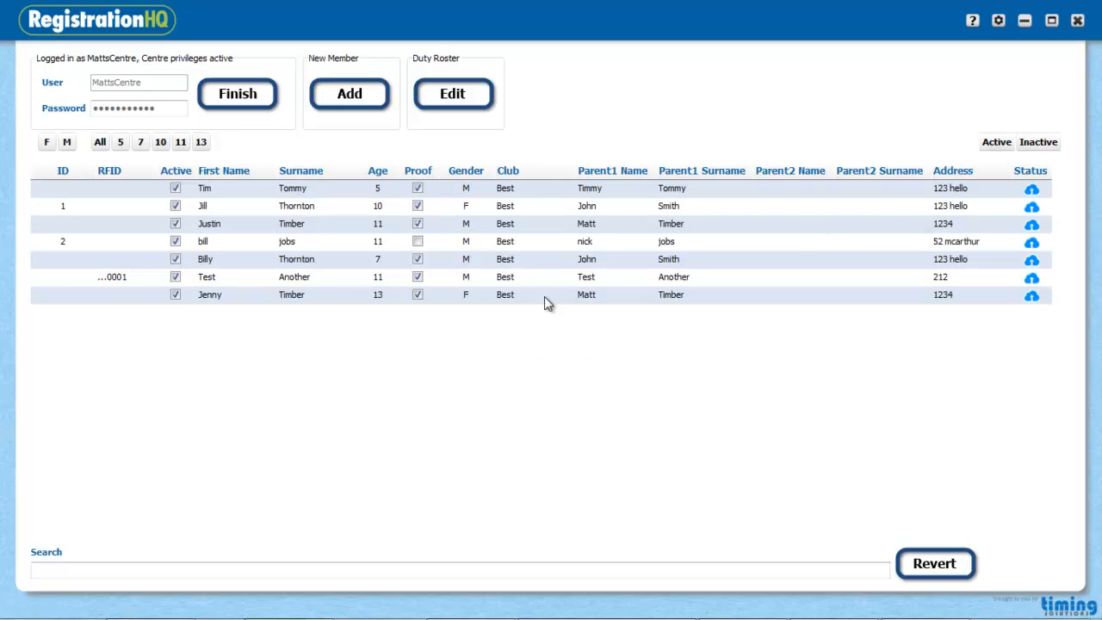
mouse_move(1031, 248)
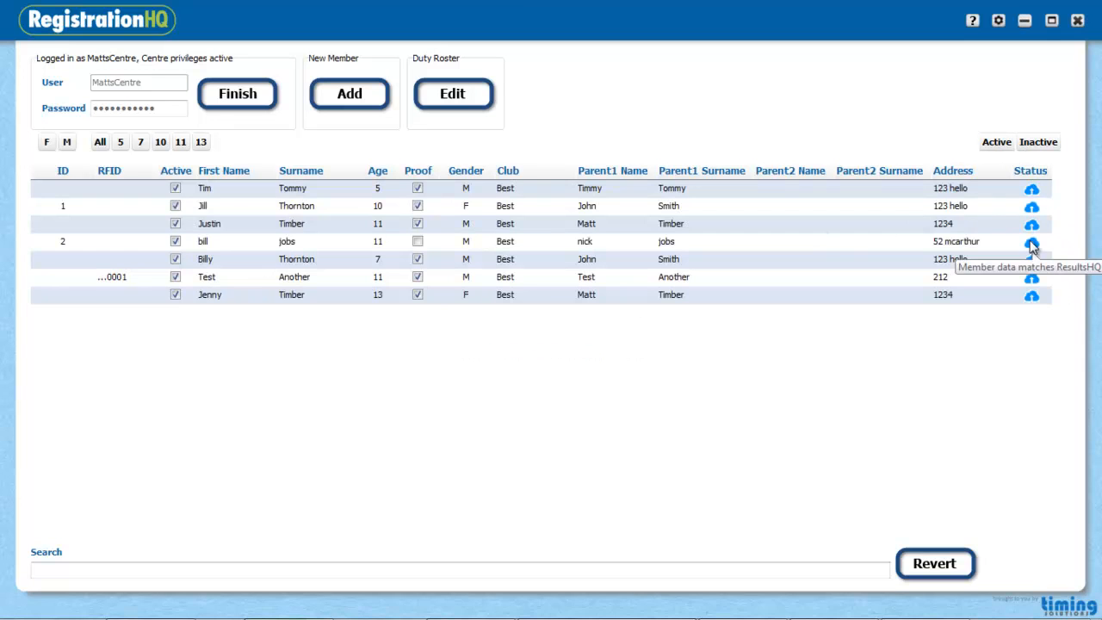
mouse_move(1039, 191)
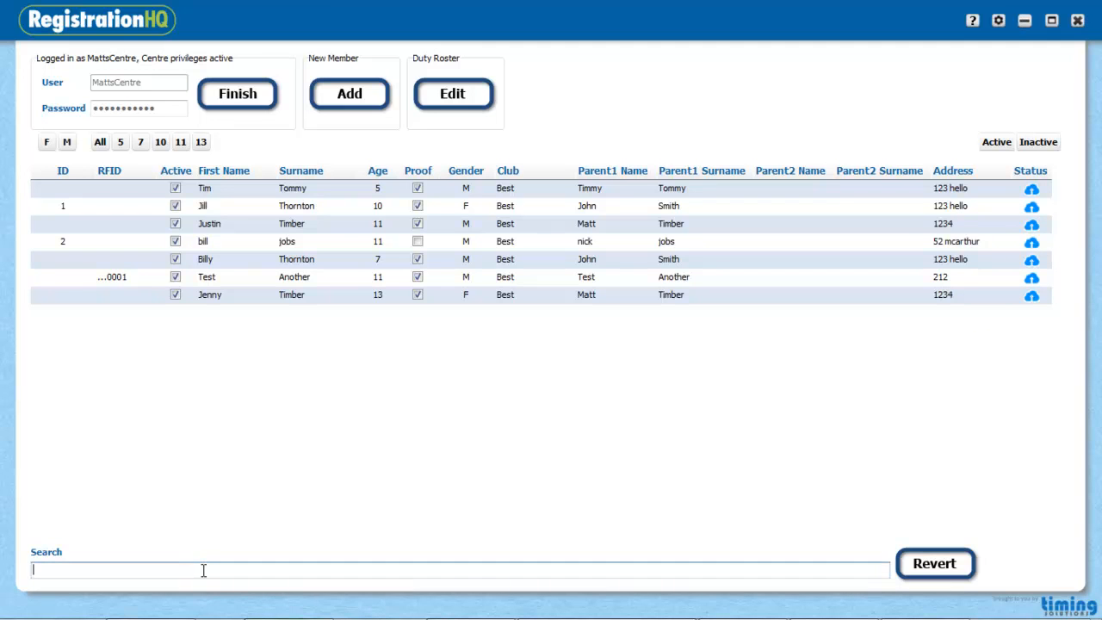
text(matt)
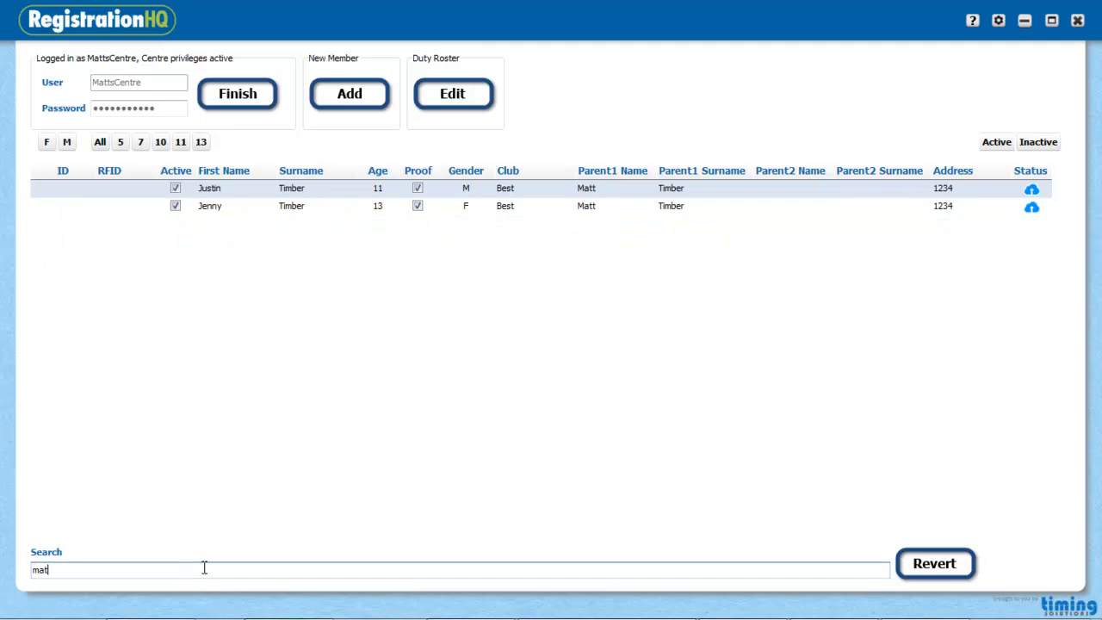
mouse_move(602, 370)
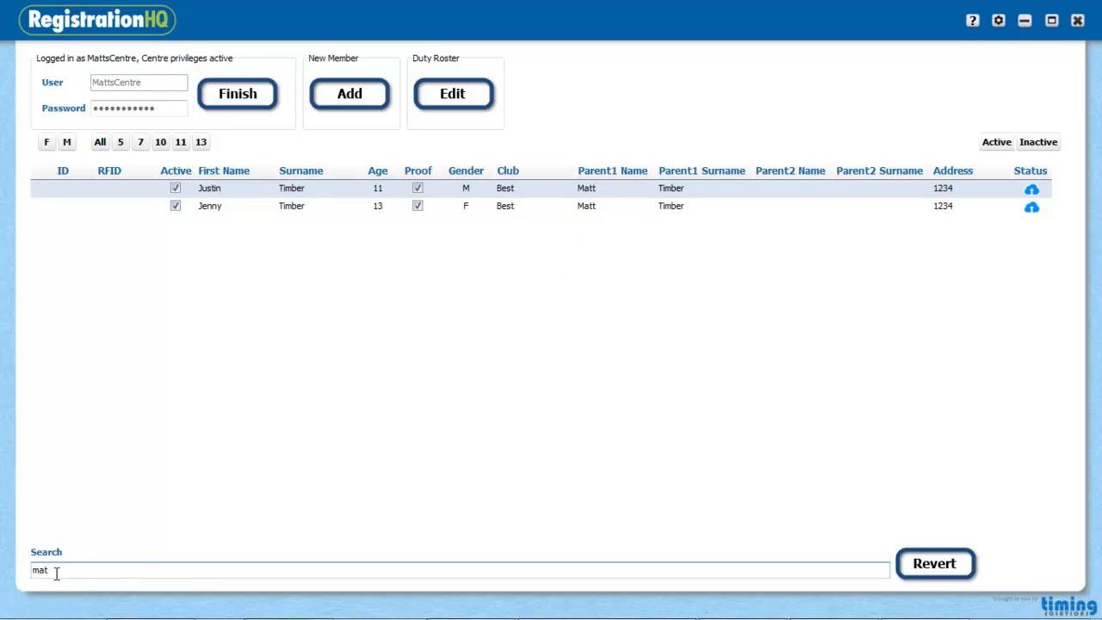
mouse_move(592, 192)
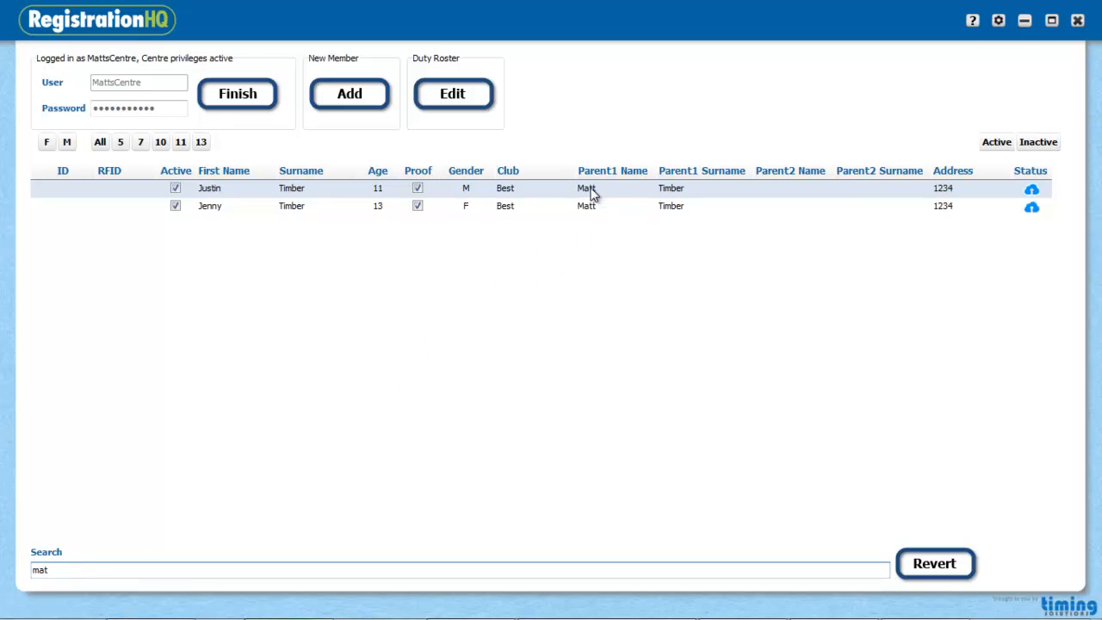
mouse_move(592, 214)
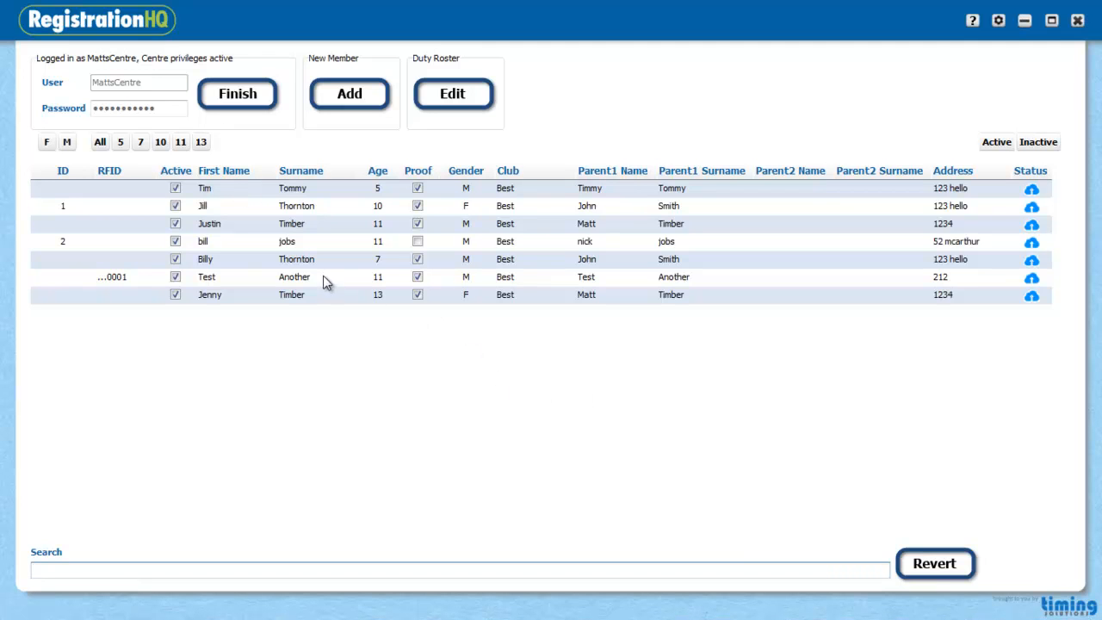
mouse_move(302, 250)
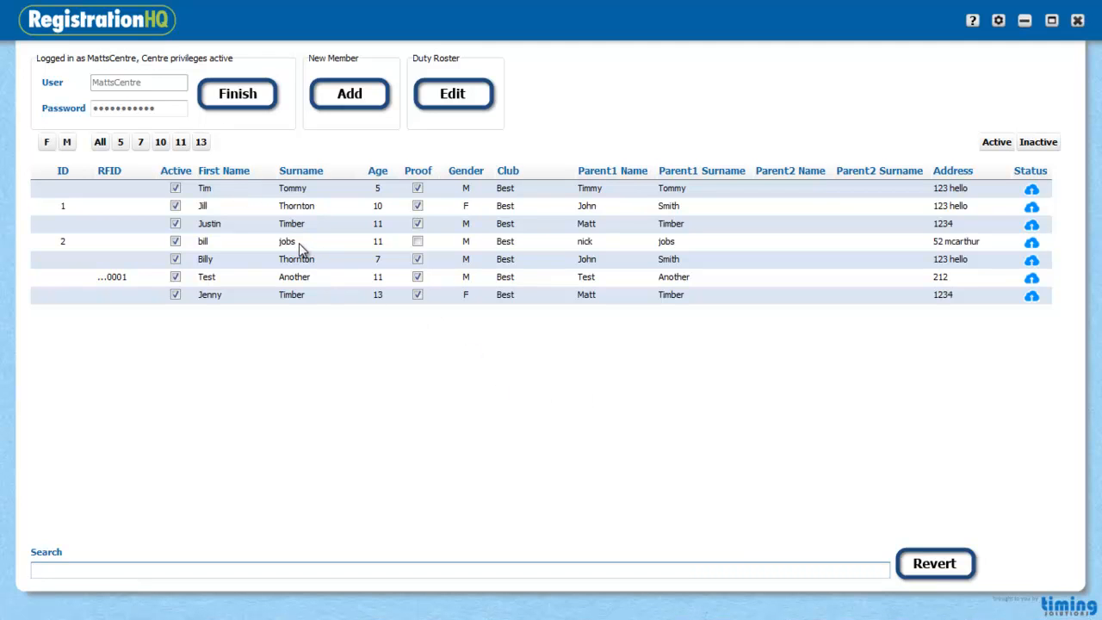
mouse_move(619, 248)
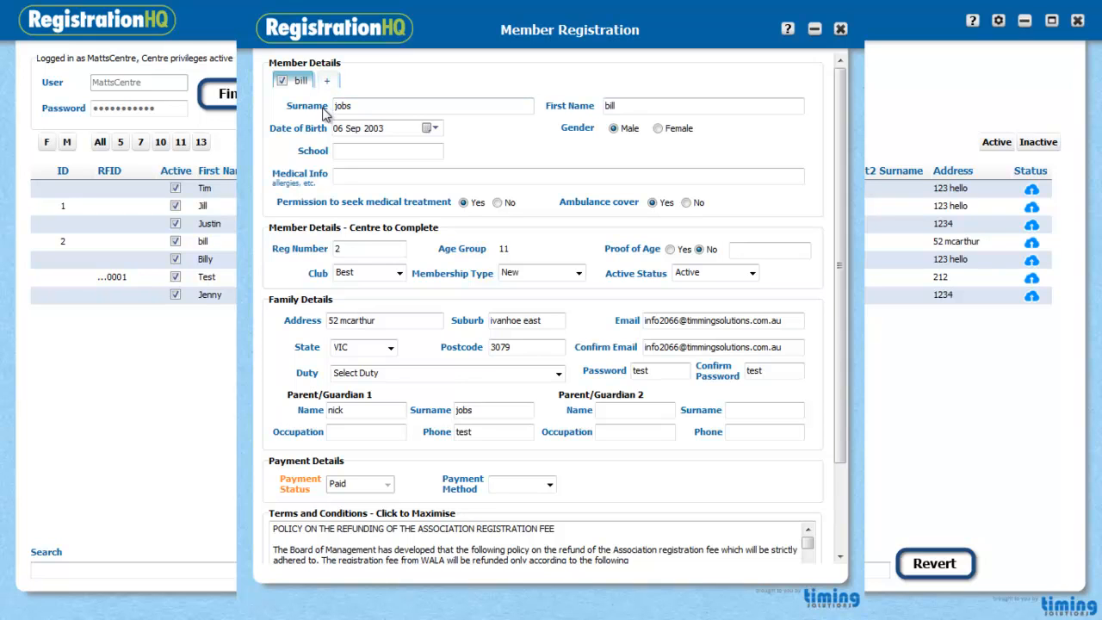
mouse_move(629, 120)
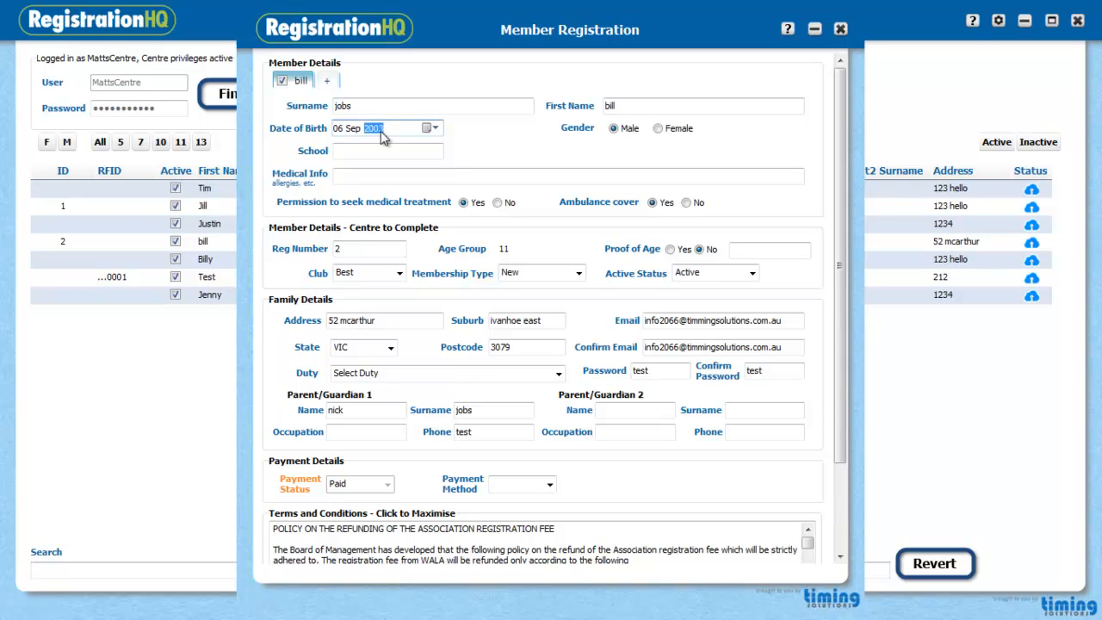
click(433, 127)
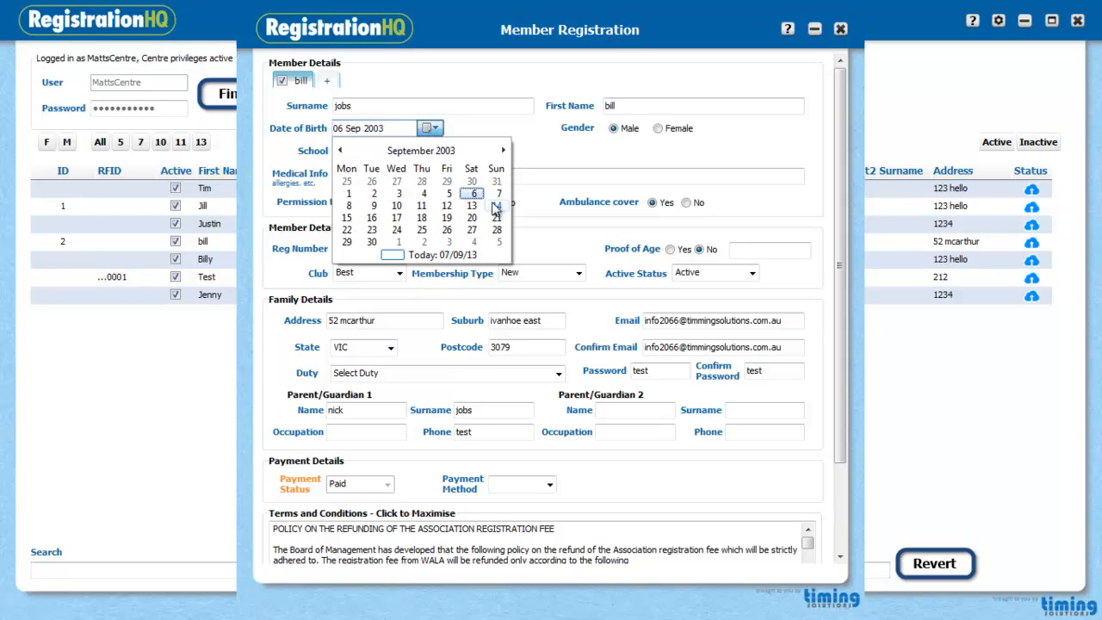
mouse_move(554, 164)
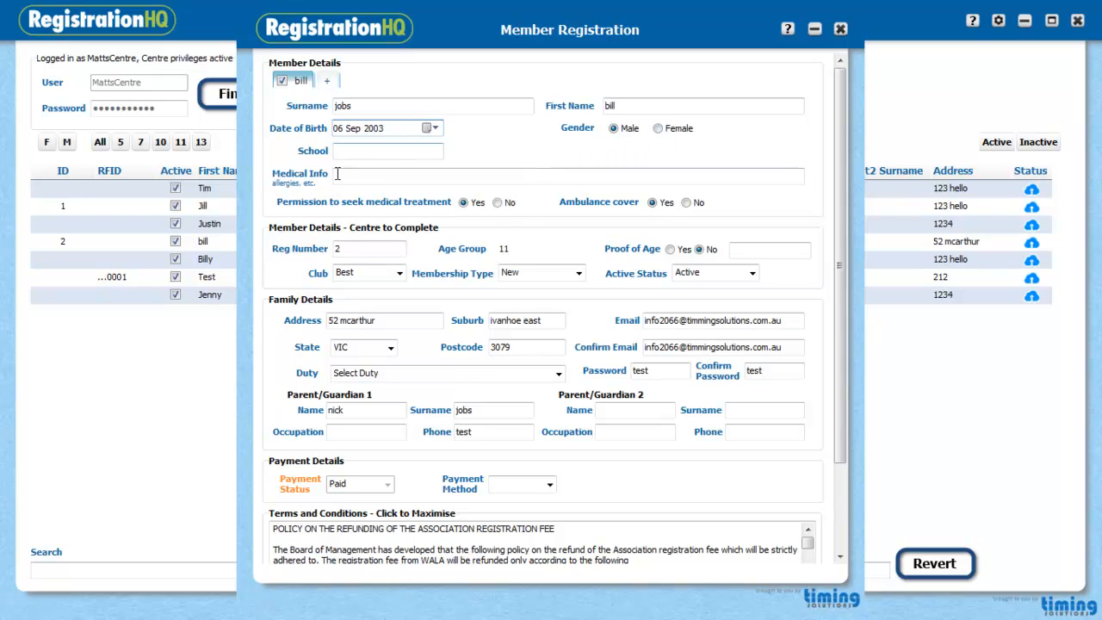
mouse_move(440, 213)
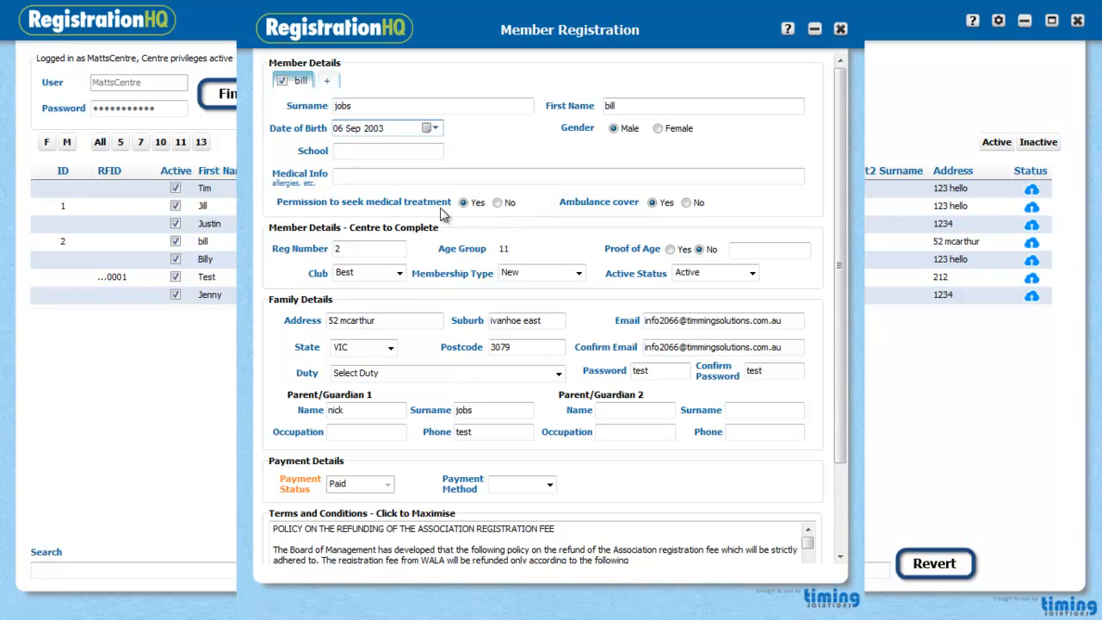
mouse_move(594, 215)
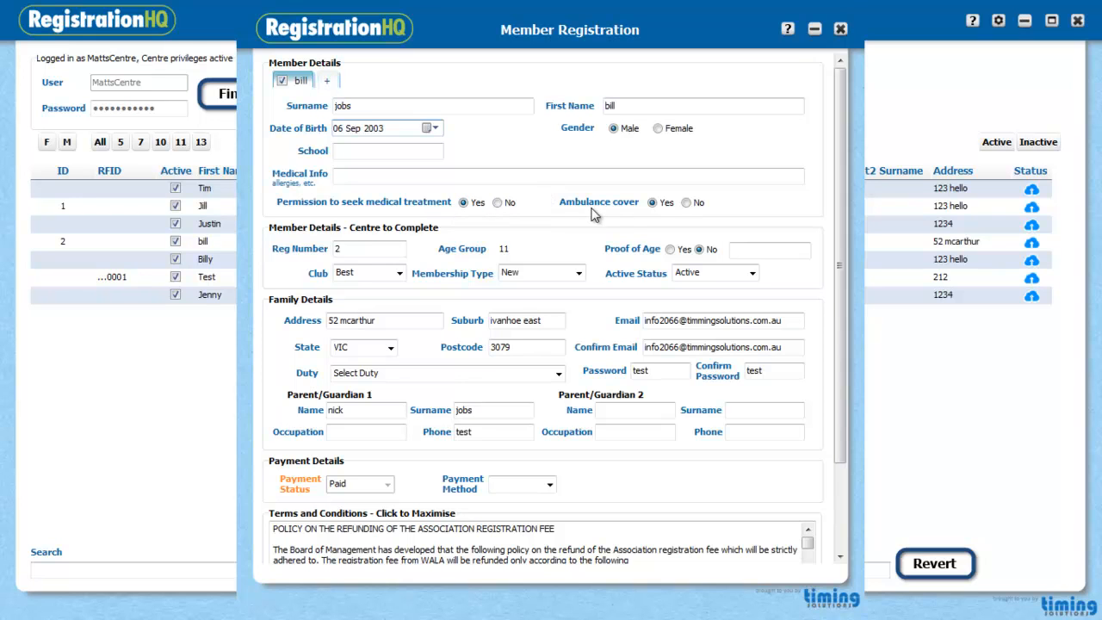
mouse_move(431, 260)
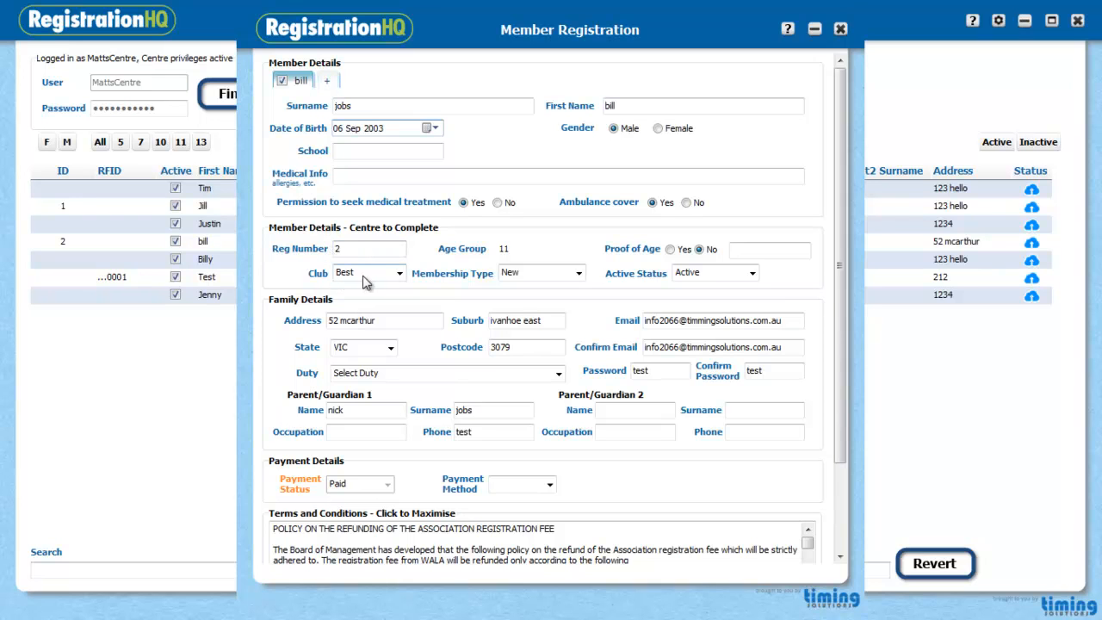
click(368, 248)
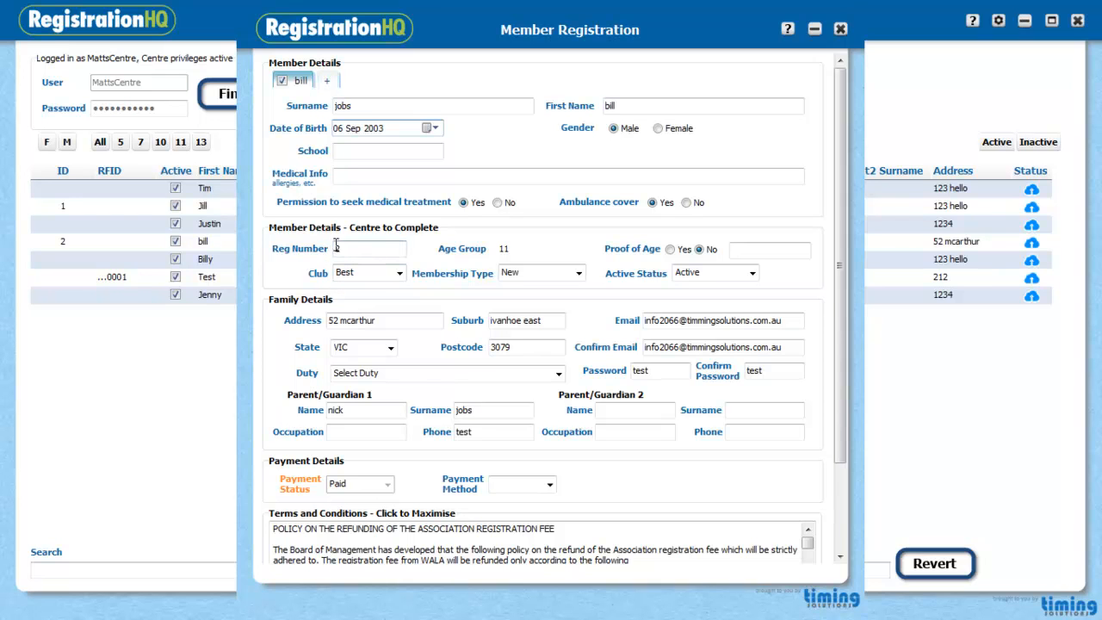
click(400, 272)
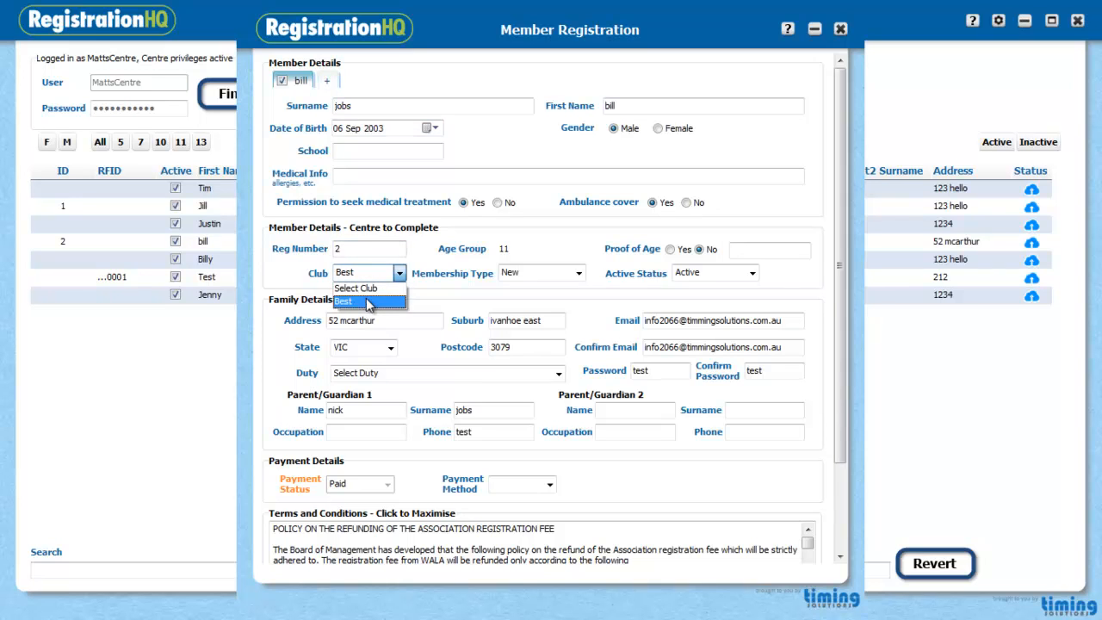
click(345, 301)
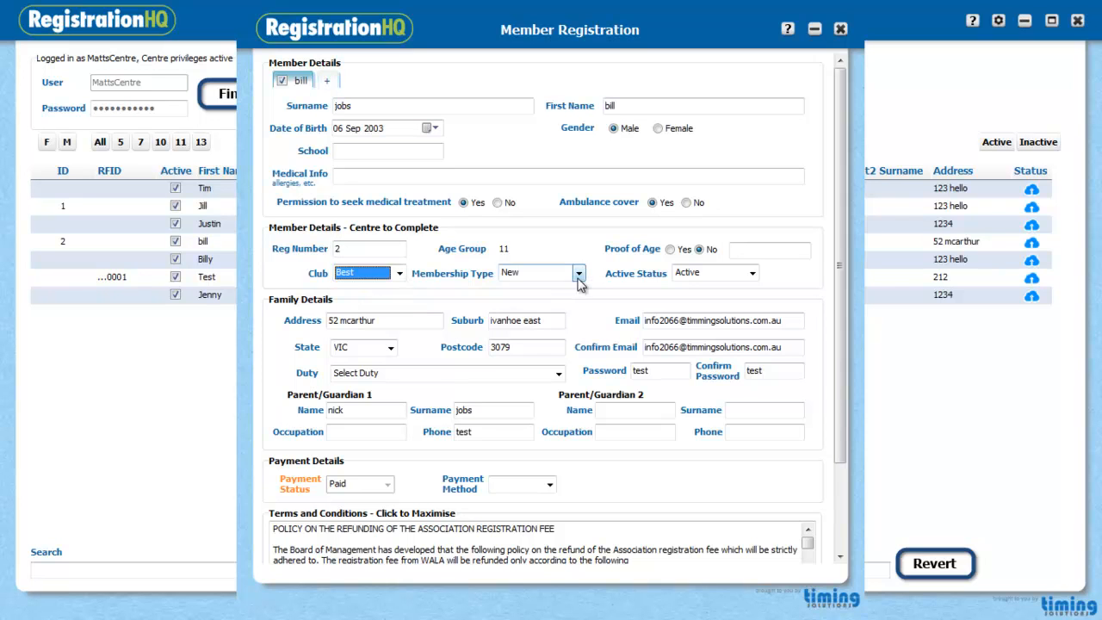
mouse_move(730, 284)
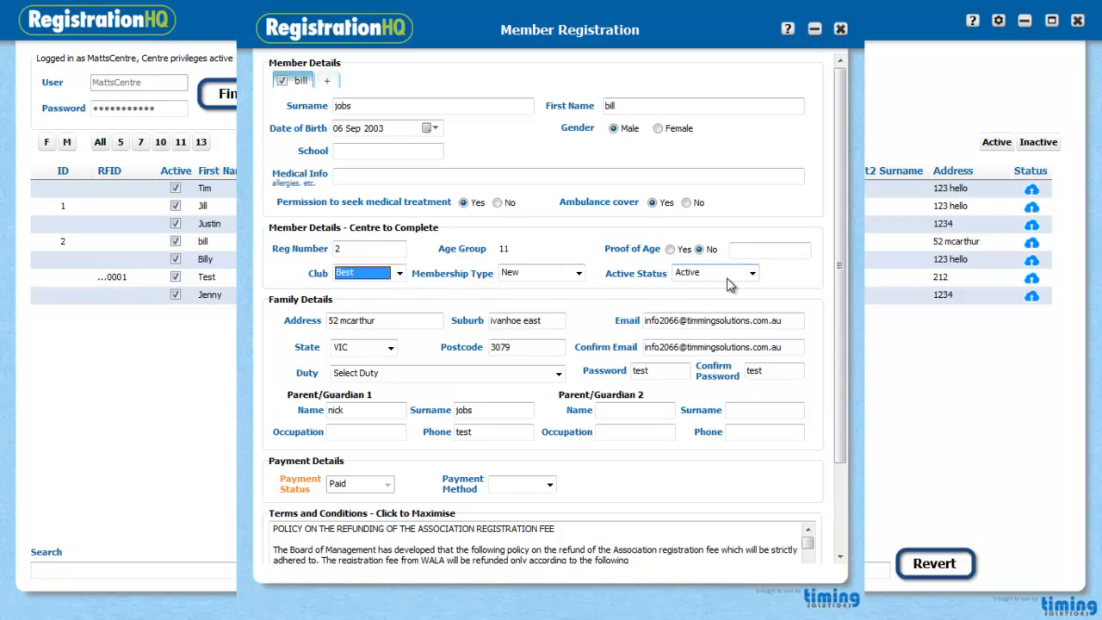
click(671, 247)
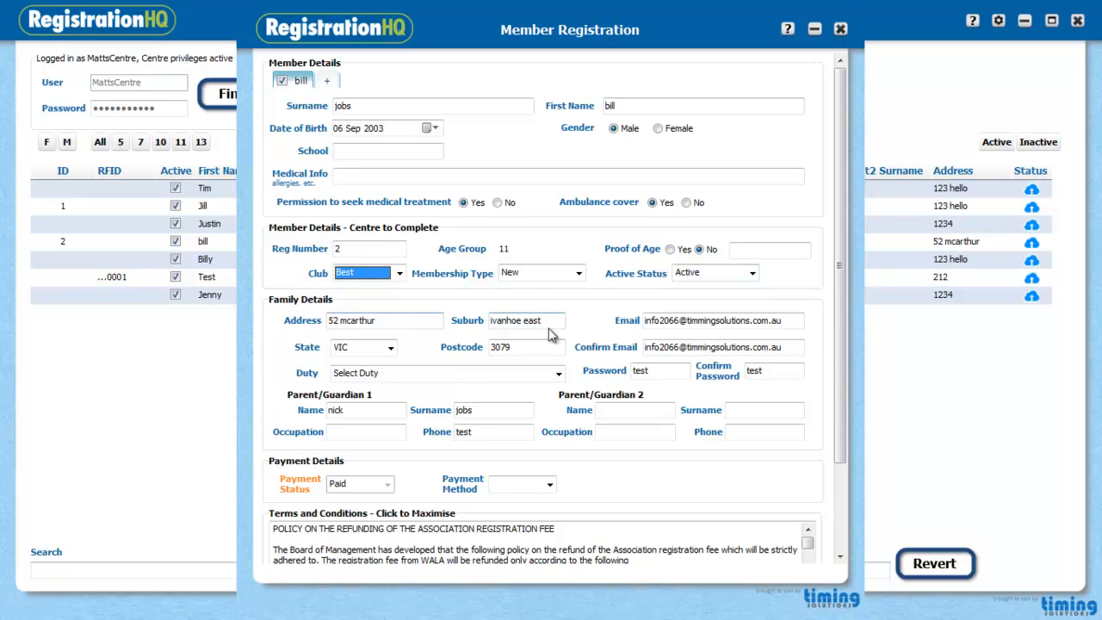
mouse_move(485, 524)
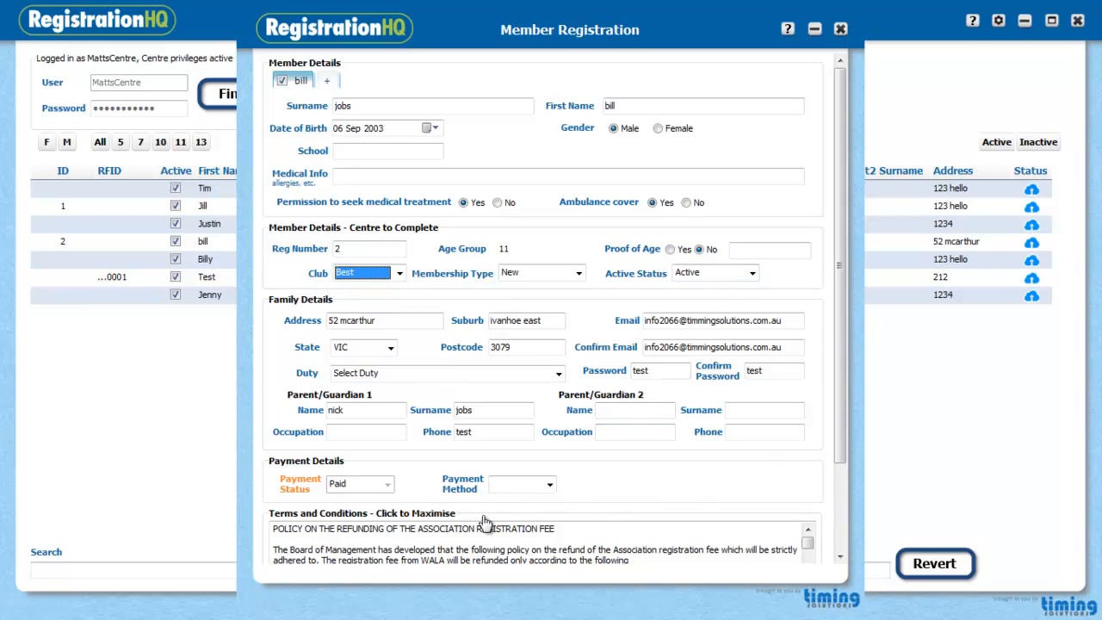
- Set bill's payment method to EFT and read the maximised terms and conditions before closing them
click(547, 483)
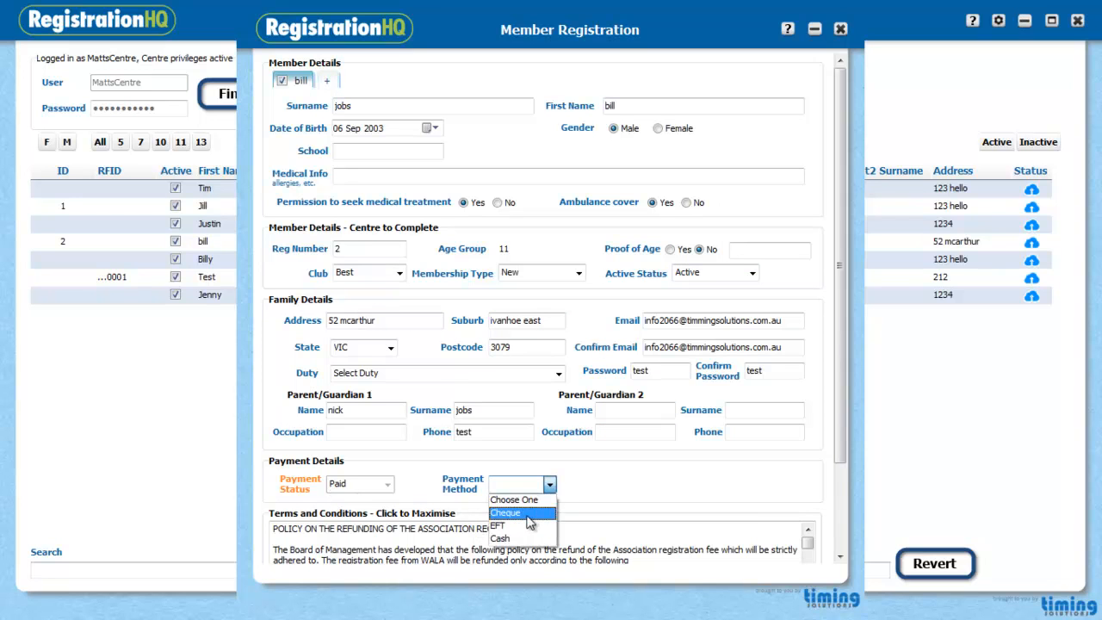
click(500, 525)
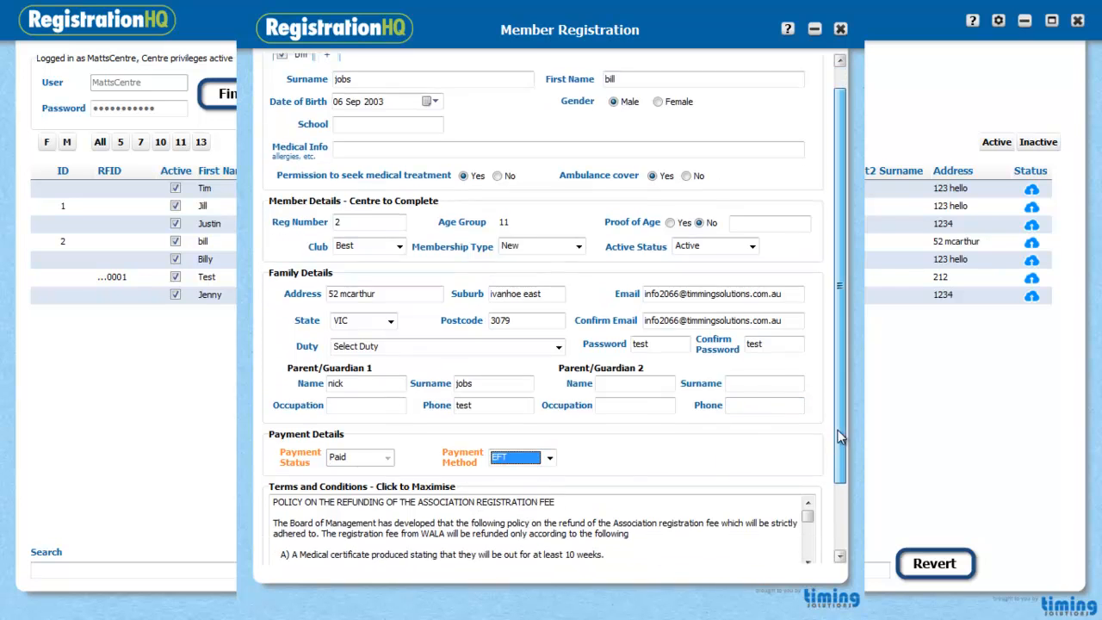
scroll(down, 3)
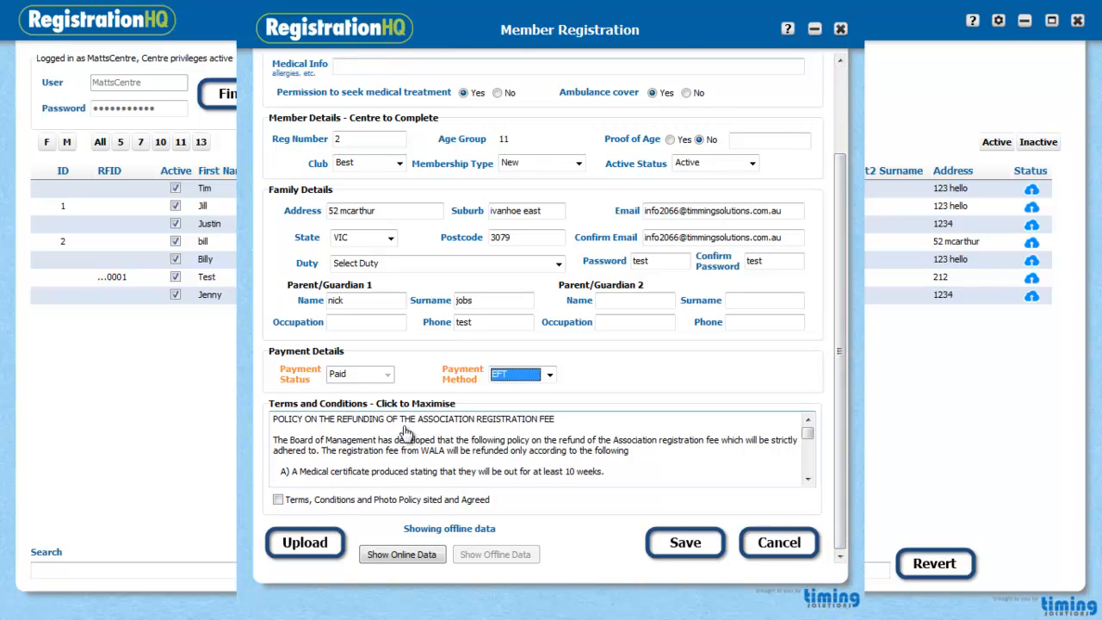
click(362, 403)
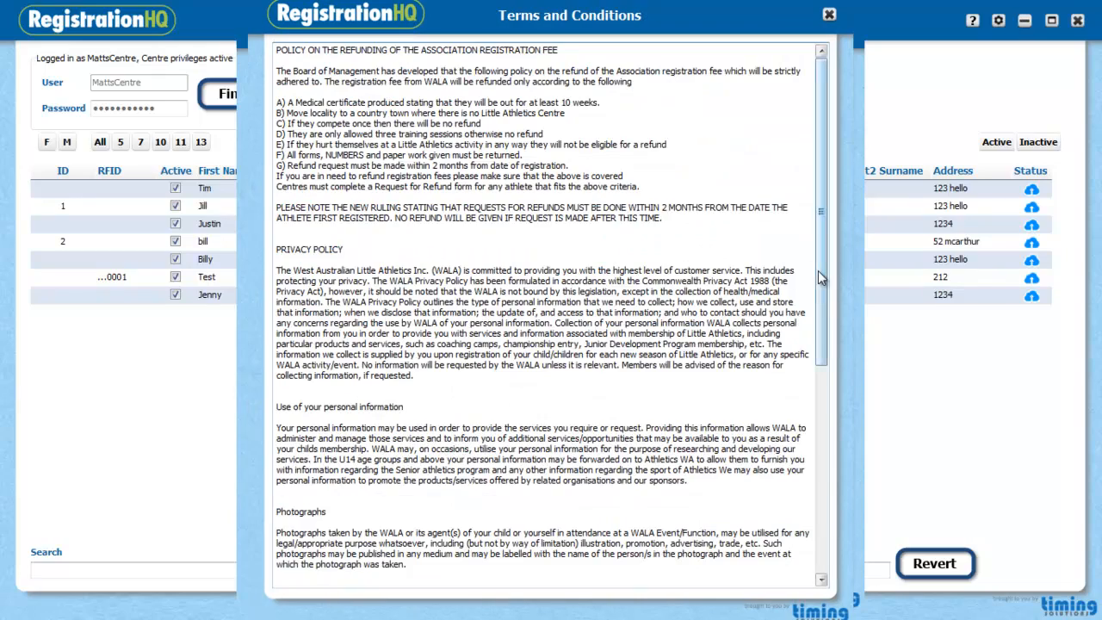
scroll(down, 3)
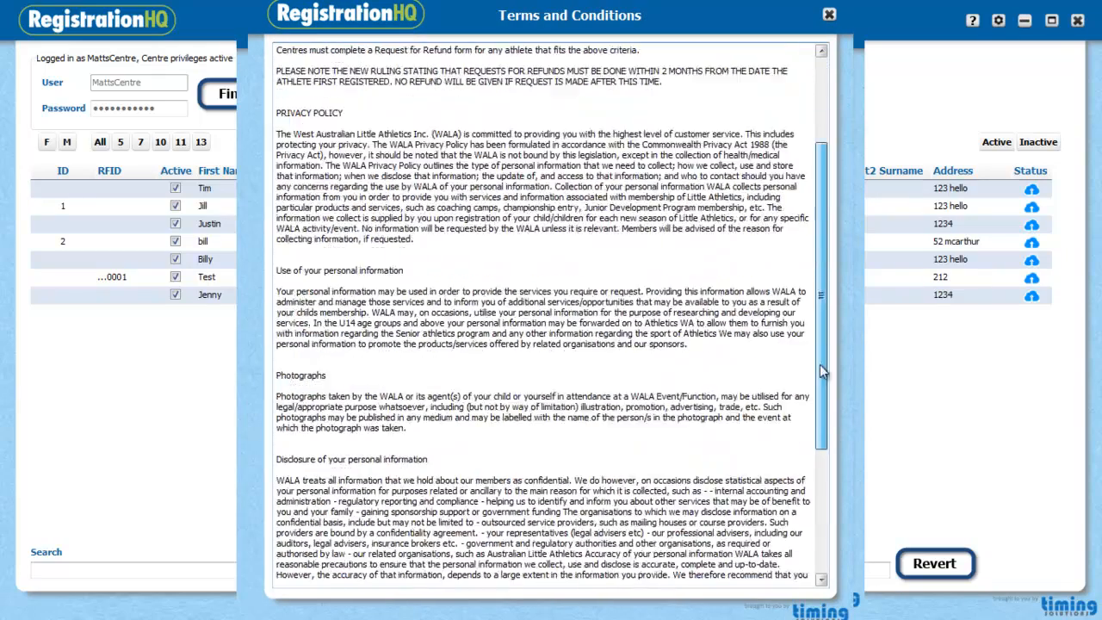
click(830, 14)
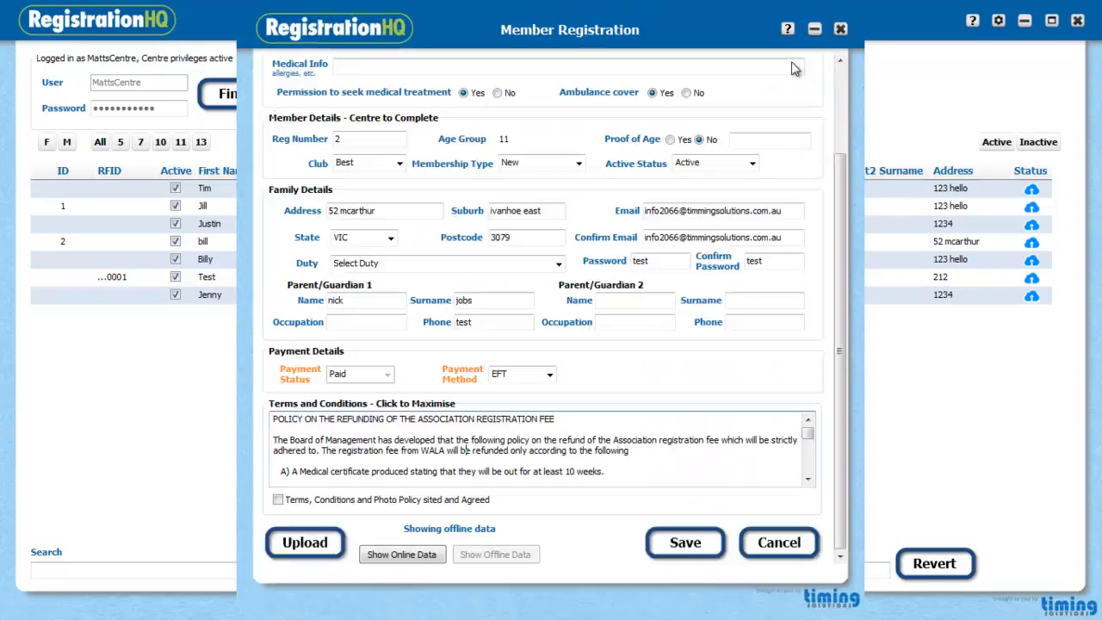
- Agree to the terms and photo policy, view bill's online record, then return to his offline data
click(279, 499)
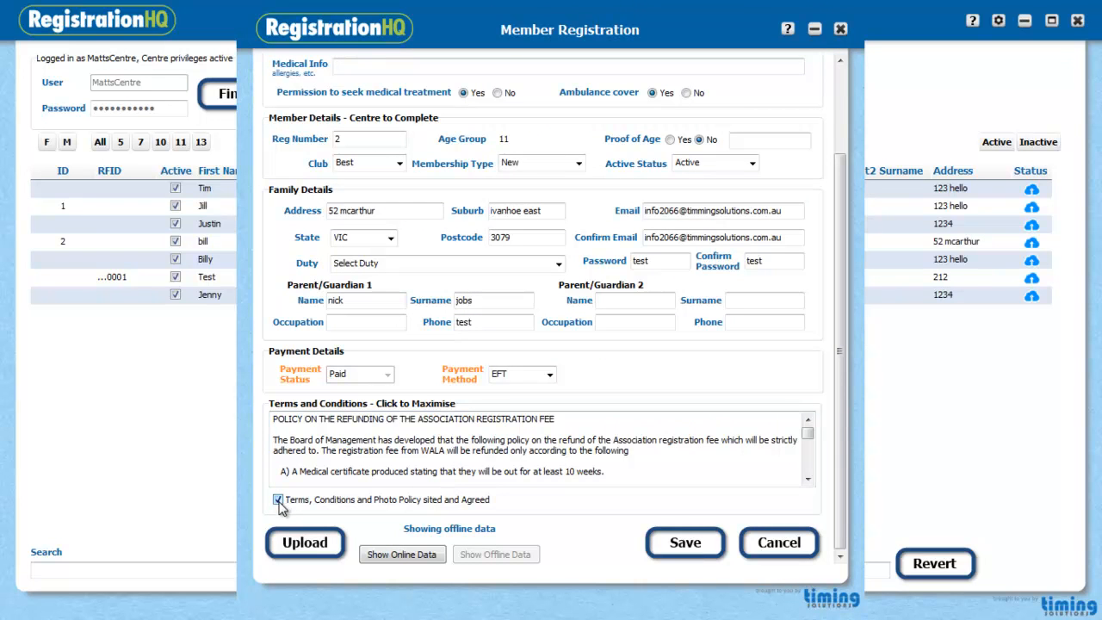
mouse_move(317, 554)
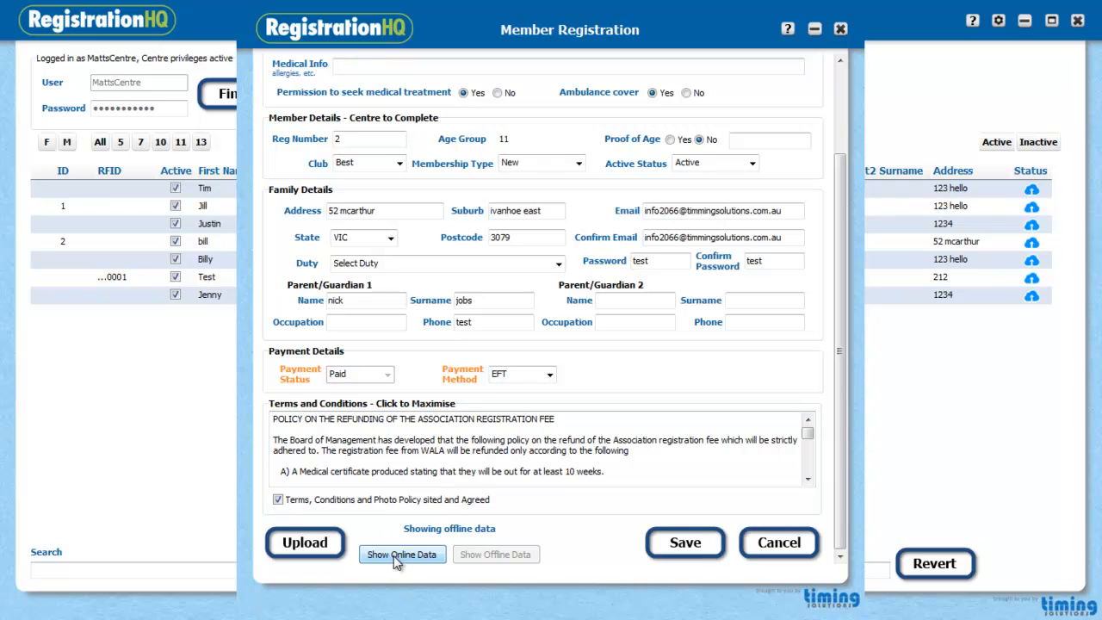
click(401, 554)
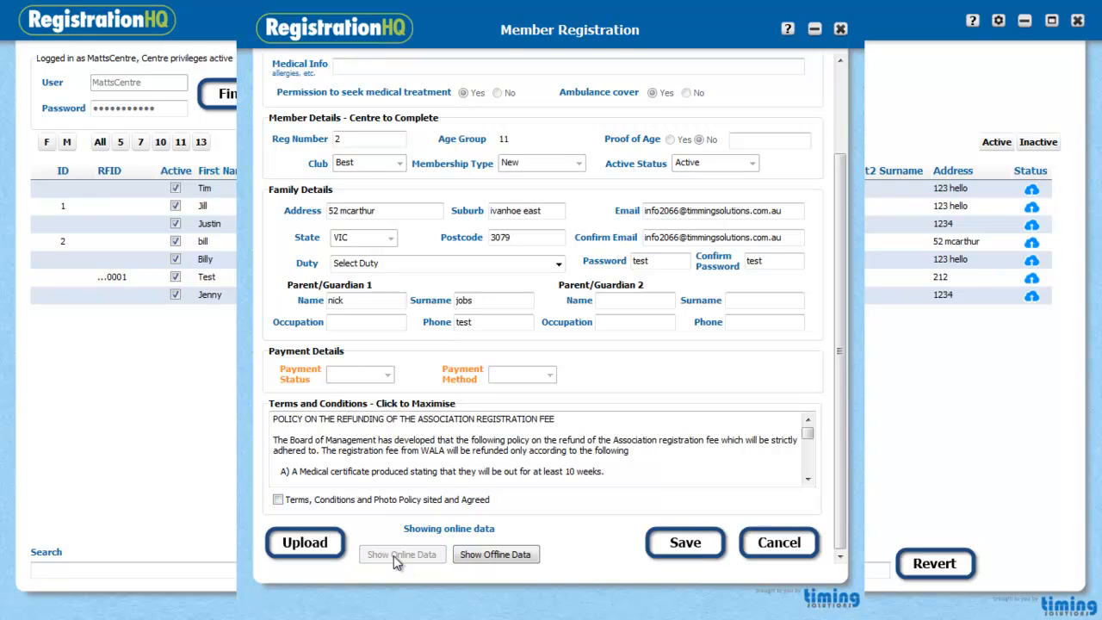
click(496, 554)
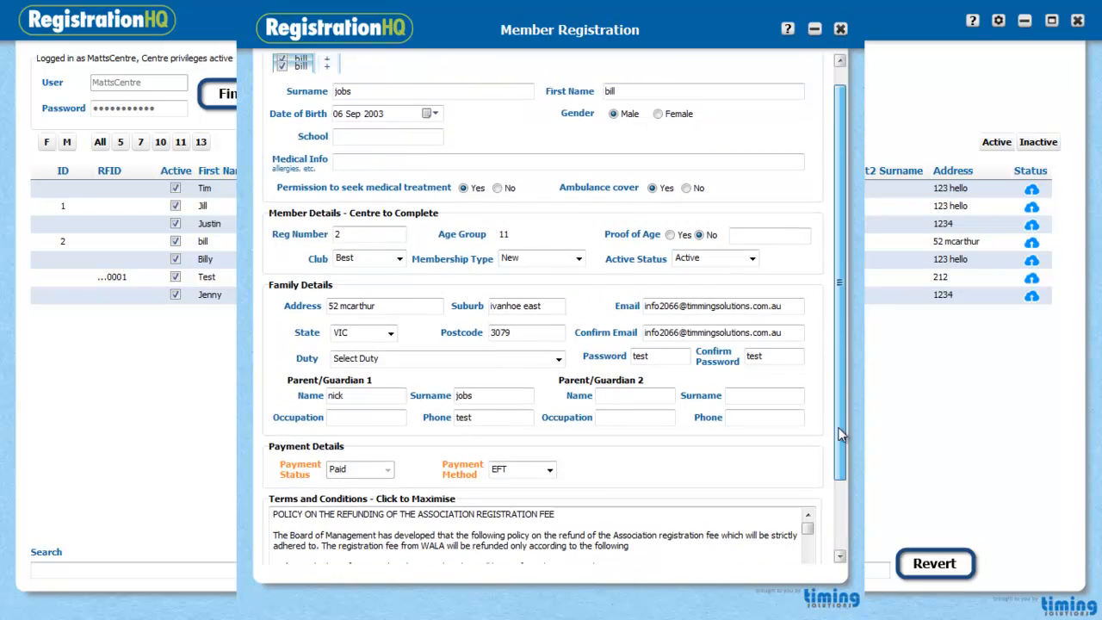
scroll(up, 3)
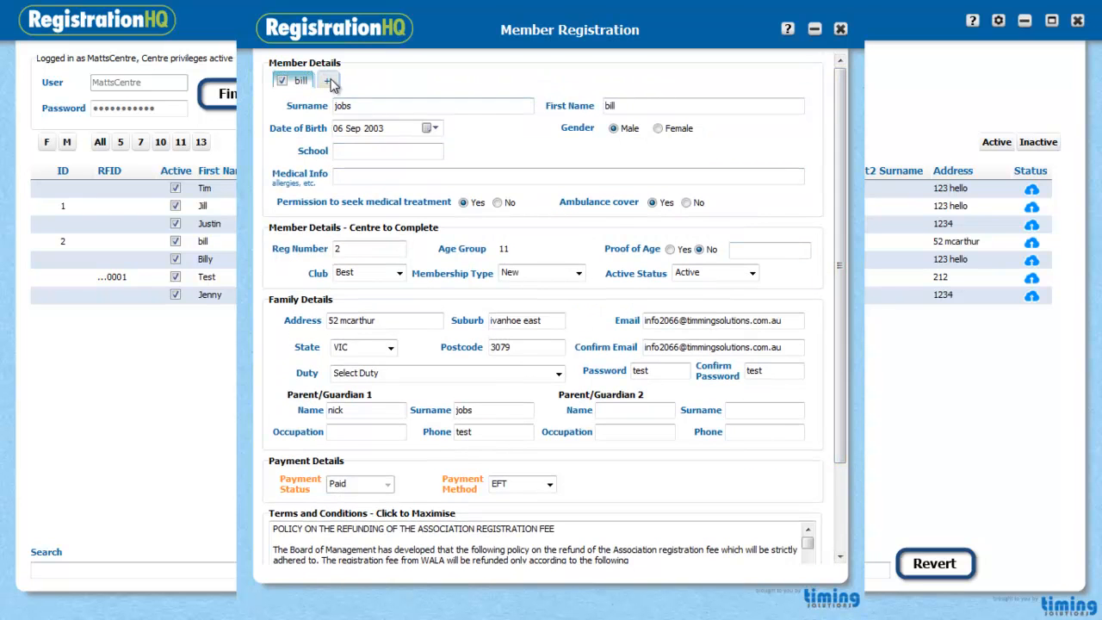
click(331, 81)
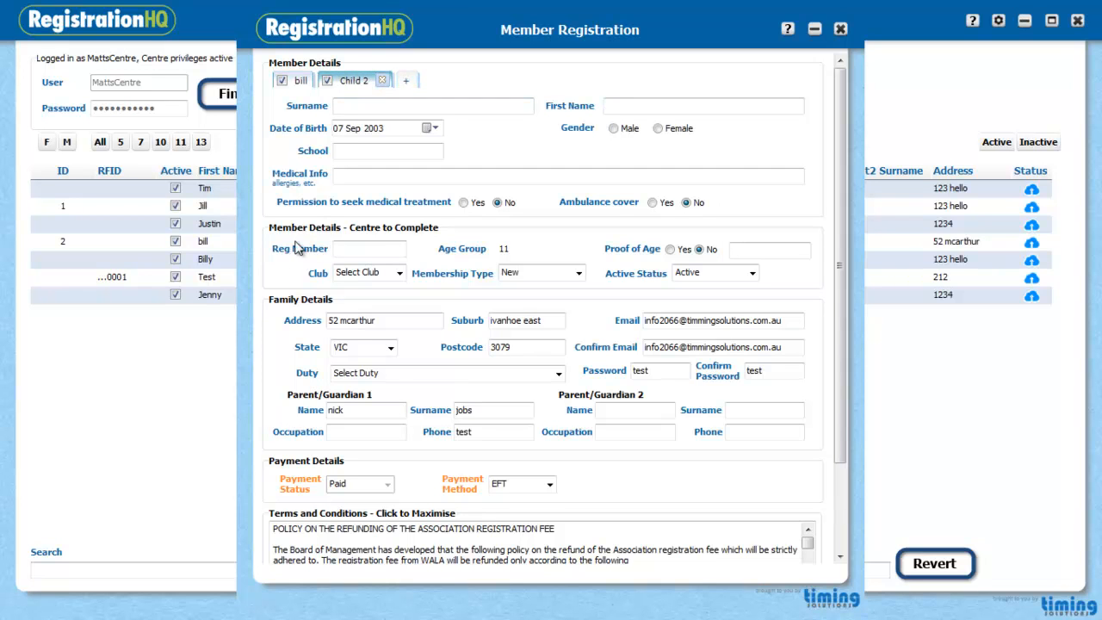
mouse_move(726, 588)
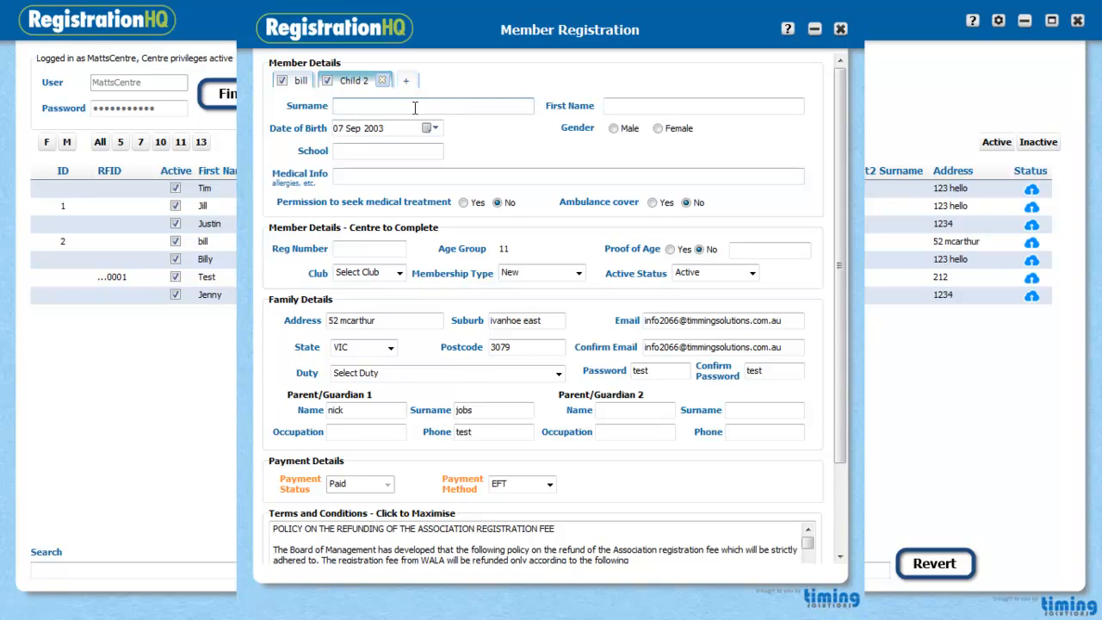
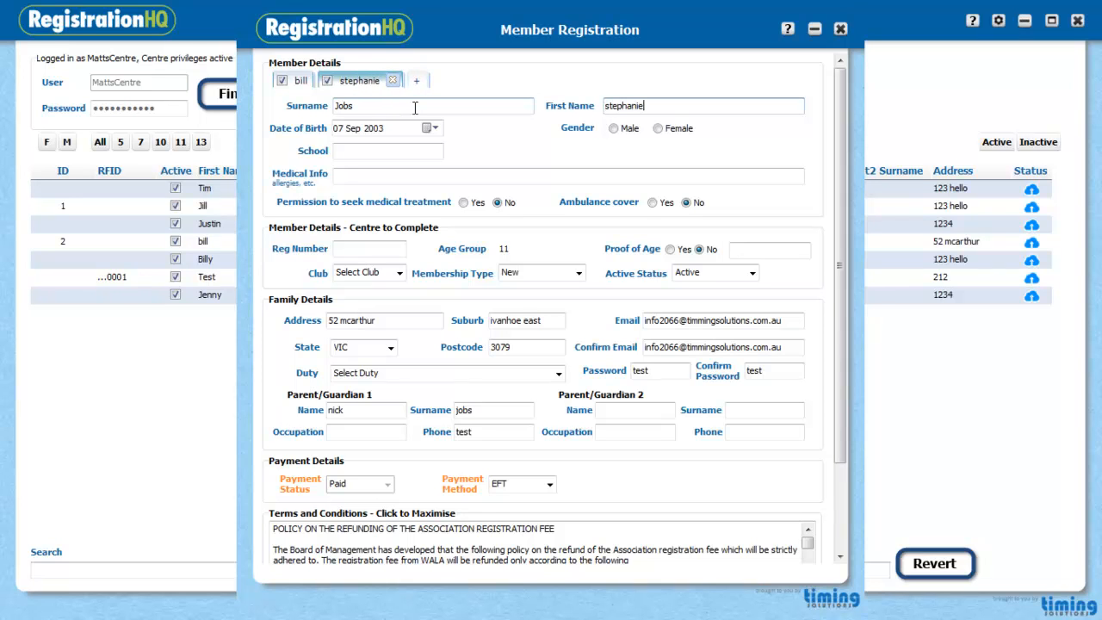
- Mark stephanie as female with medical treatment permission and proof of age set to Yes
click(658, 127)
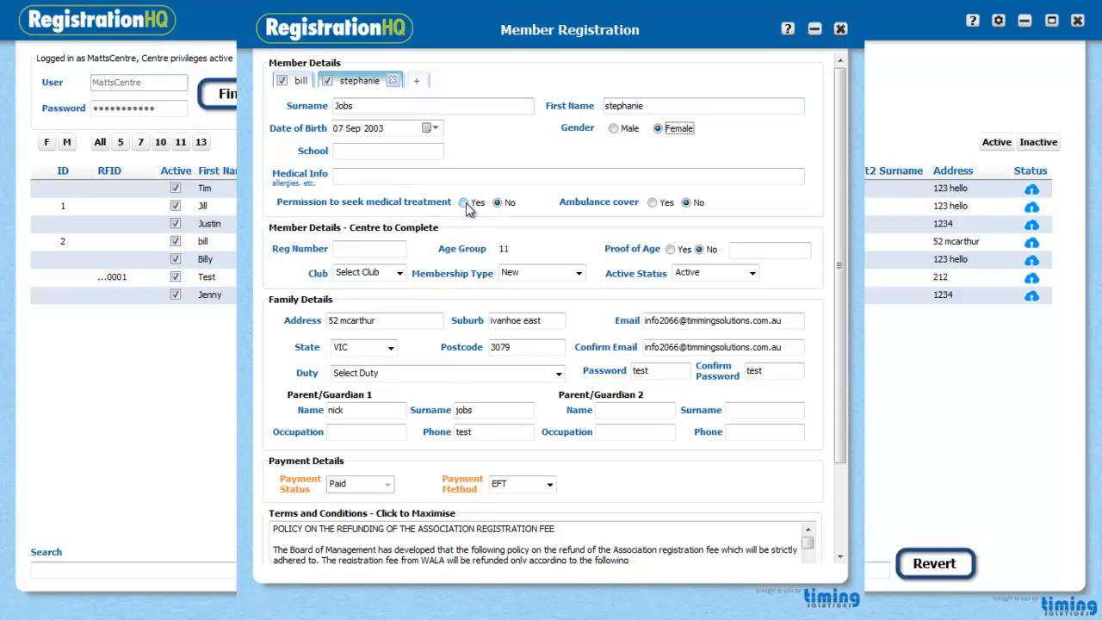
click(464, 203)
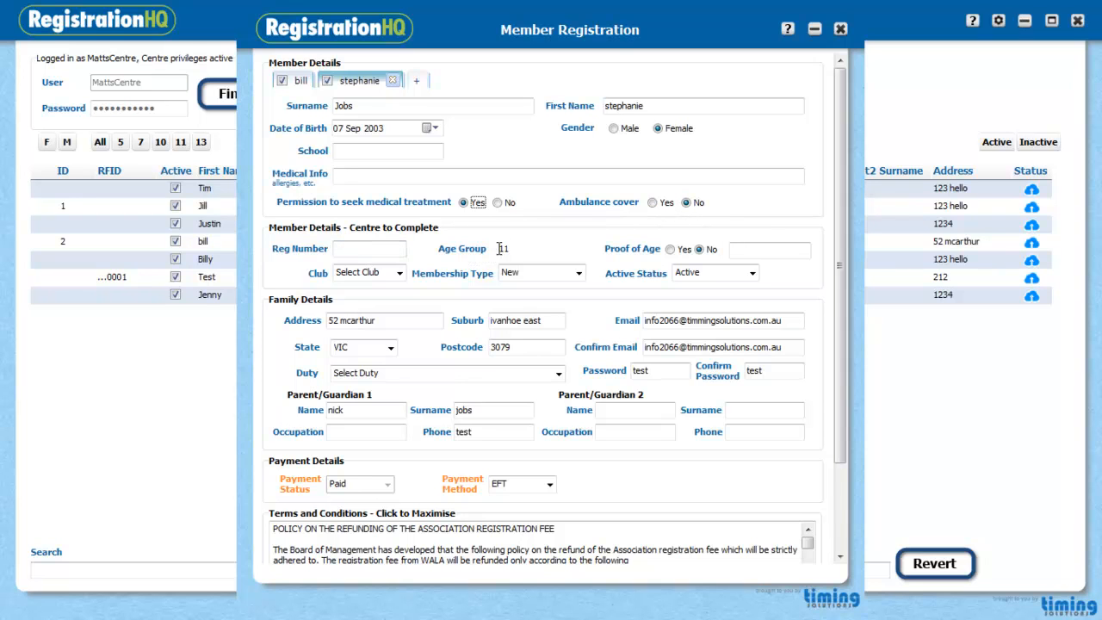
click(671, 248)
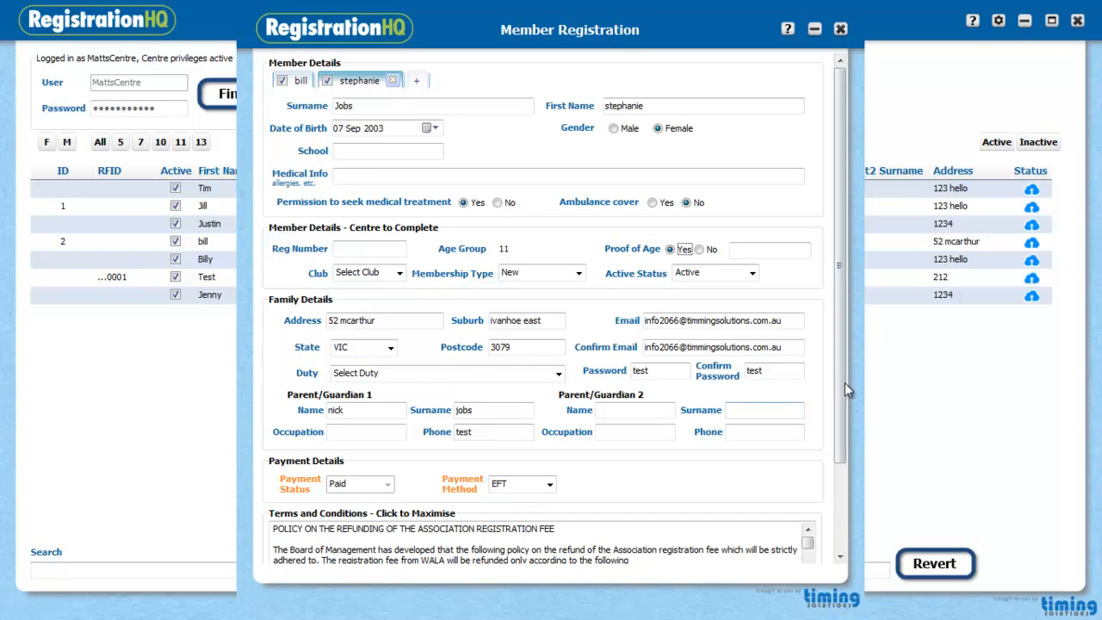
- Attempt the upload, then set bill's Proof of Age to Yes after the error
scroll(down, 3)
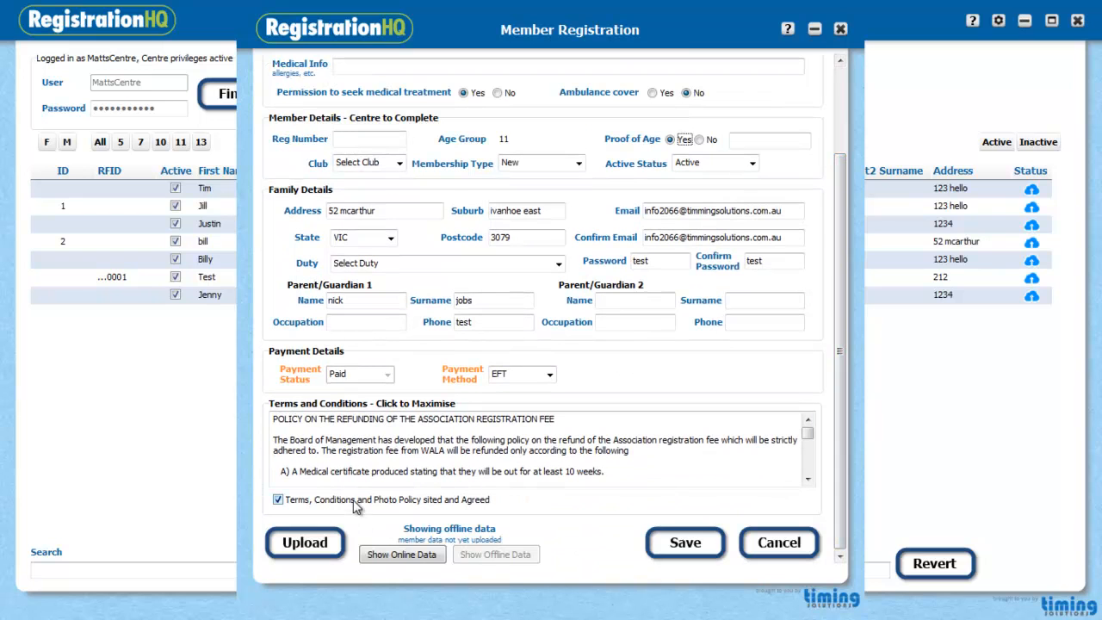
mouse_move(492, 485)
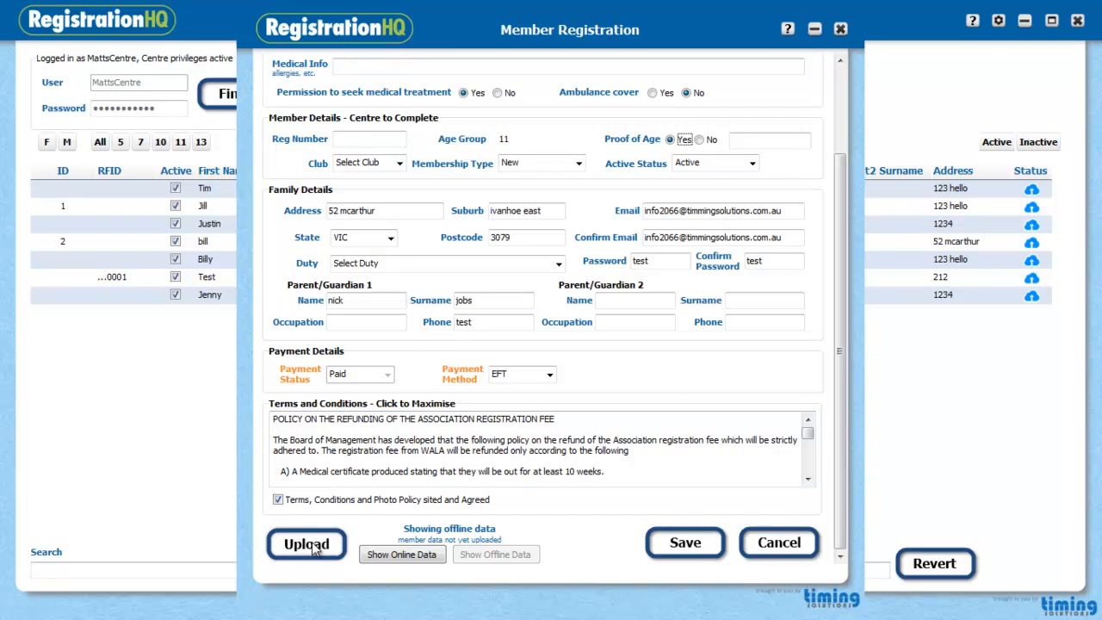
click(307, 544)
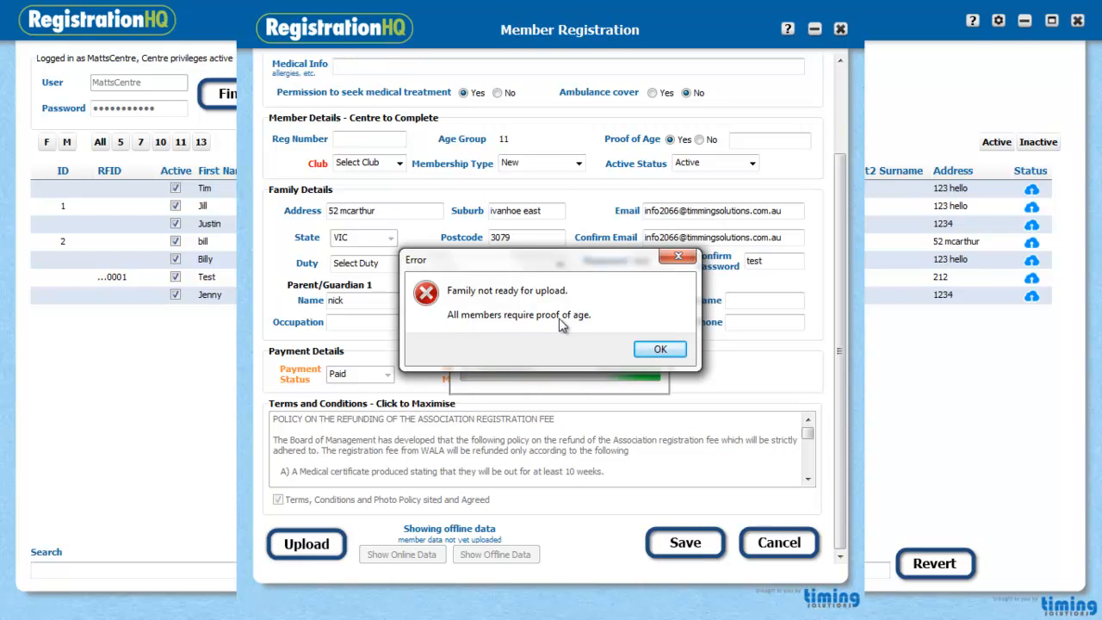
click(659, 348)
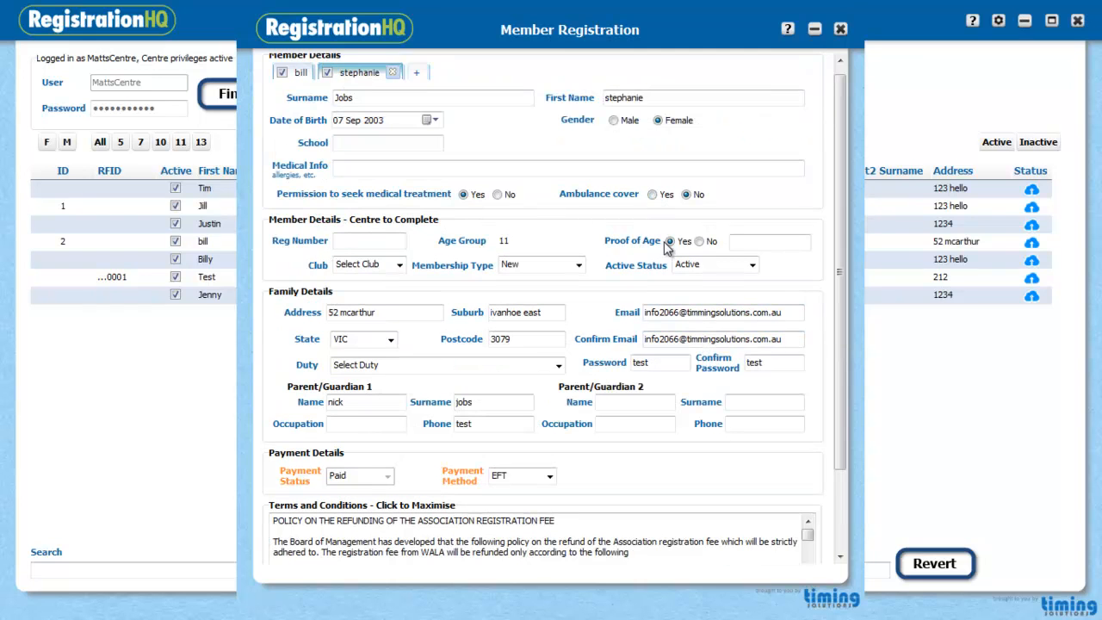
click(299, 72)
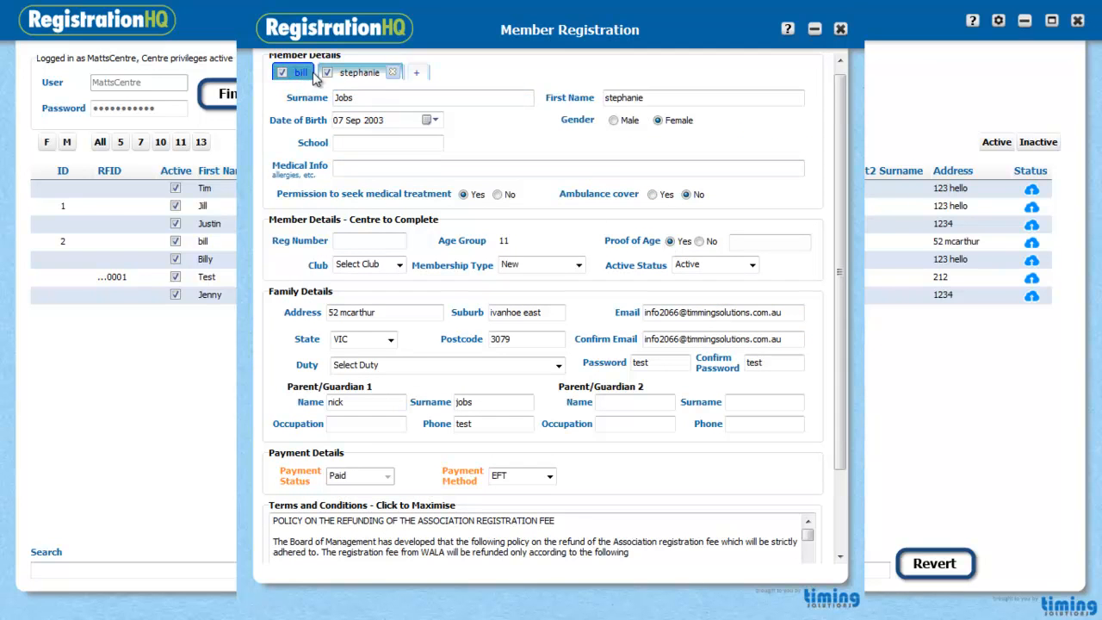
click(299, 73)
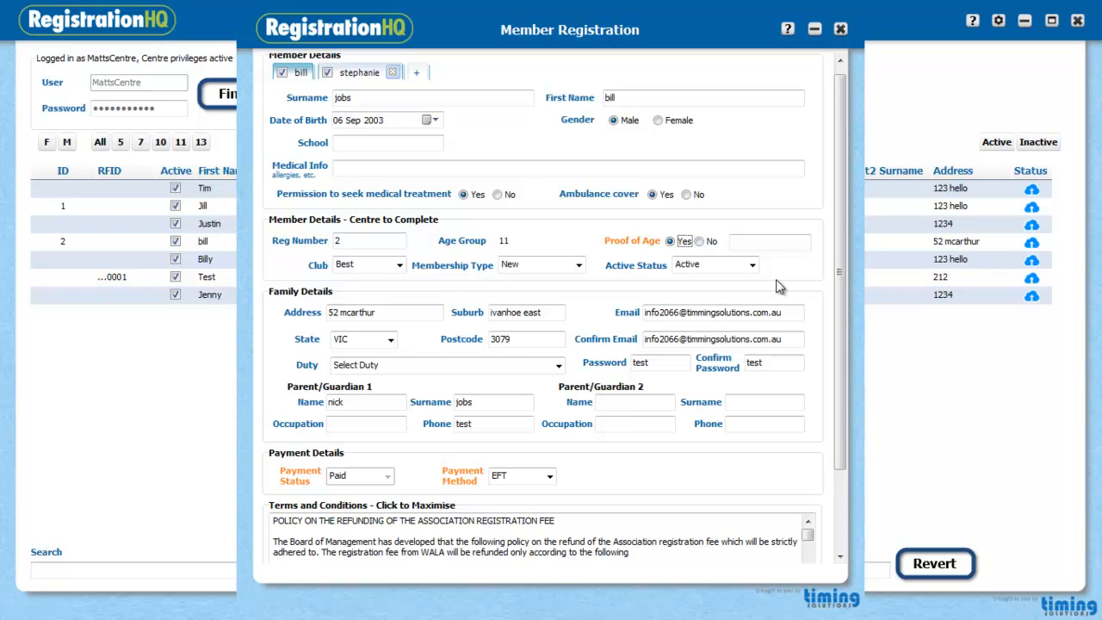
scroll(down, 3)
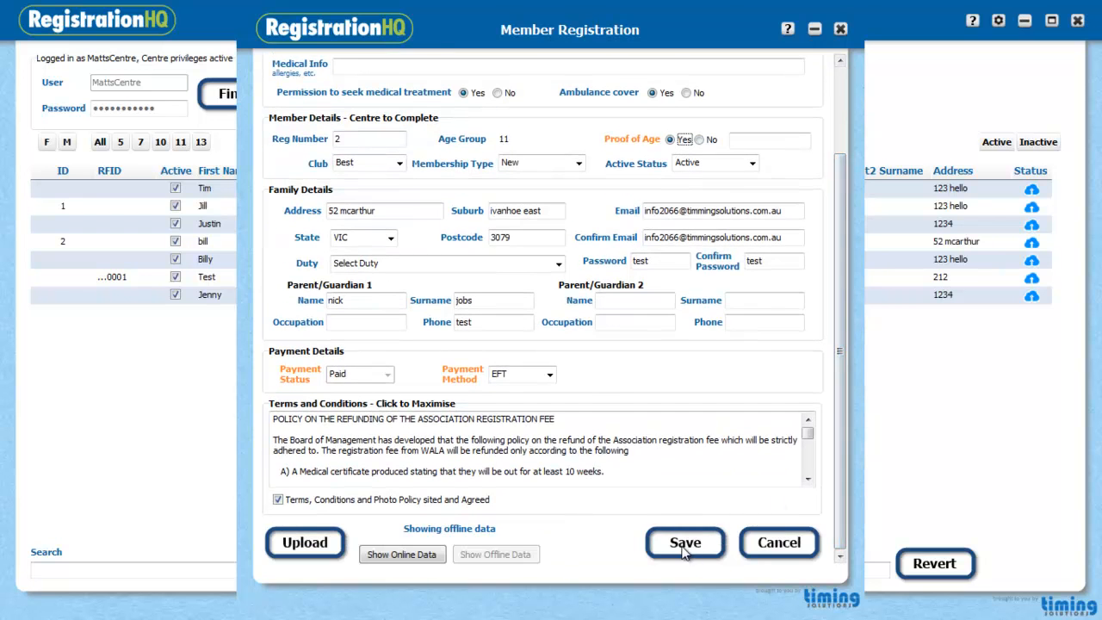
click(685, 542)
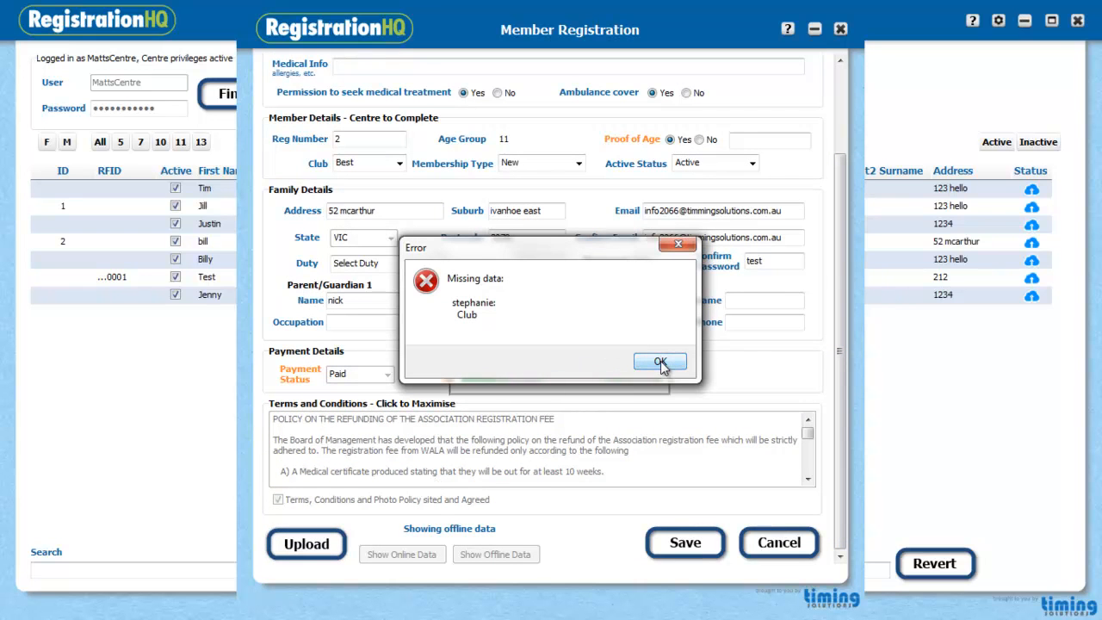
click(659, 362)
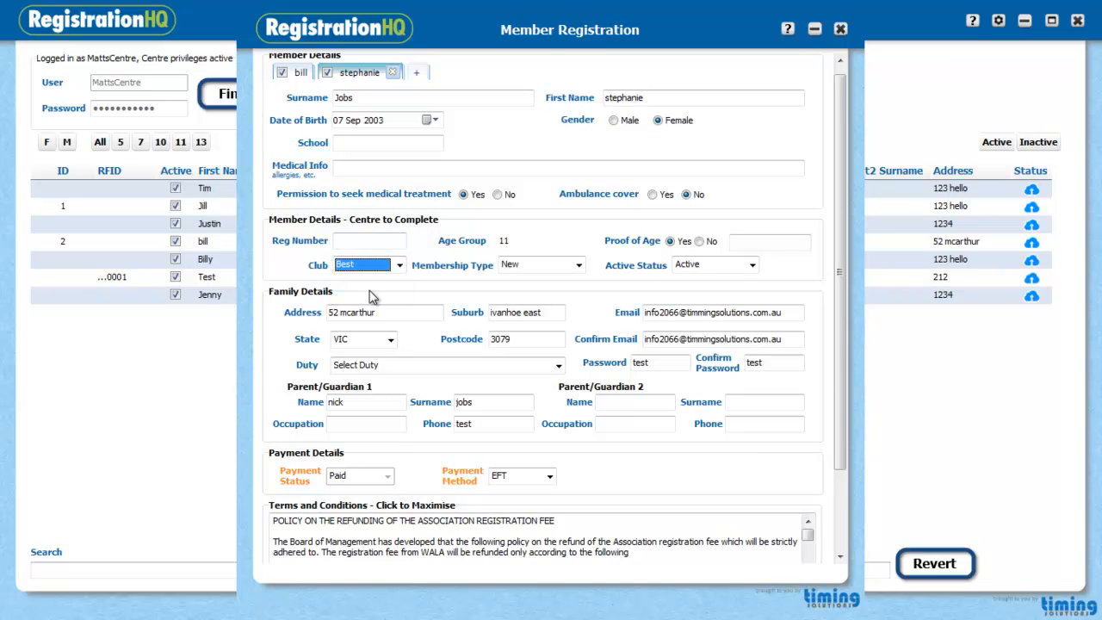
scroll(down, 3)
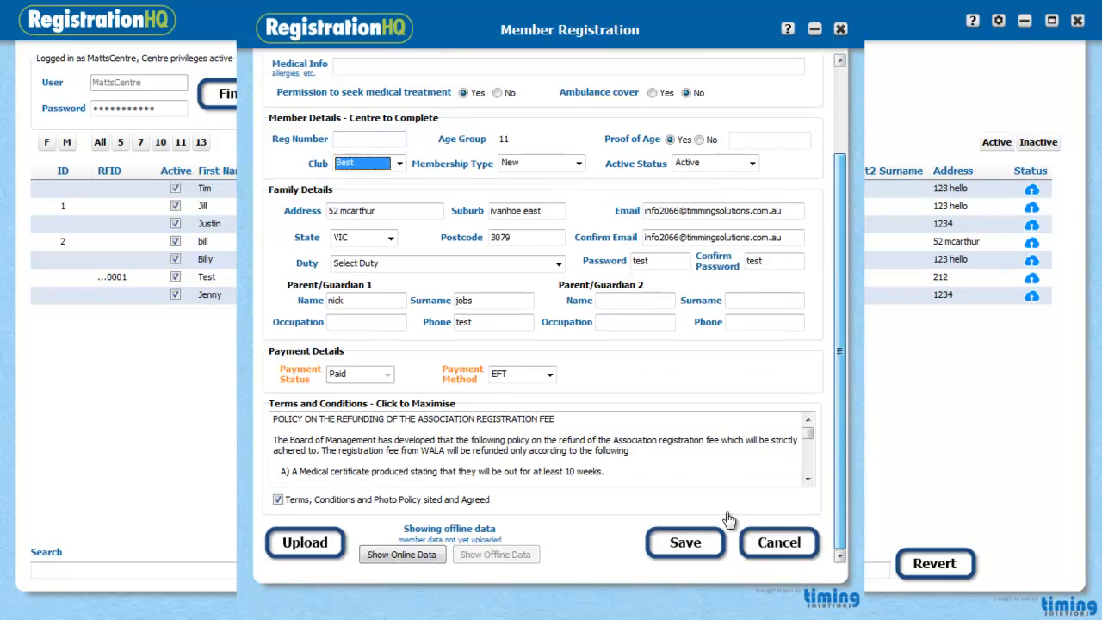
click(307, 543)
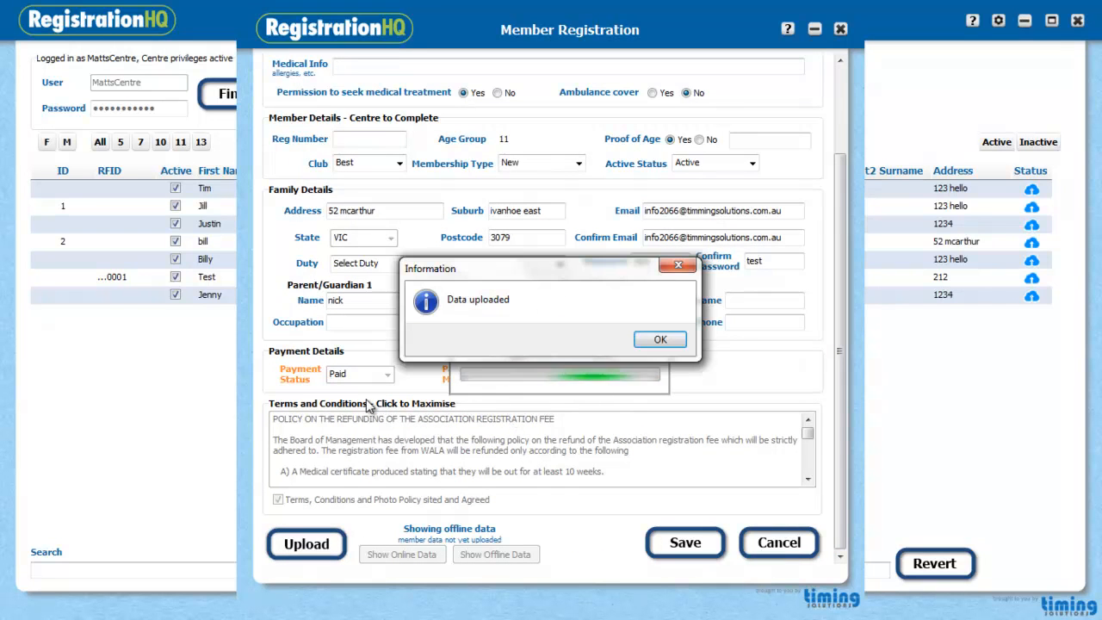
click(659, 337)
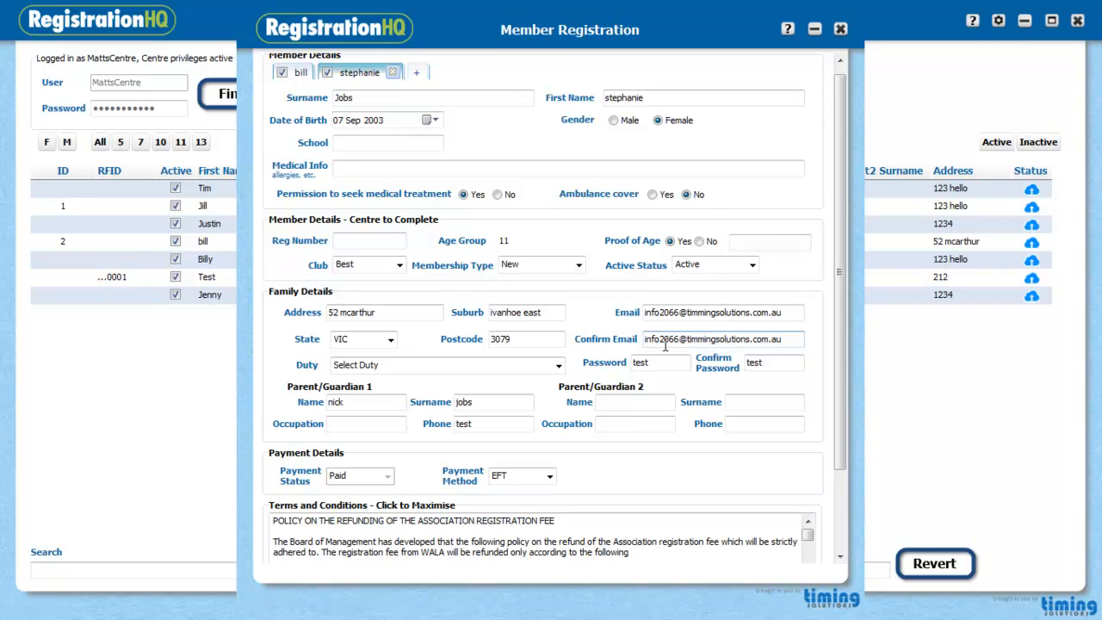
scroll(down, 3)
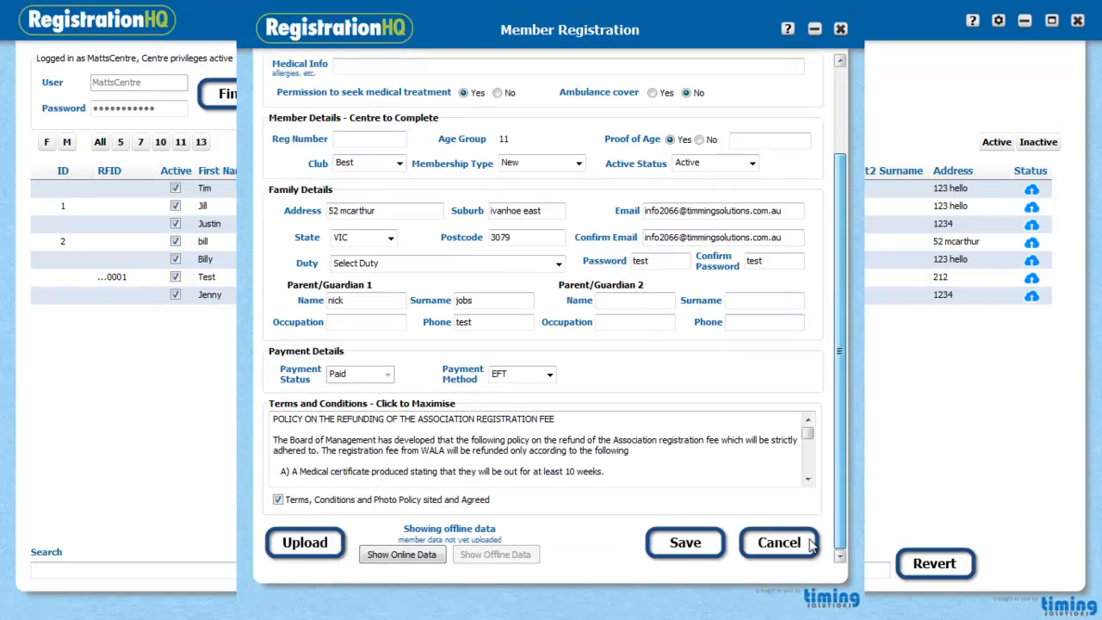
- Close the registration form and restore the roster window down from full screen, now listing eight members
click(778, 542)
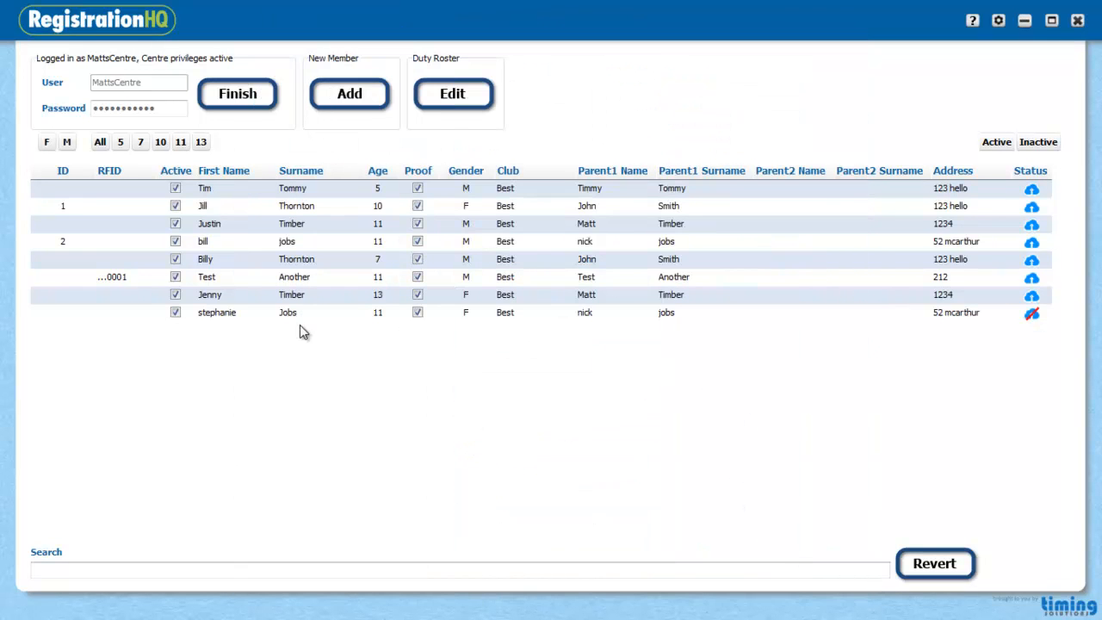
mouse_move(241, 319)
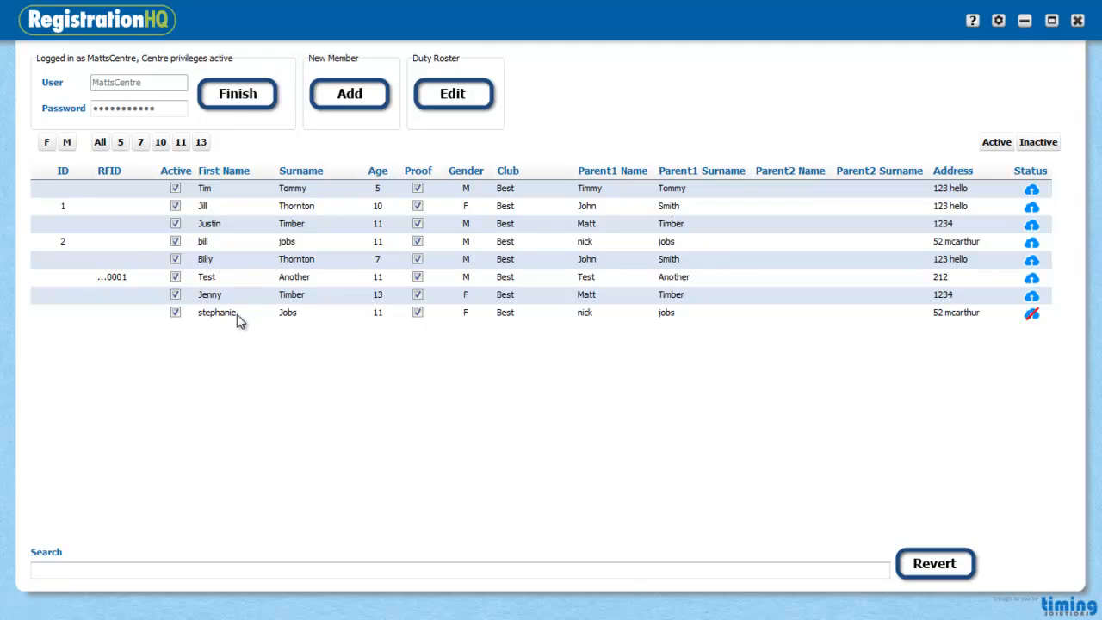
mouse_move(244, 322)
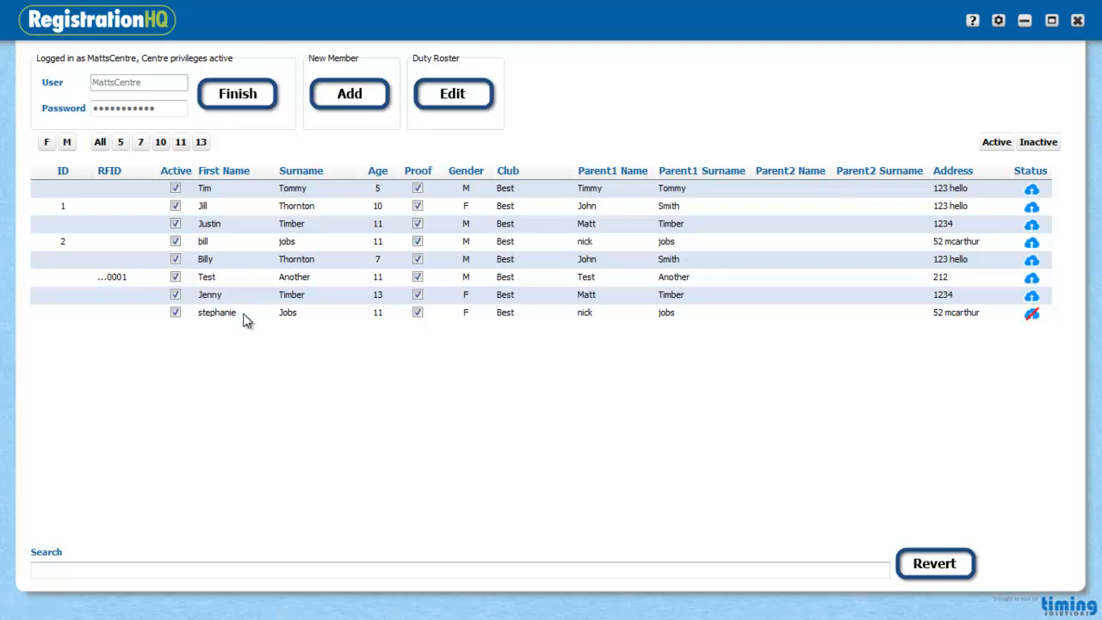
mouse_move(325, 602)
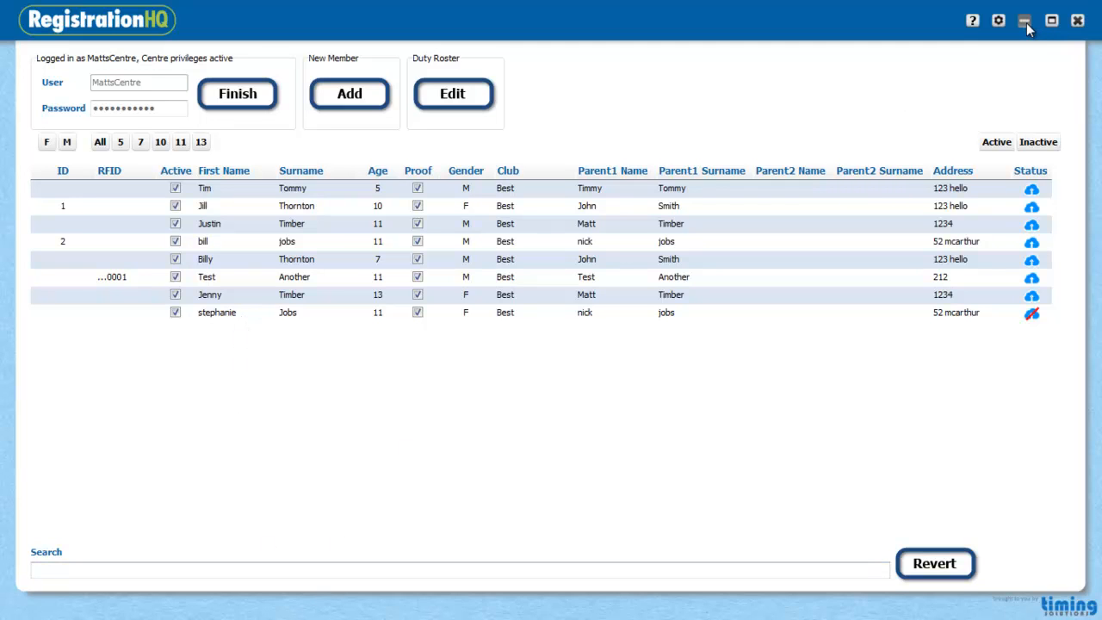
click(1025, 21)
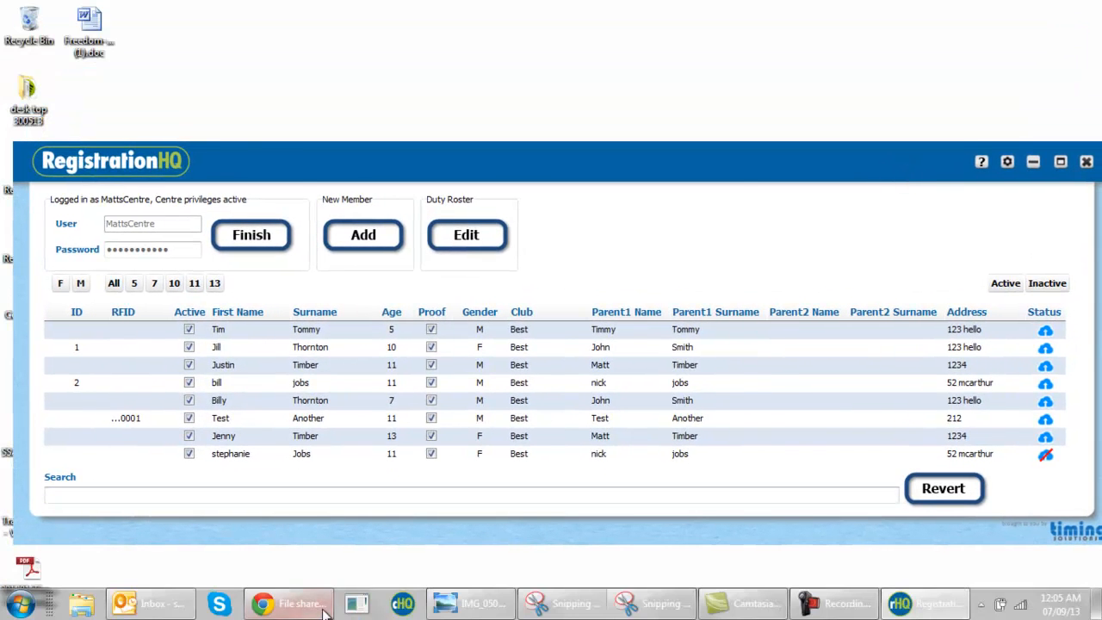
click(289, 603)
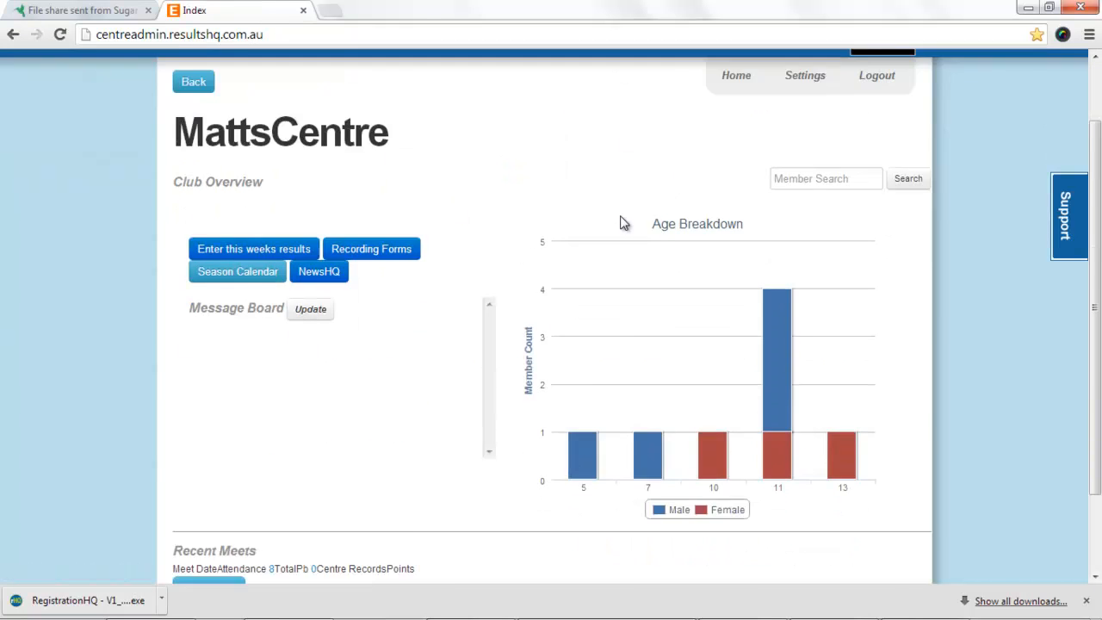
click(803, 76)
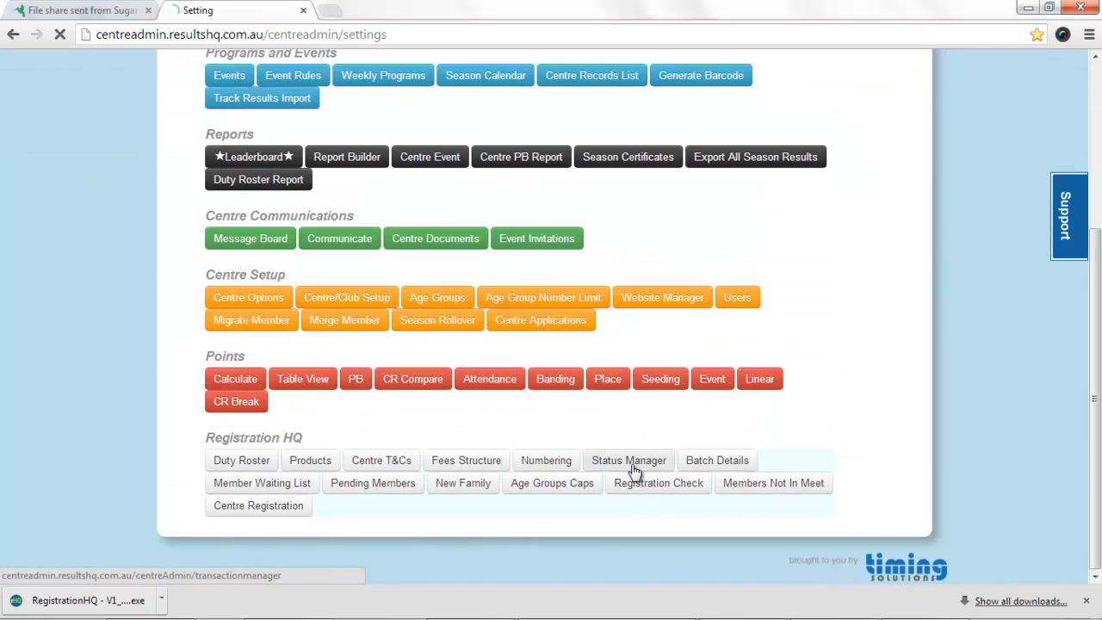
click(628, 459)
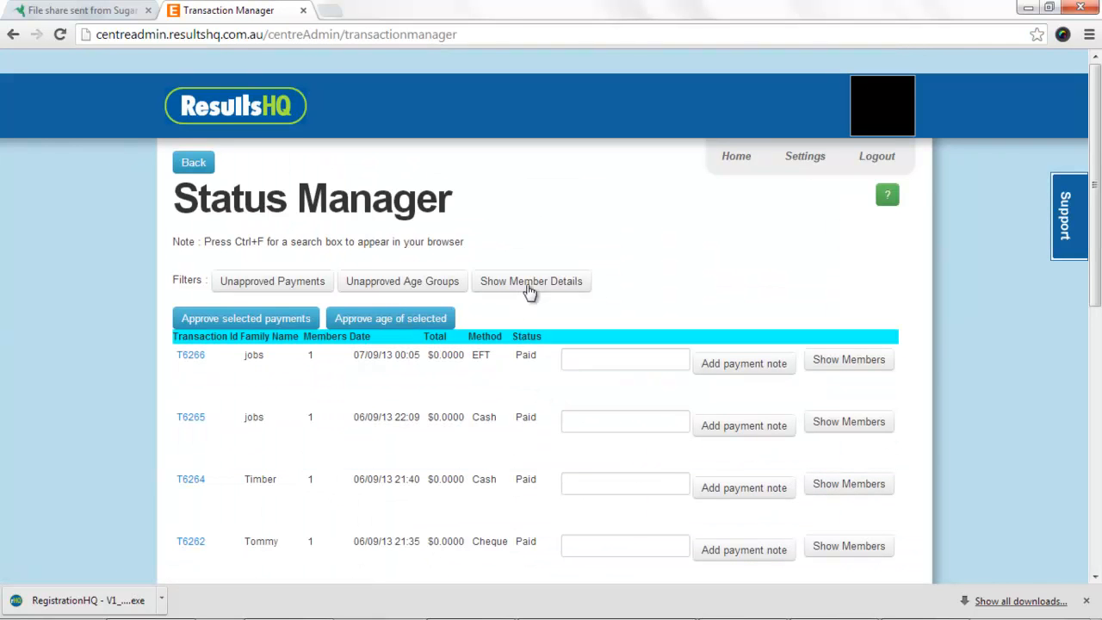
click(530, 281)
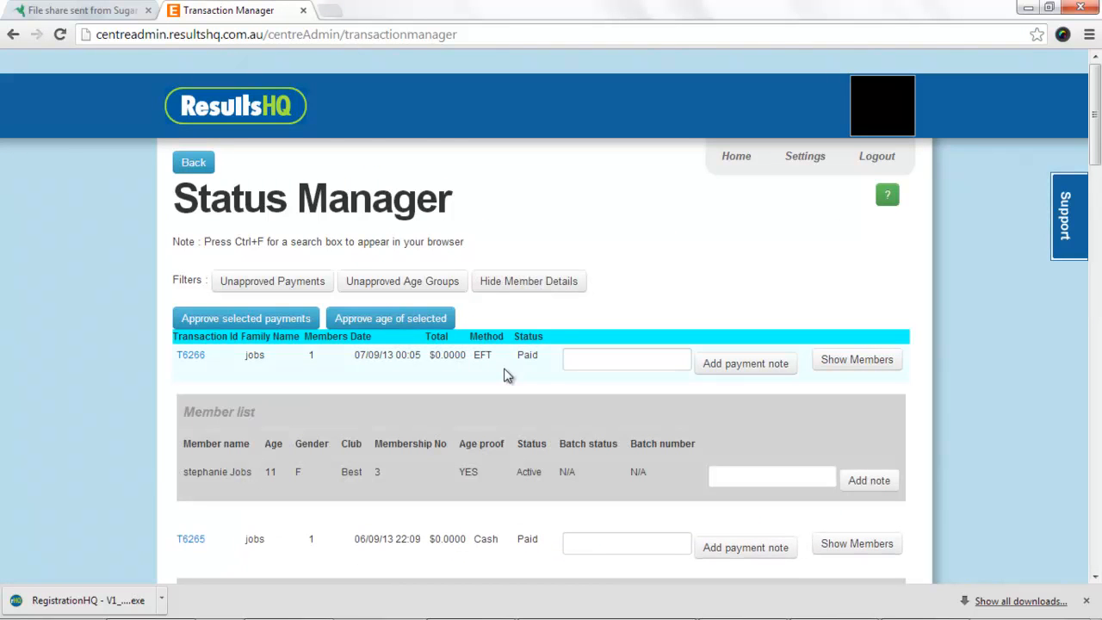
scroll(down, 3)
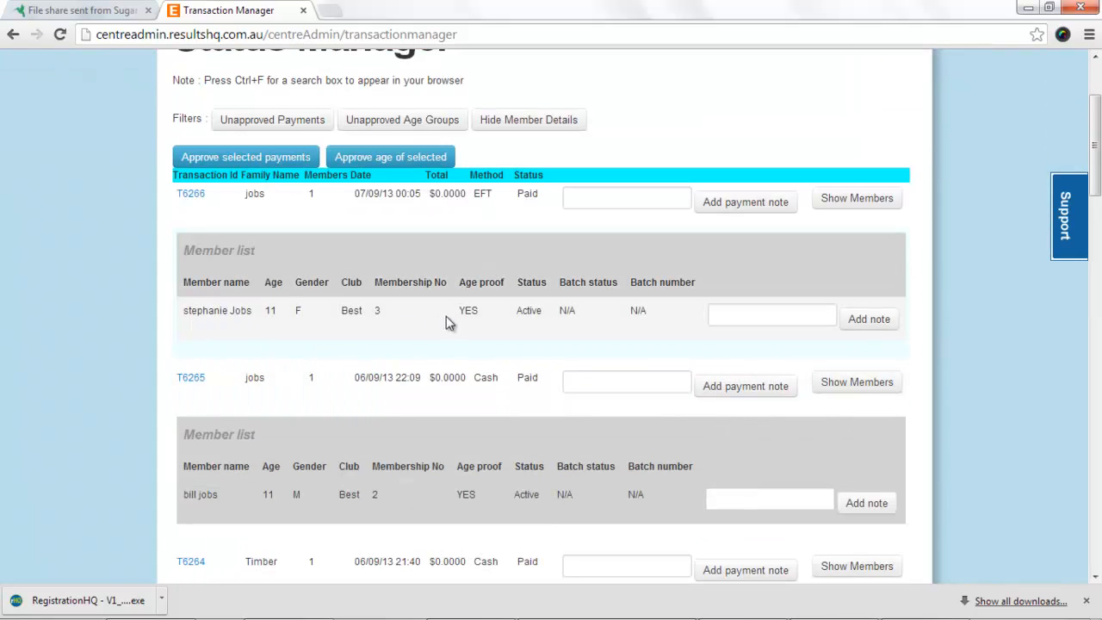
mouse_move(644, 313)
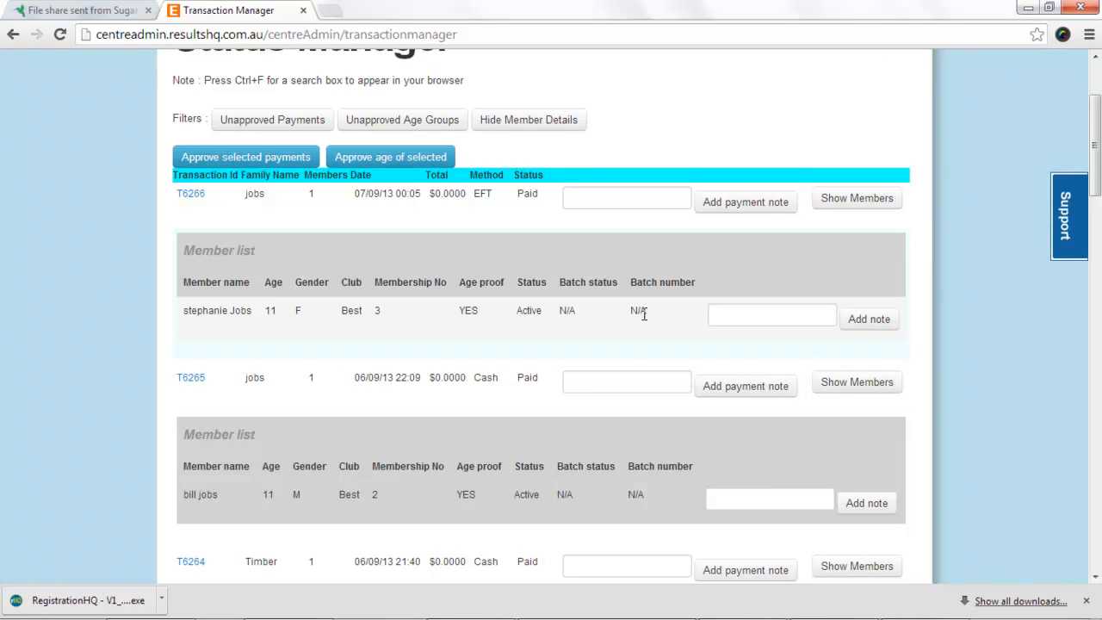
mouse_move(641, 311)
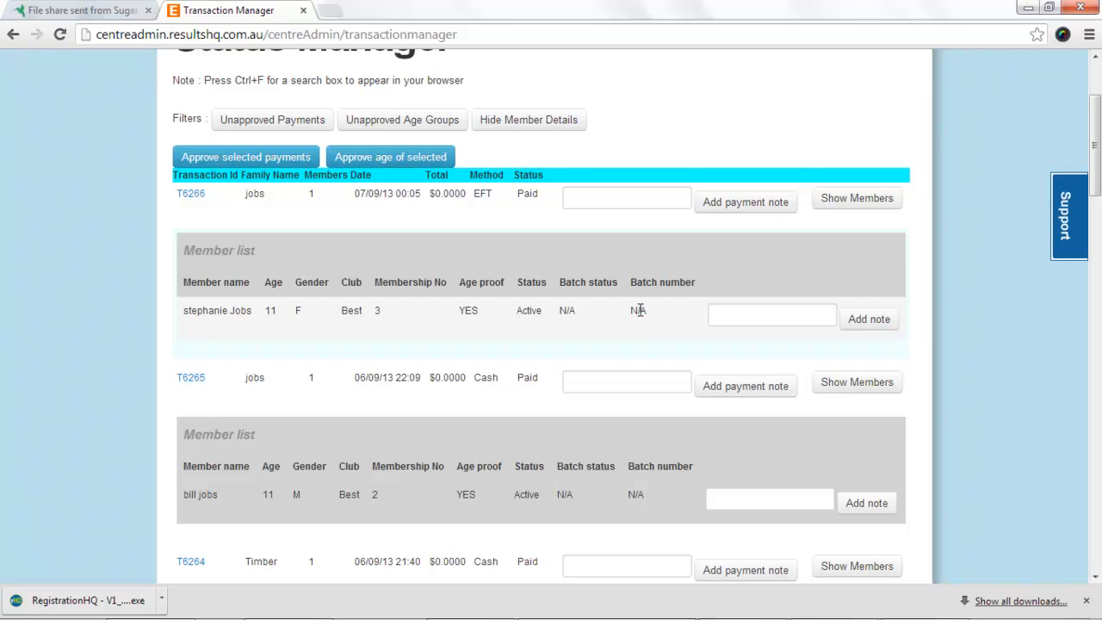
scroll(up, 3)
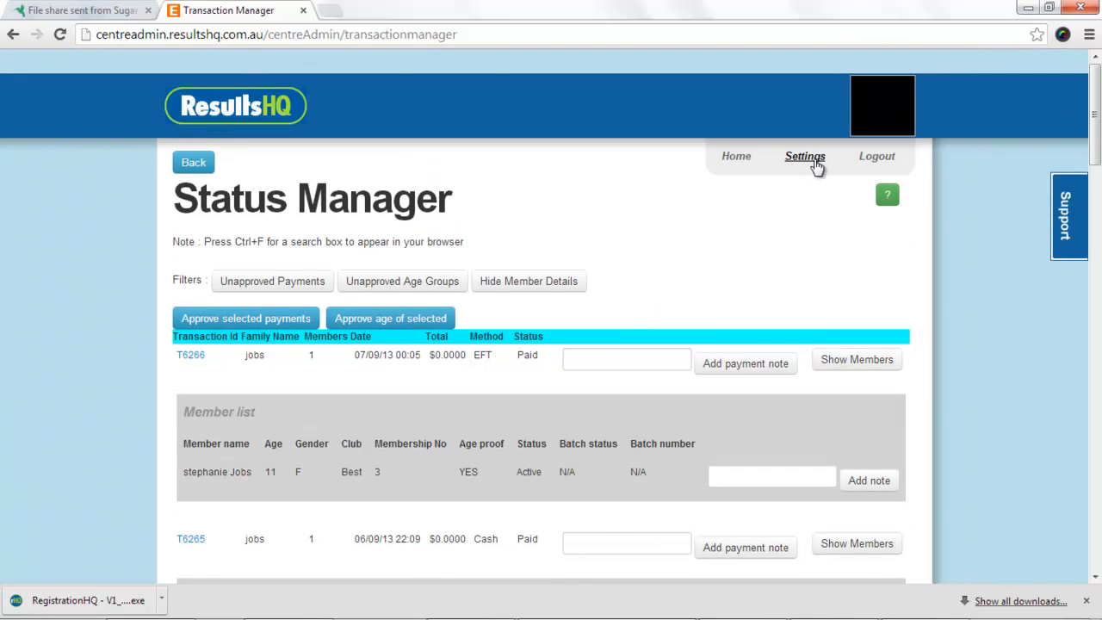
click(804, 155)
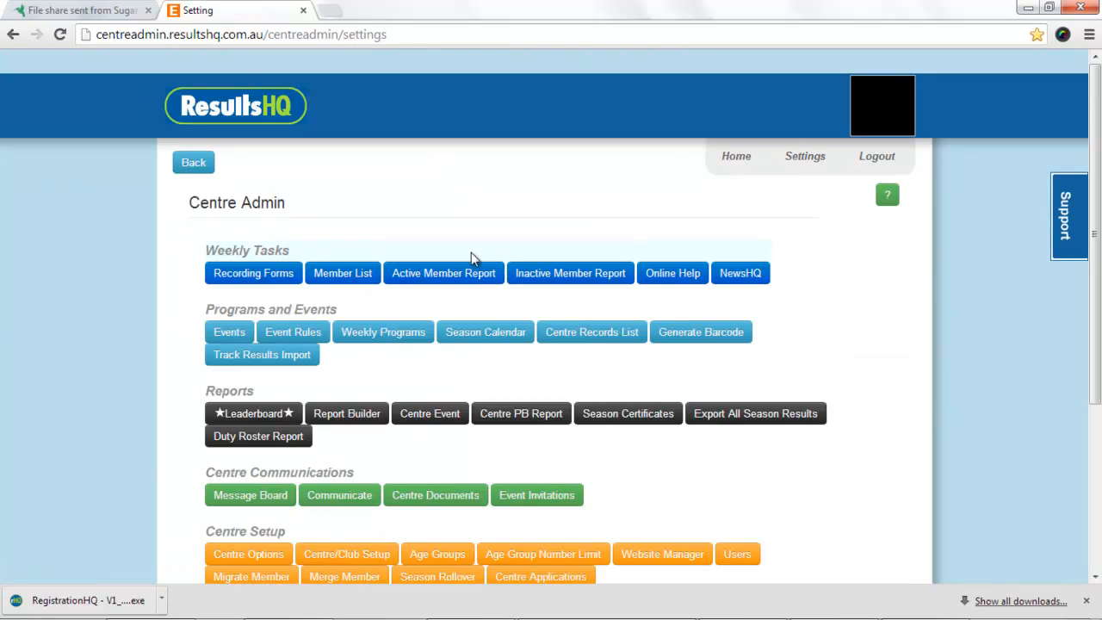
click(340, 272)
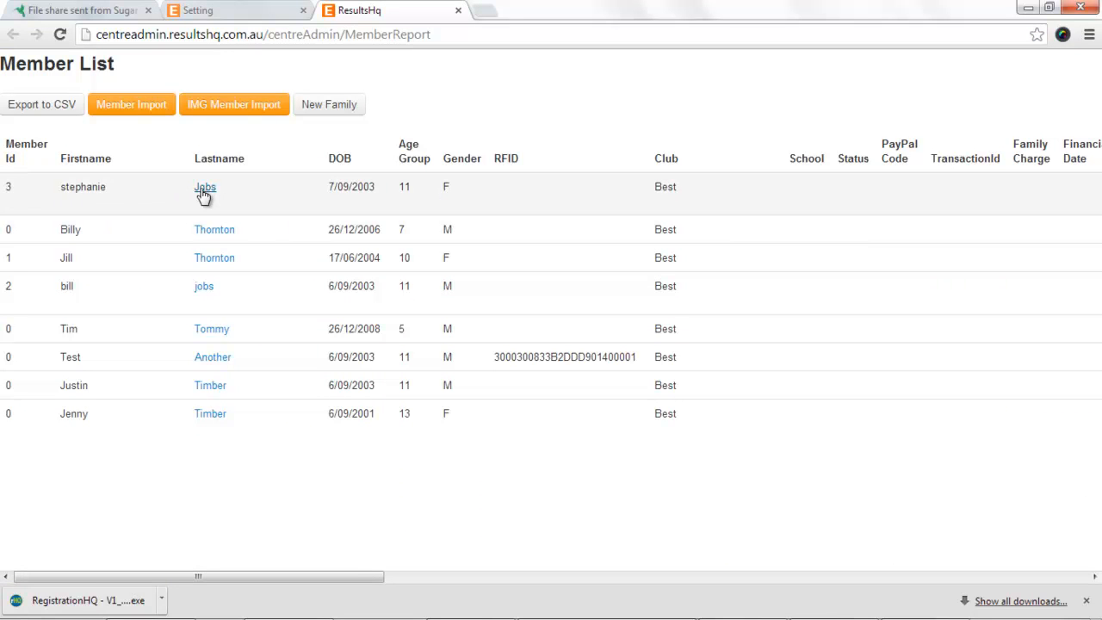
mouse_move(331, 327)
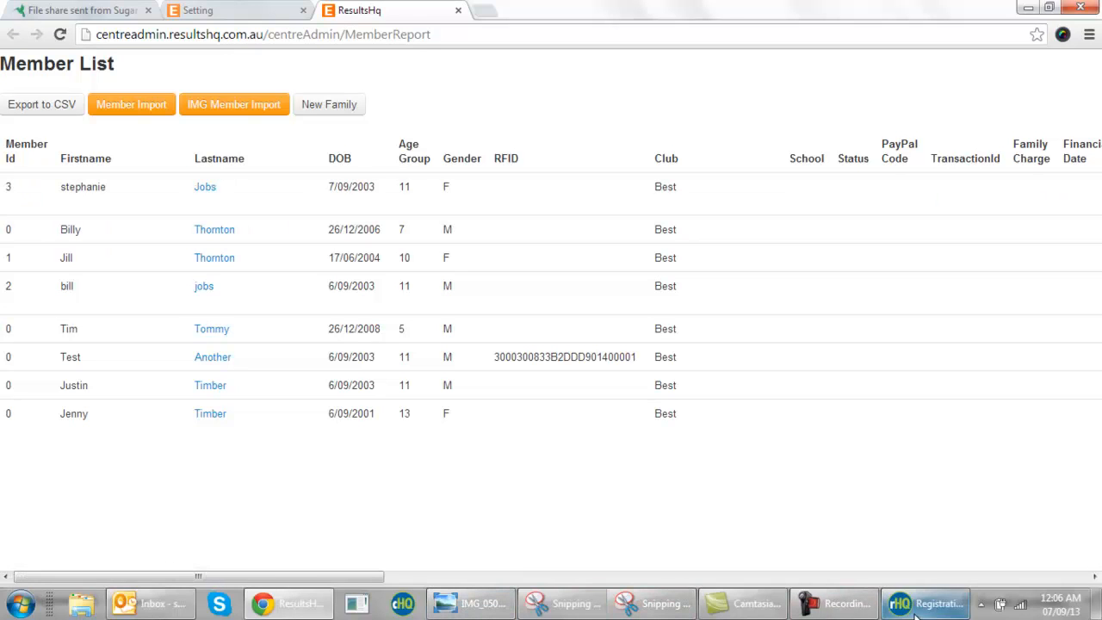
click(926, 603)
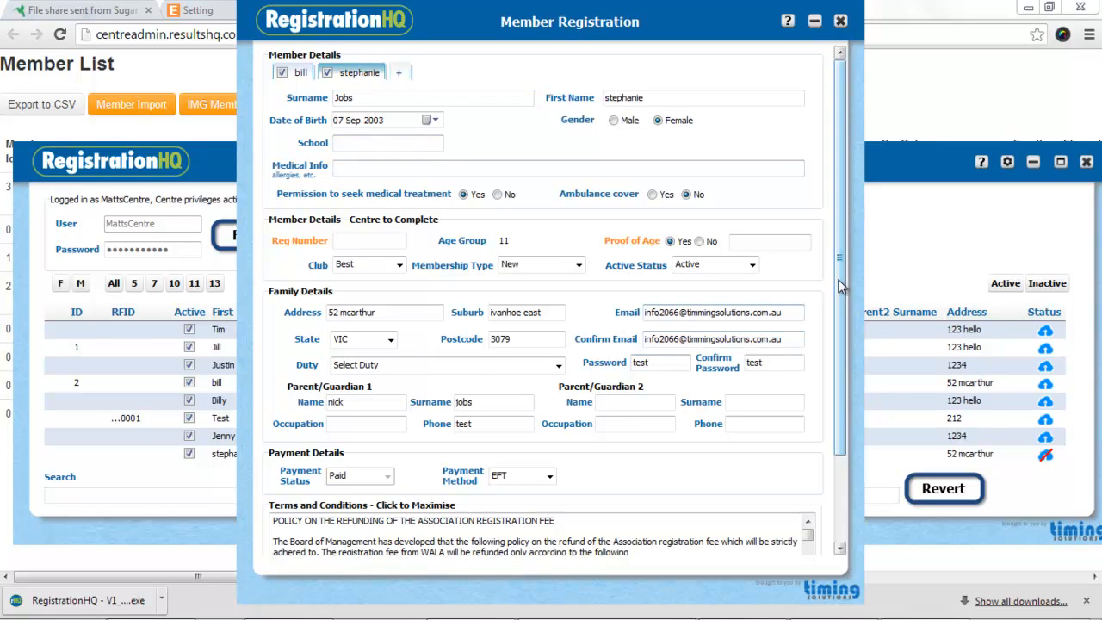
scroll(down, 3)
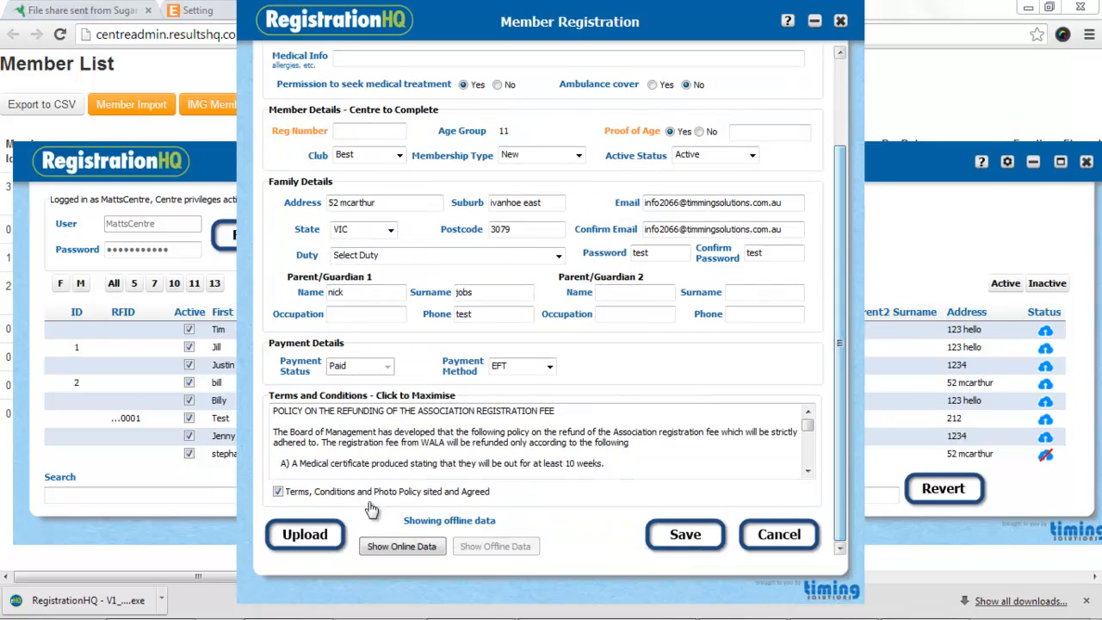
click(305, 534)
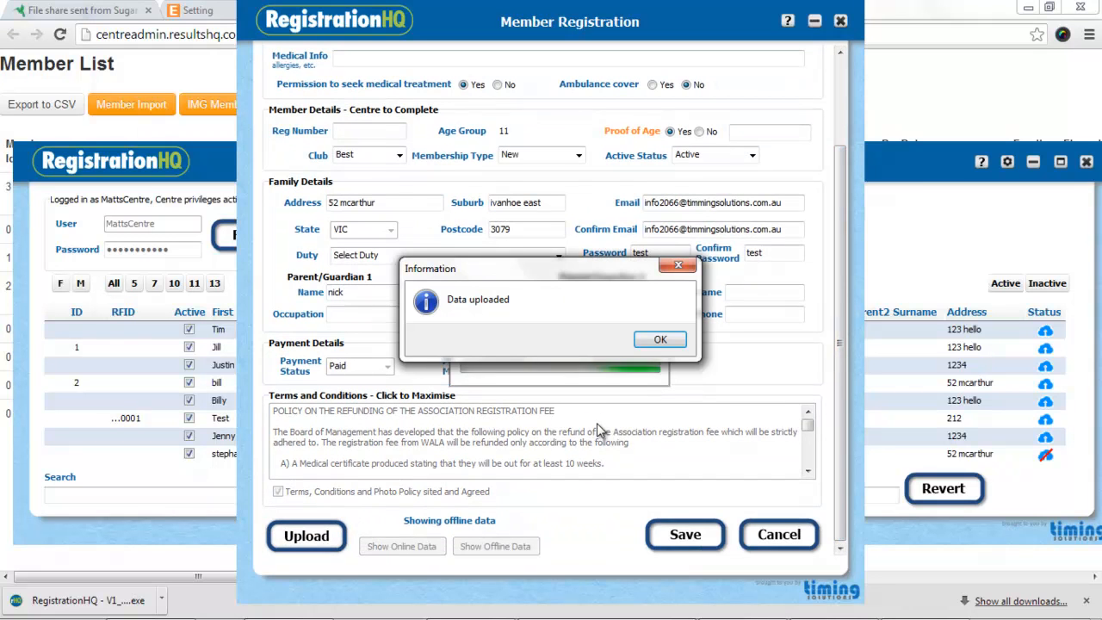
click(659, 337)
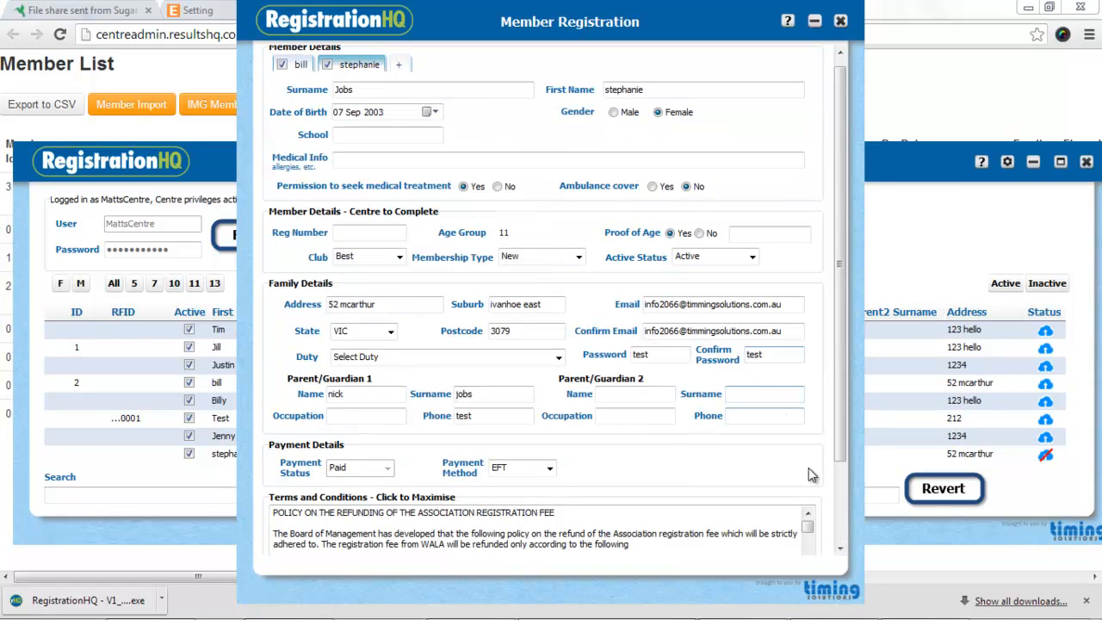
scroll(down, 3)
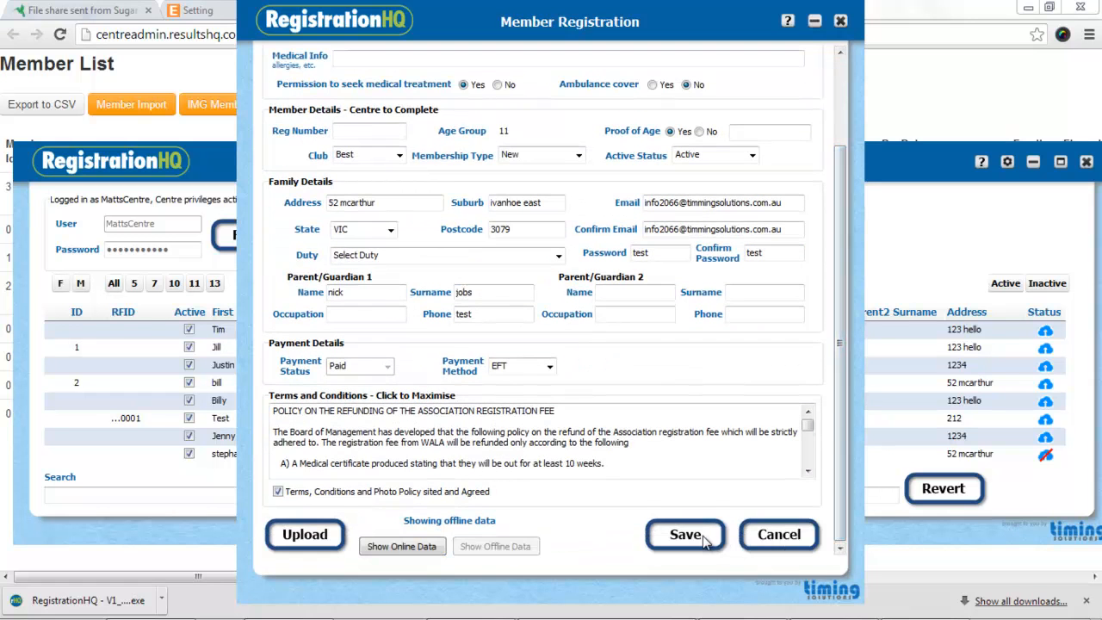
click(685, 534)
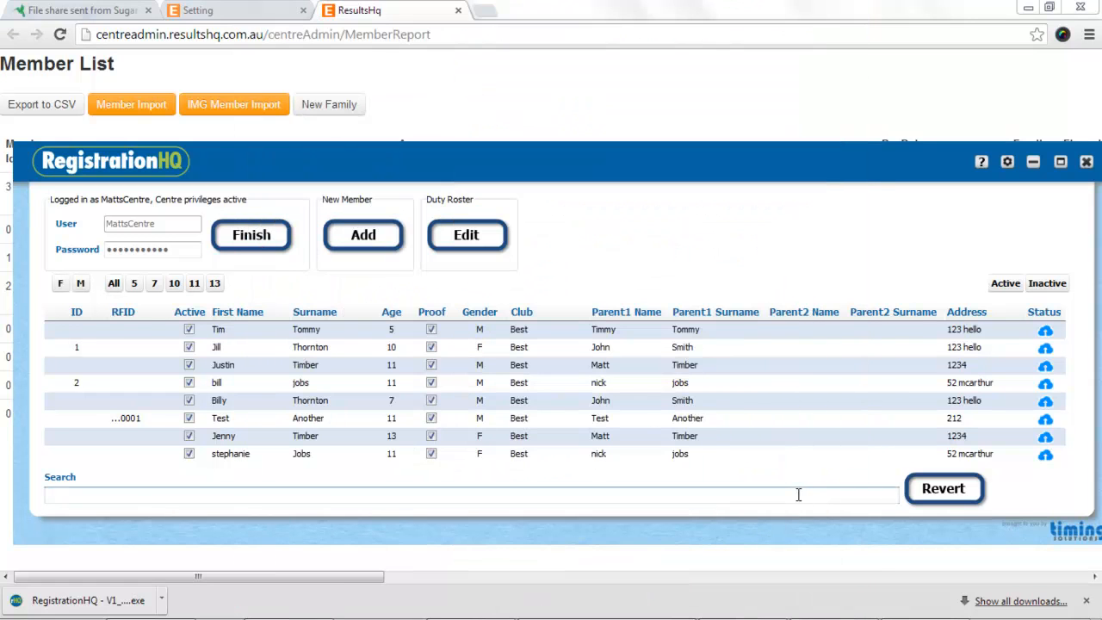
mouse_move(785, 471)
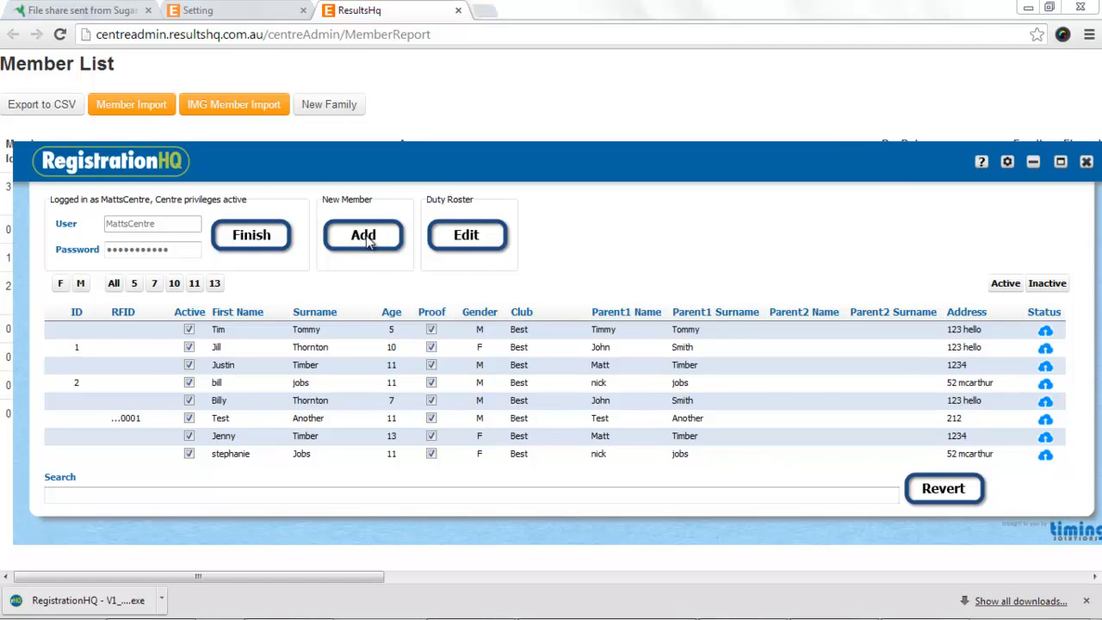
click(361, 234)
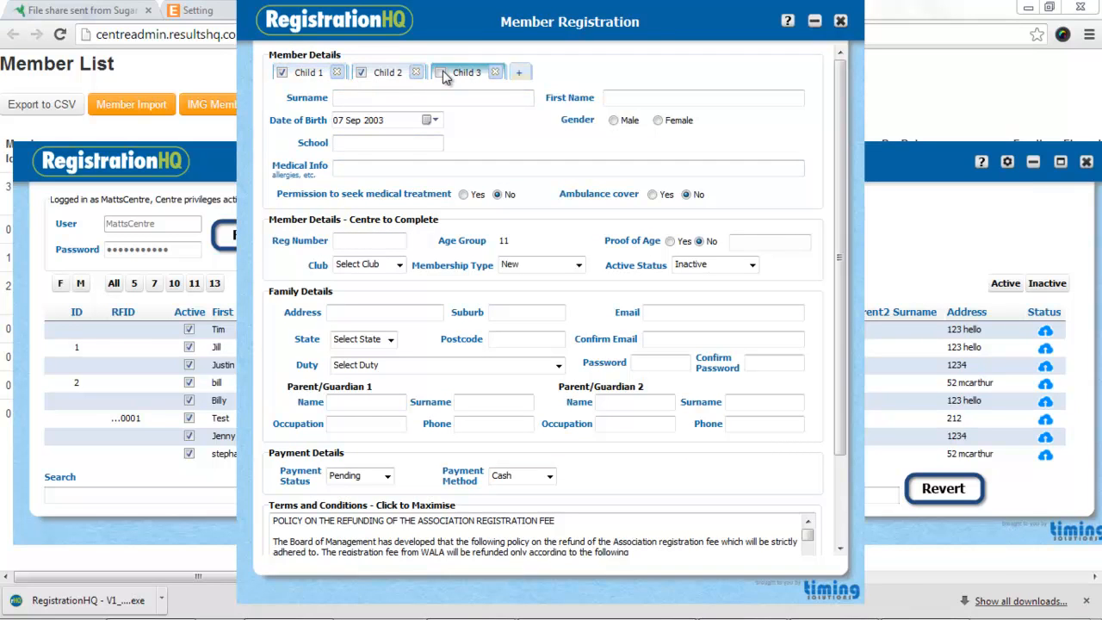
click(465, 72)
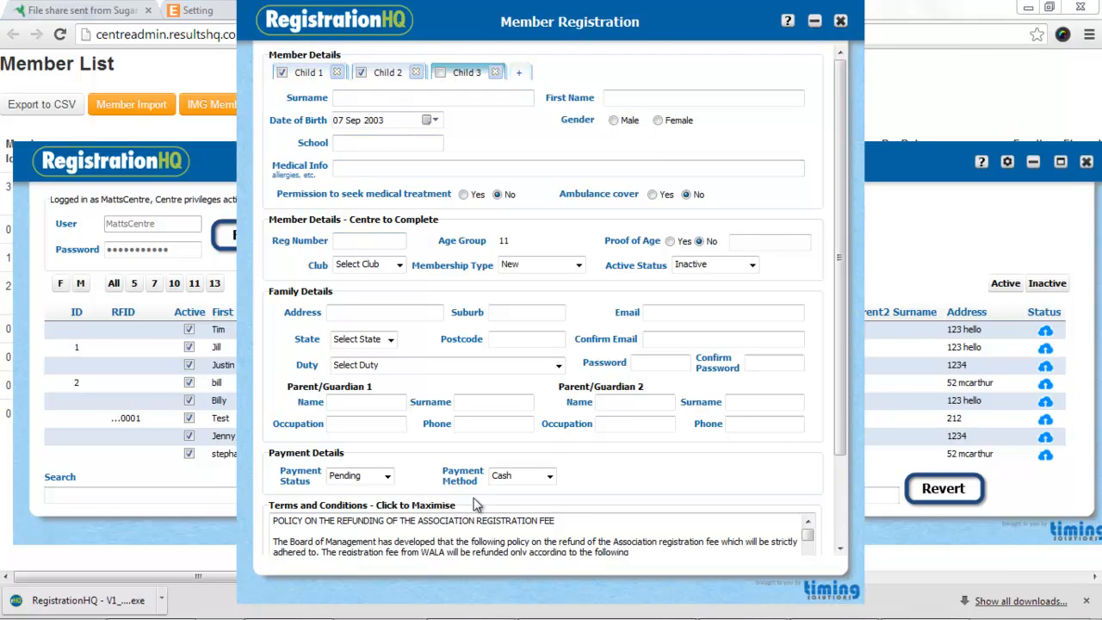
scroll(down, 3)
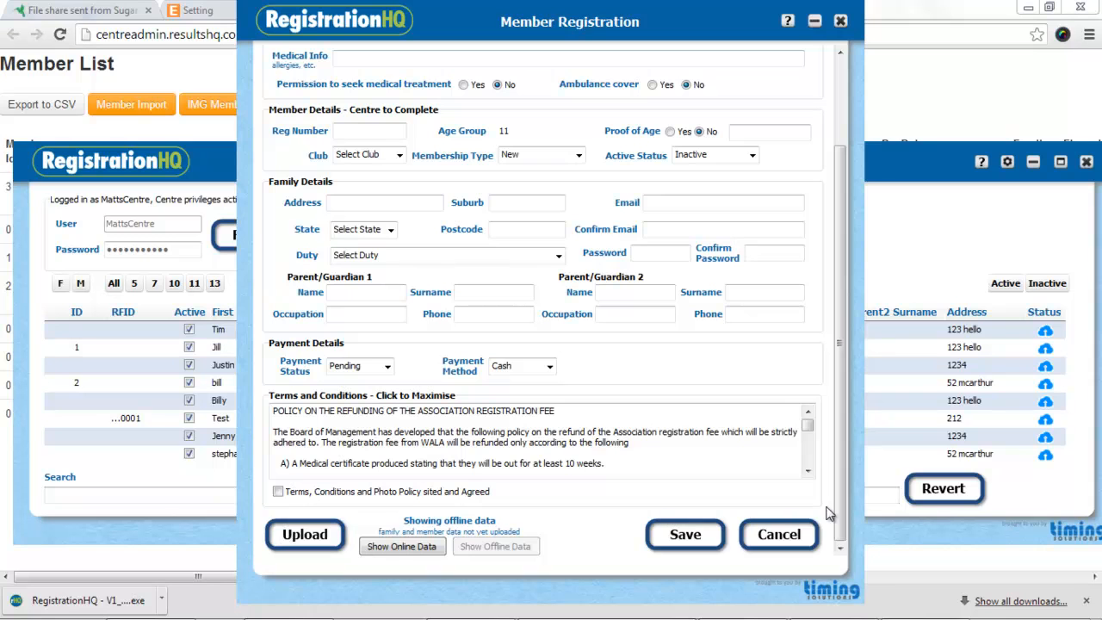
mouse_move(768, 537)
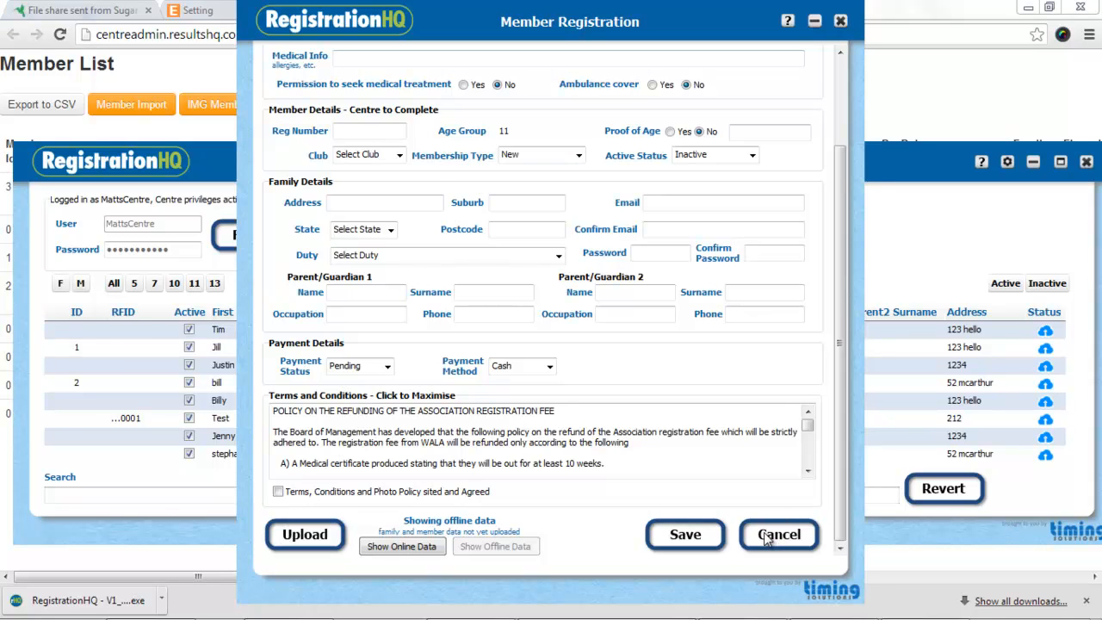
mouse_move(781, 540)
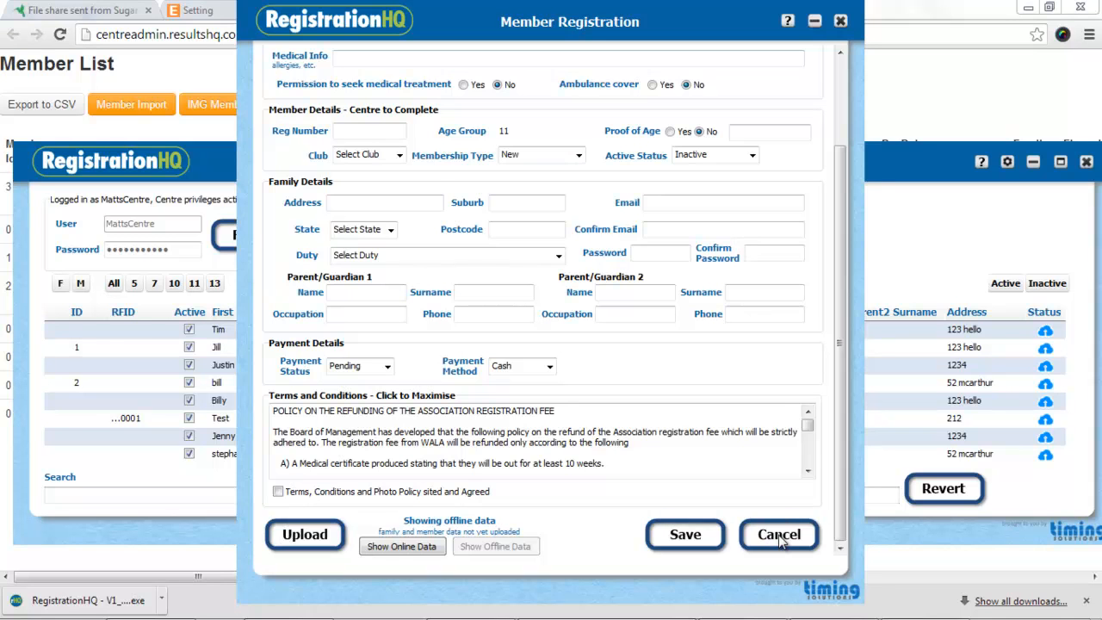
click(778, 533)
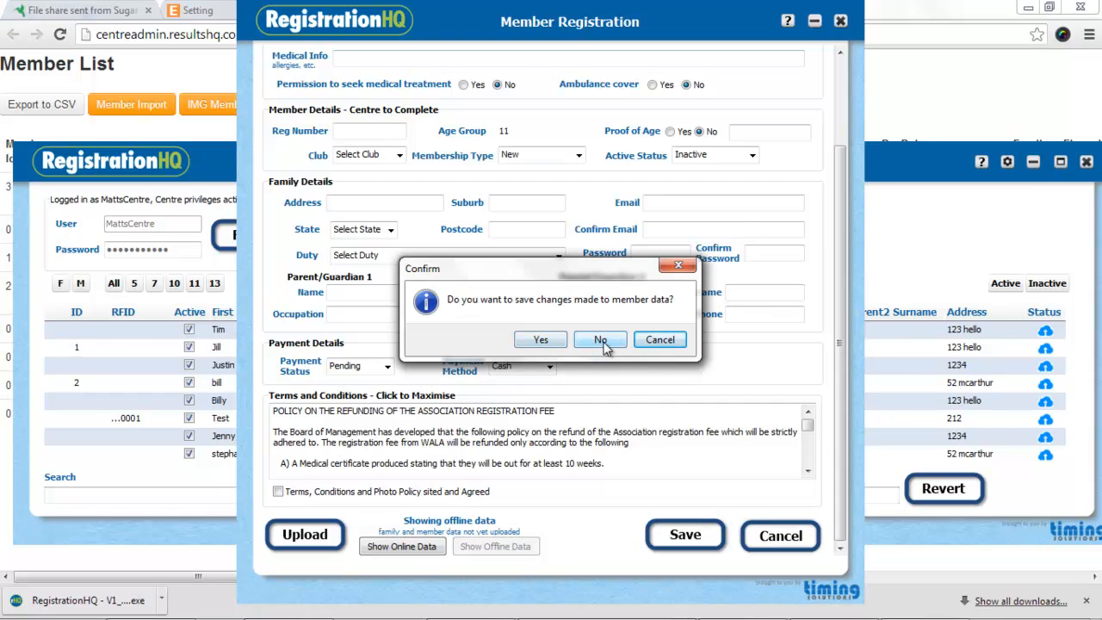
click(599, 339)
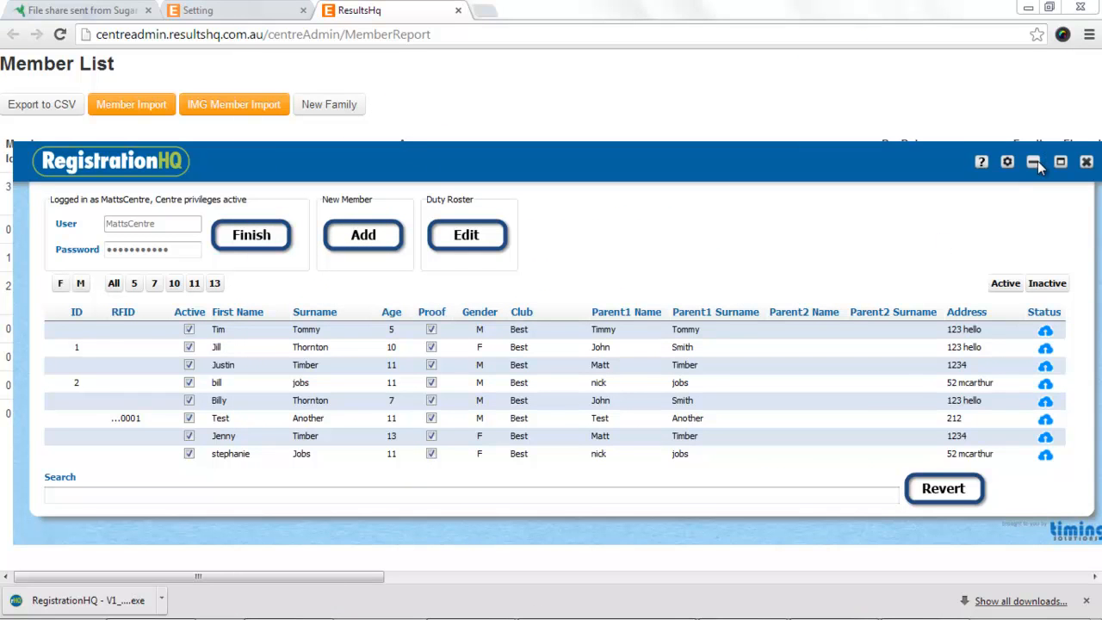